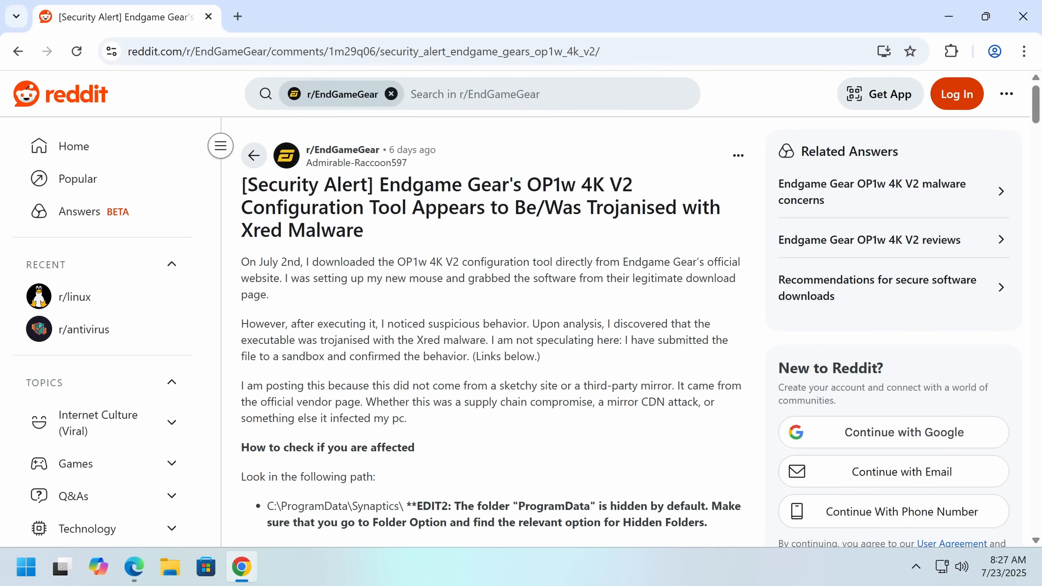
# Step: Scroll to the infection check, highlight the C:\ProgramData\Synaptics\ path, and reach the Properties screenshot
pyautogui.scroll(-3)
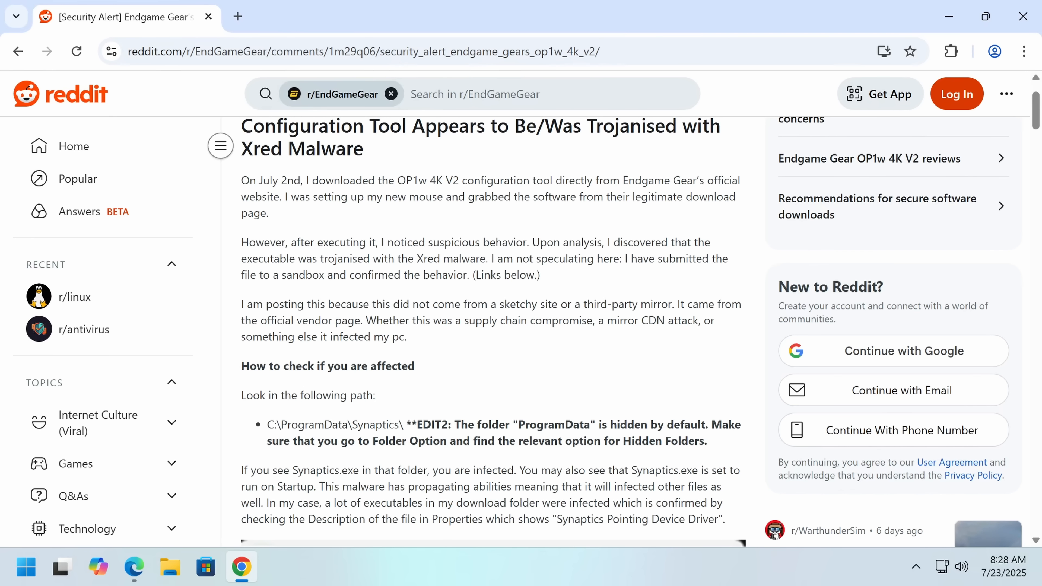
pyautogui.moveTo(659, 334)
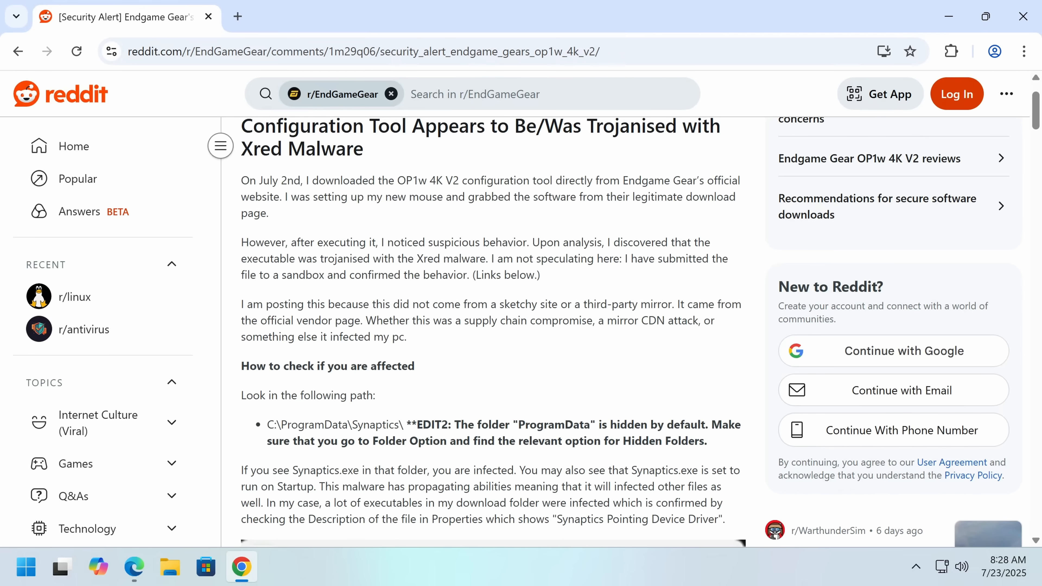
pyautogui.scroll(-3)
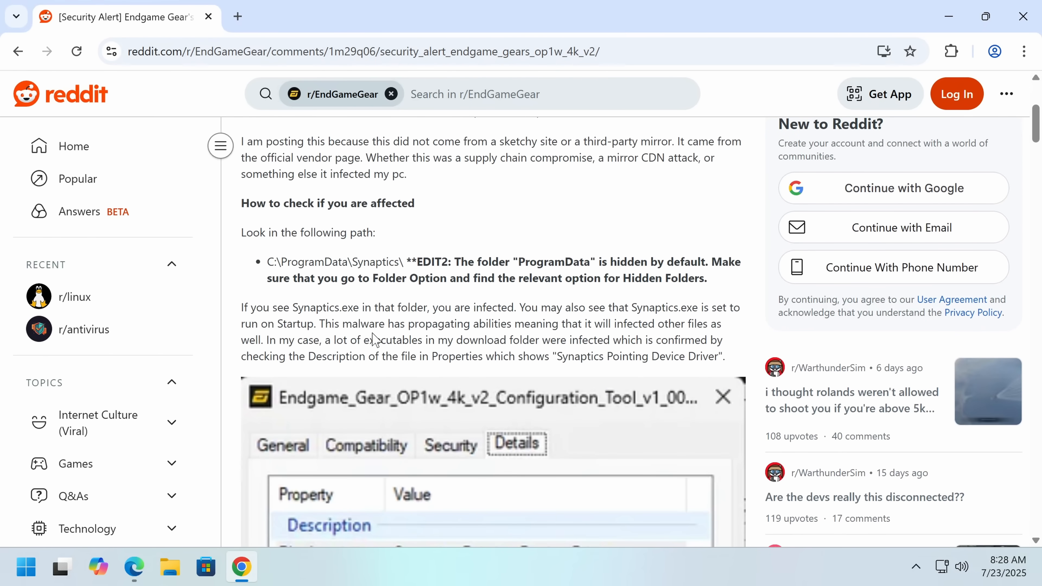
pyautogui.moveTo(283, 259)
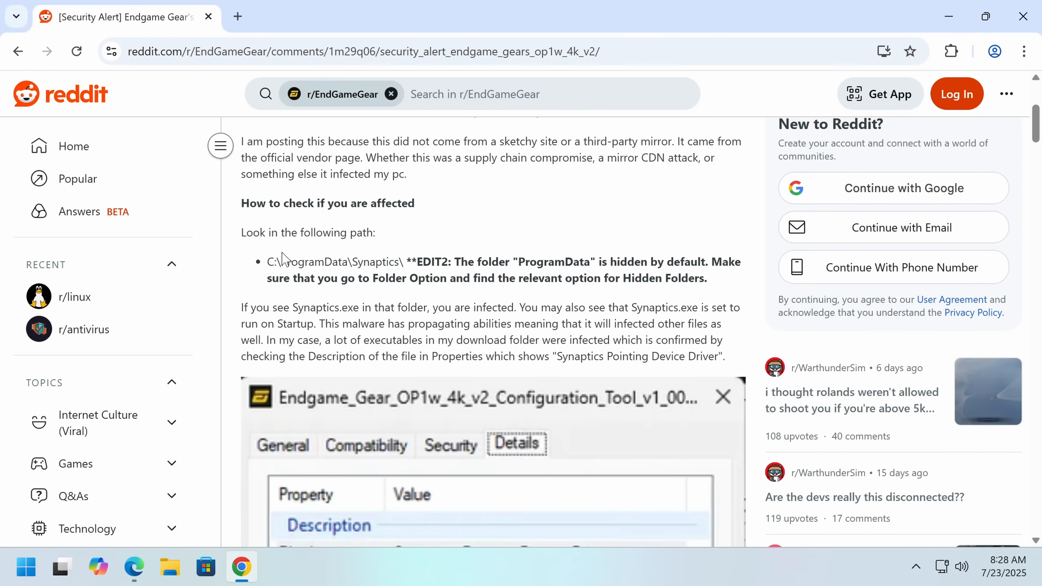
pyautogui.doubleClick(282, 261)
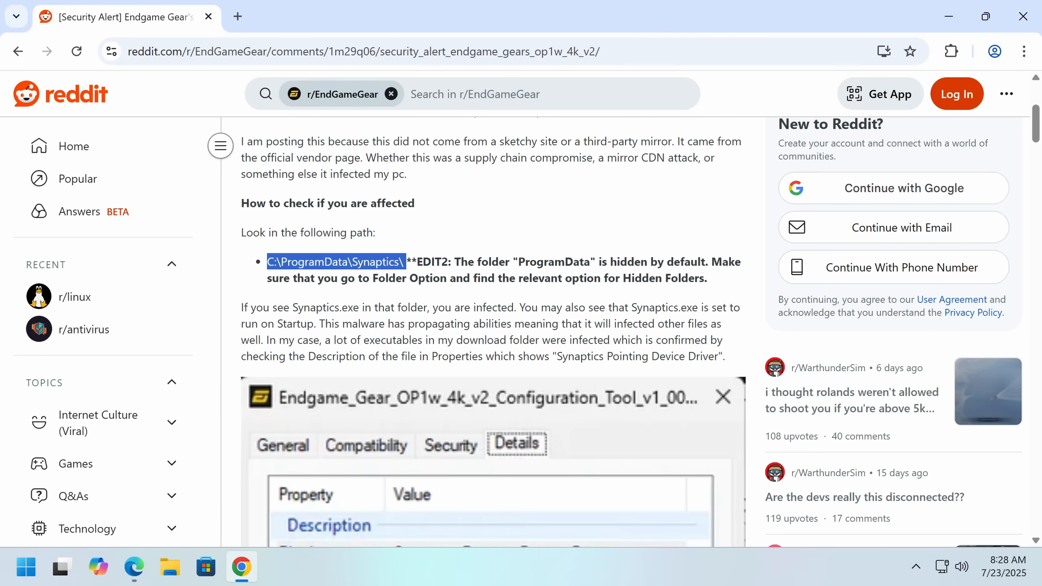
pyautogui.moveTo(467, 246)
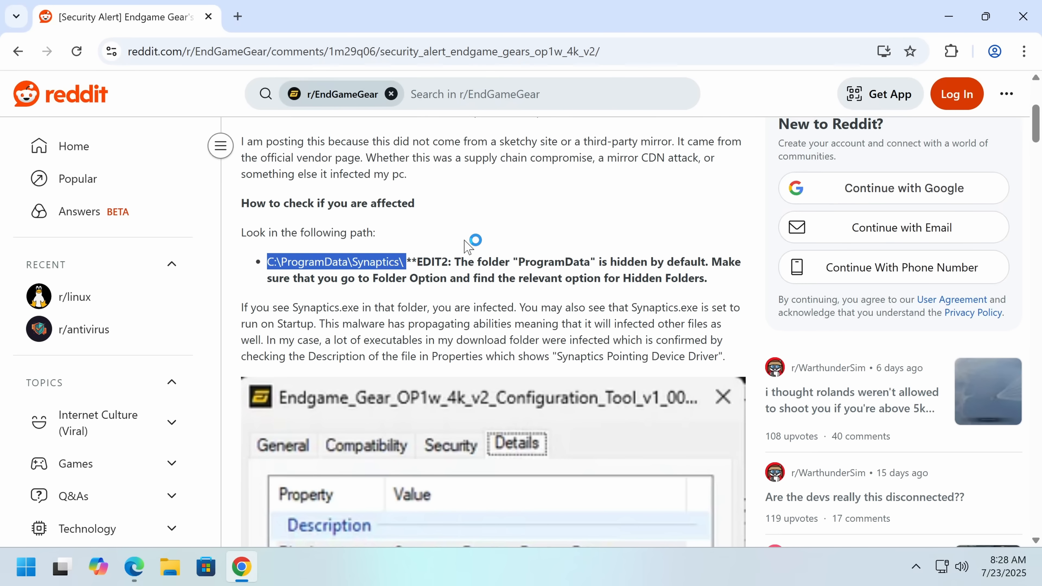
pyautogui.moveTo(465, 245)
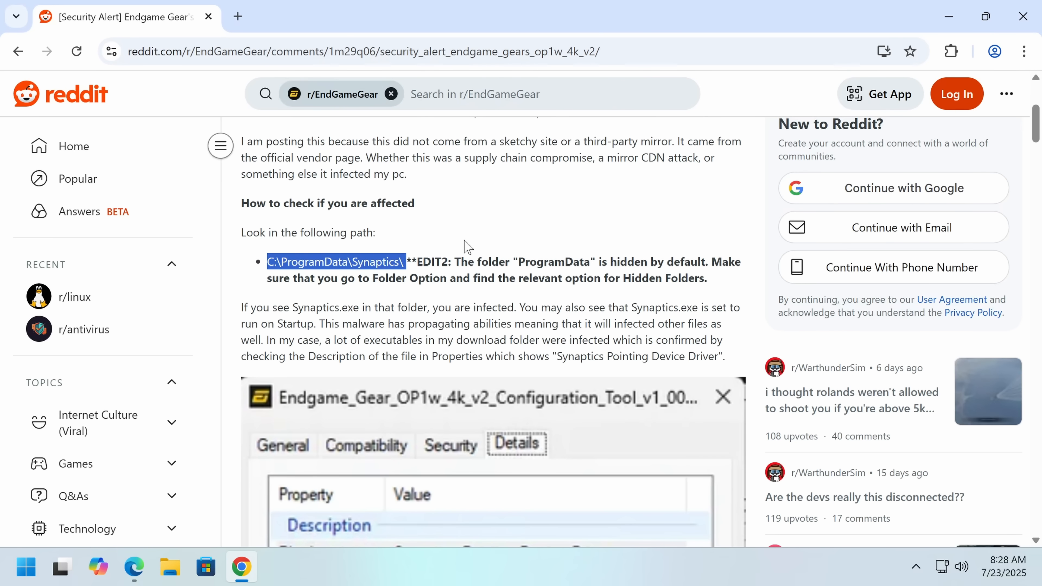
pyautogui.scroll(-3)
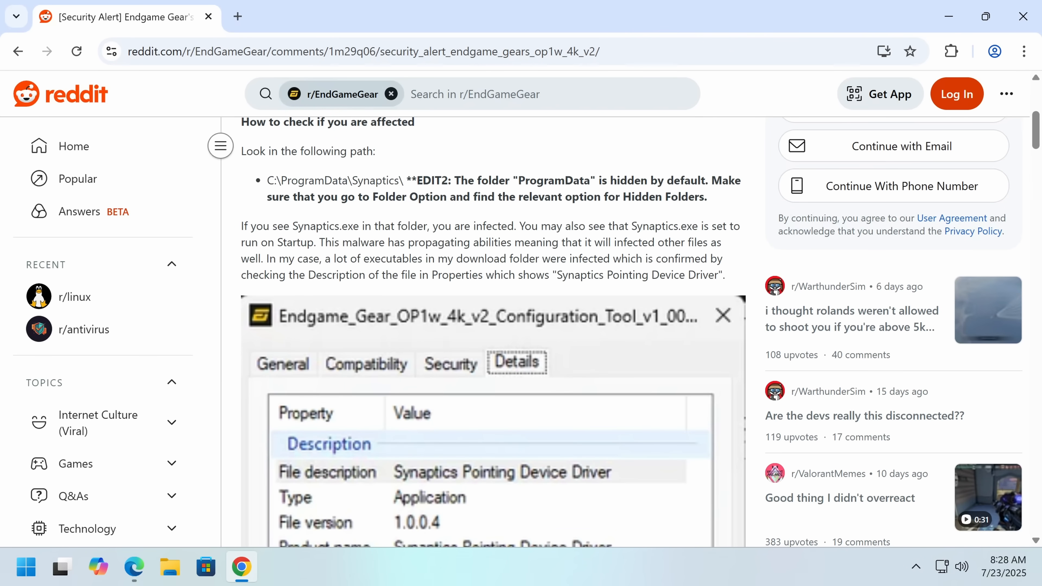
# Step: Reveal the Details tab listing Synaptics Pointing Device Driver, version 1.0.0.4
pyautogui.doubleClick(294, 242)
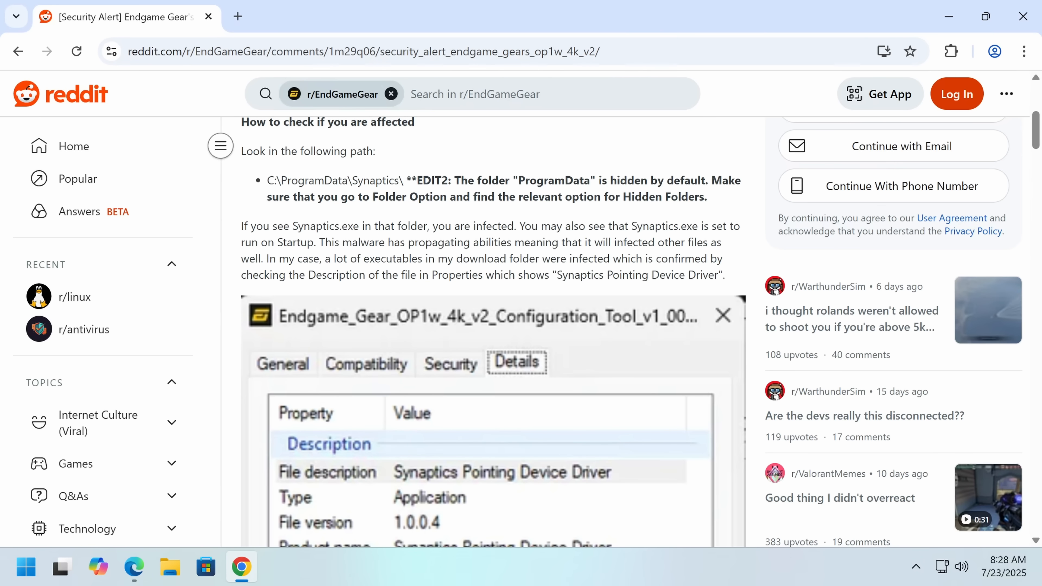
pyautogui.scroll(-3)
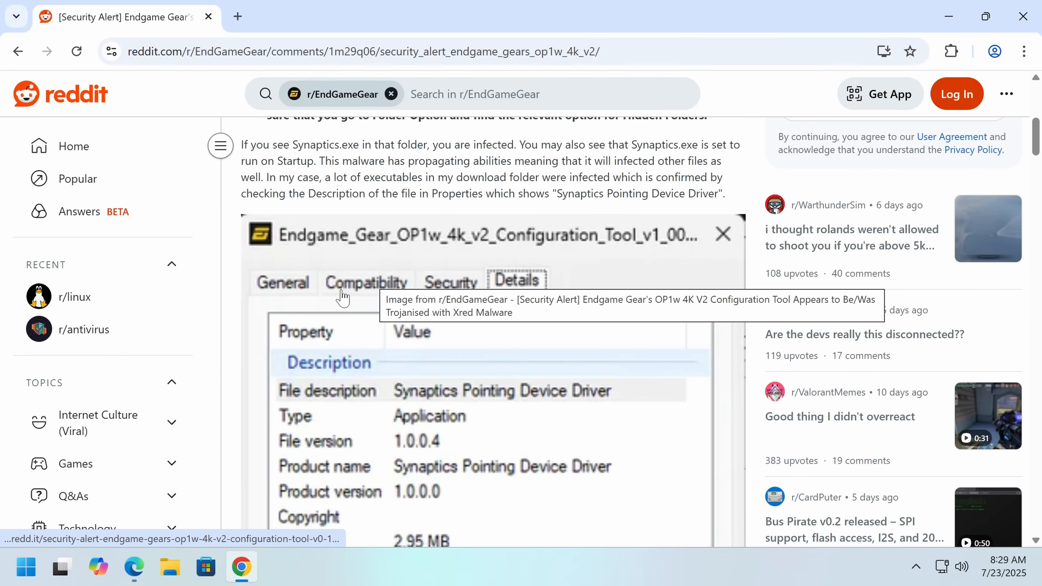
pyautogui.scroll(3)
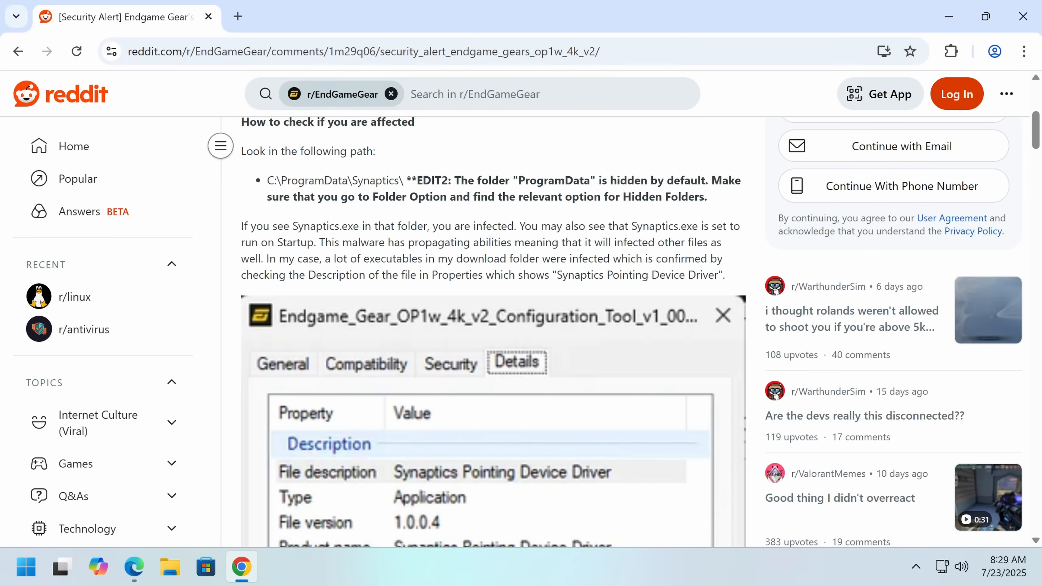
pyautogui.moveTo(338, 320)
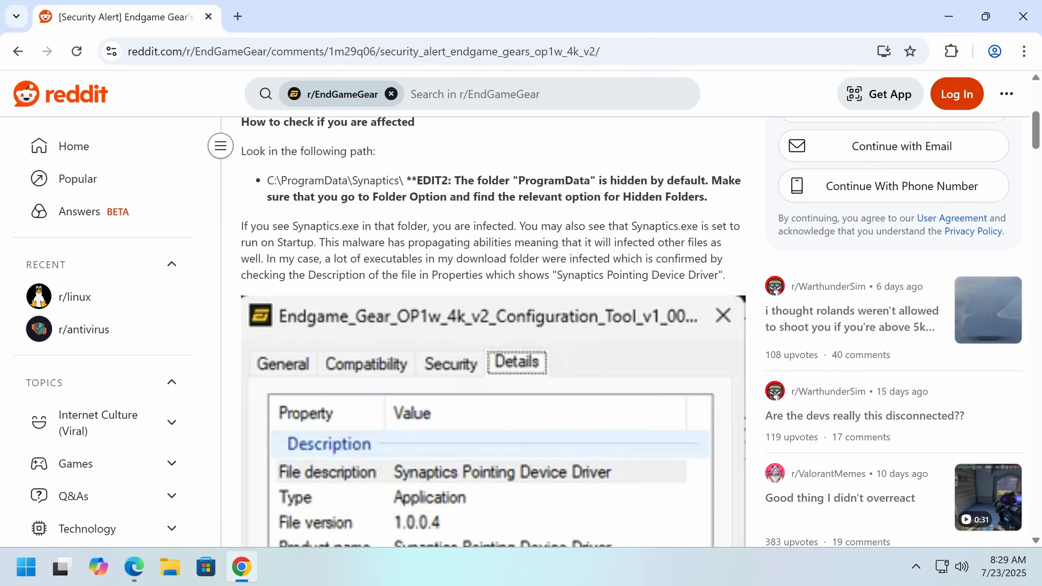
pyautogui.scroll(-3)
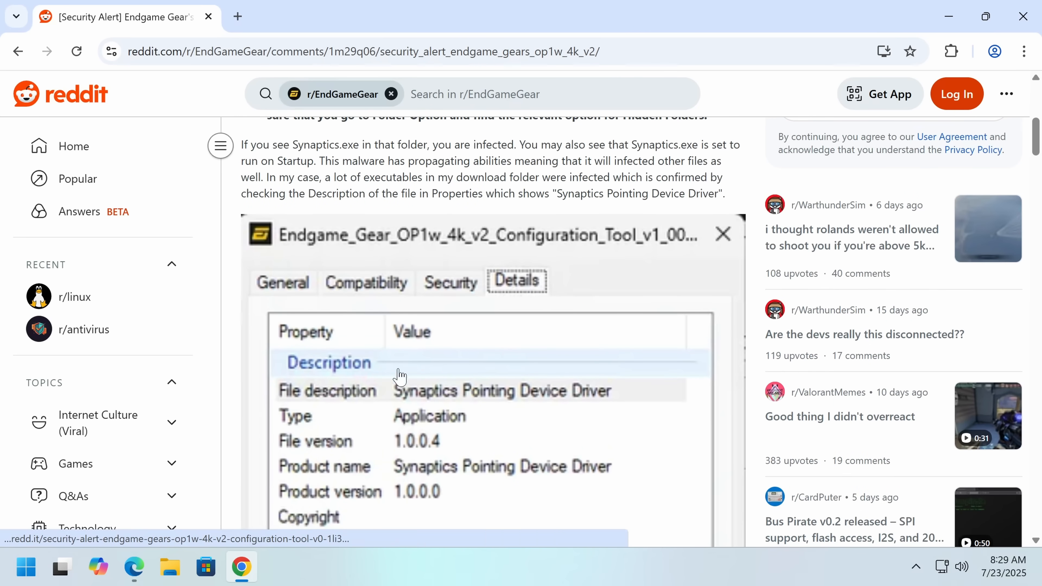
pyautogui.moveTo(293, 458)
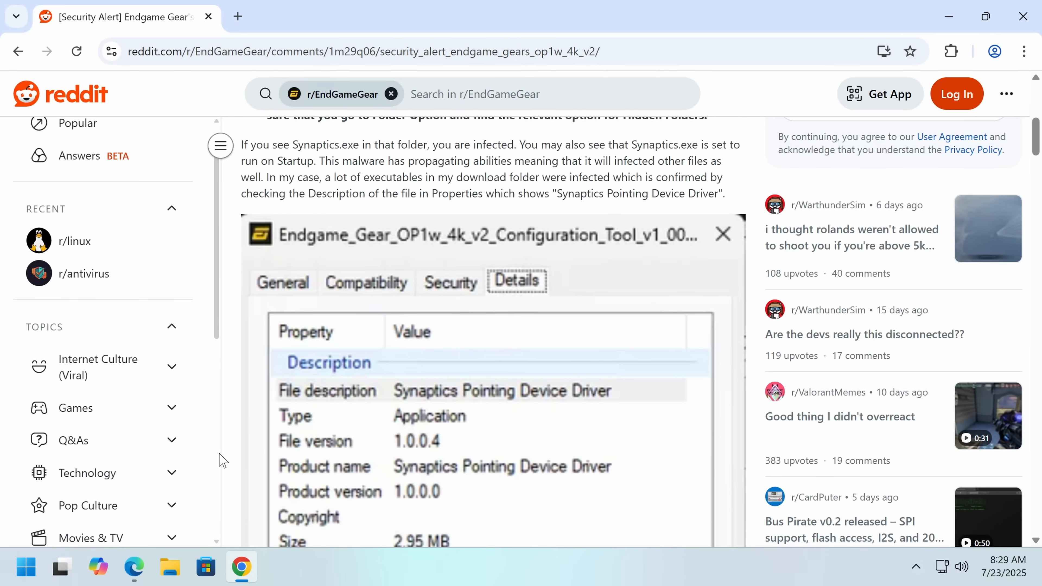
# Step: Select the trojanised download URL under Comparison of Download Links for a new tab
pyautogui.scroll(-3)
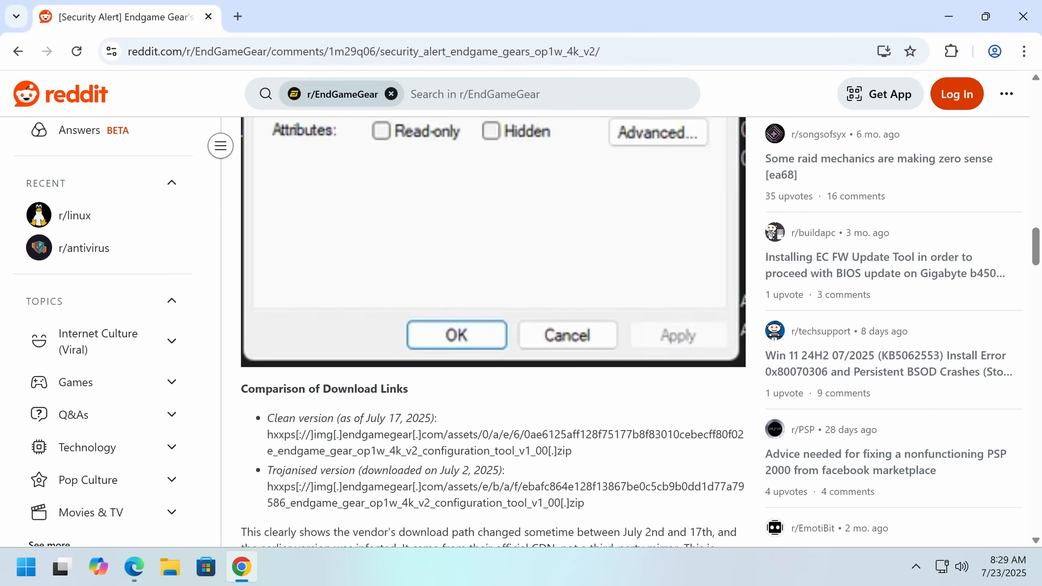
pyautogui.moveTo(597, 509)
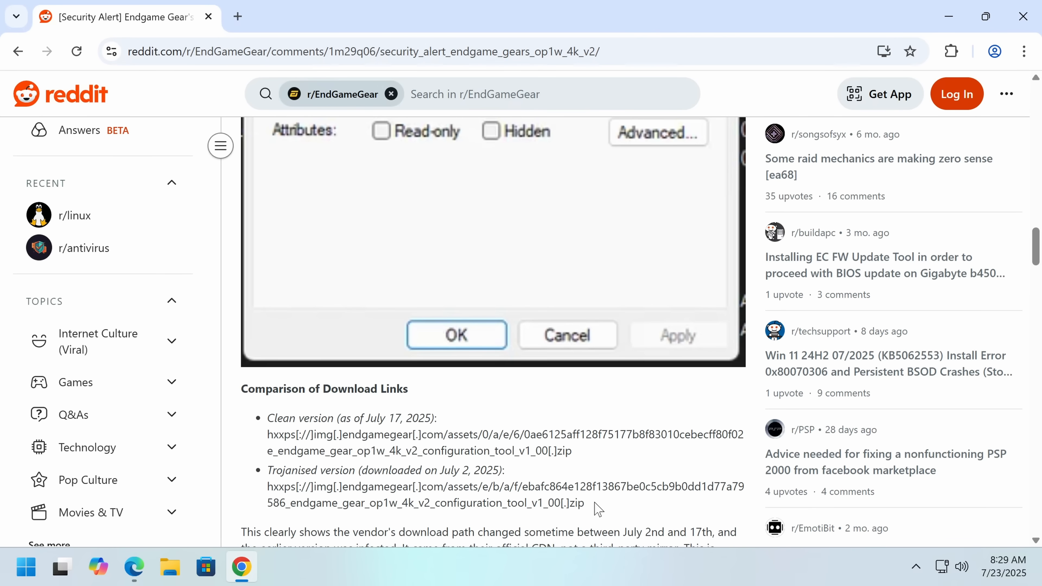
pyautogui.doubleClick(445, 503)
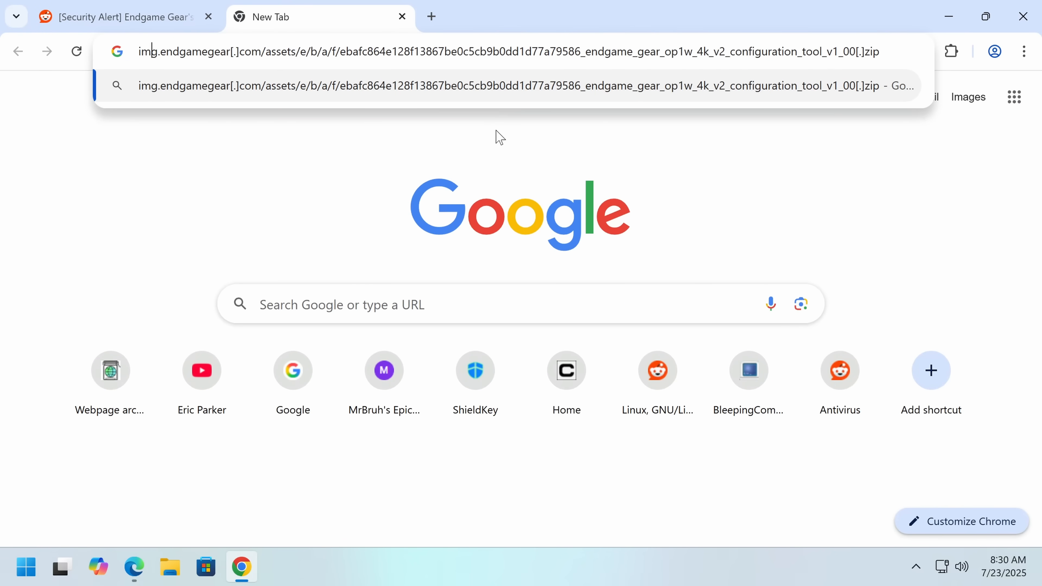
# Step: Fix the https: prefix, download the zip and check its single 0 KB entry in File Explorer
pyautogui.write('https:')
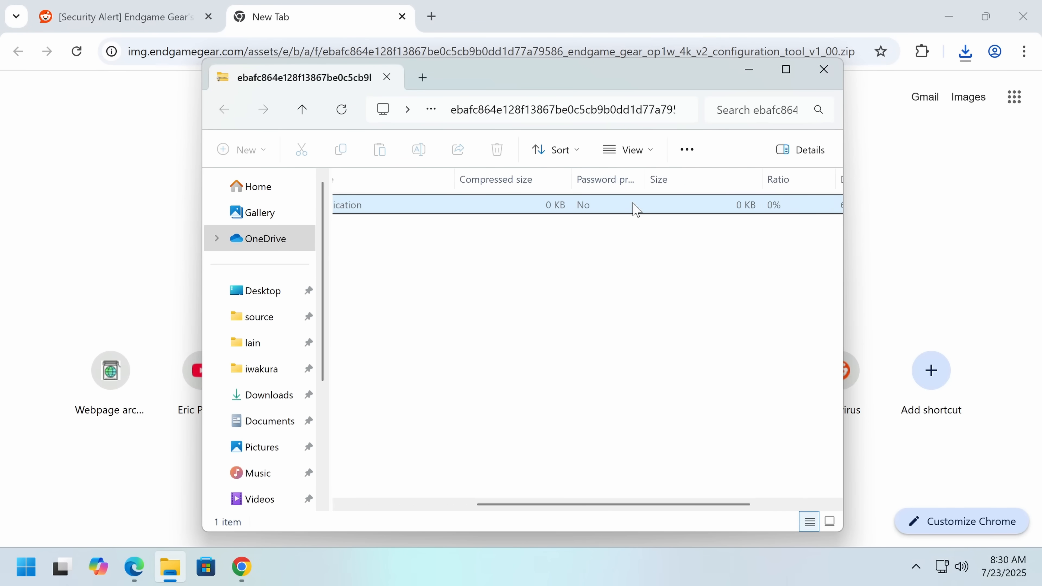
pyautogui.hscroll(3)
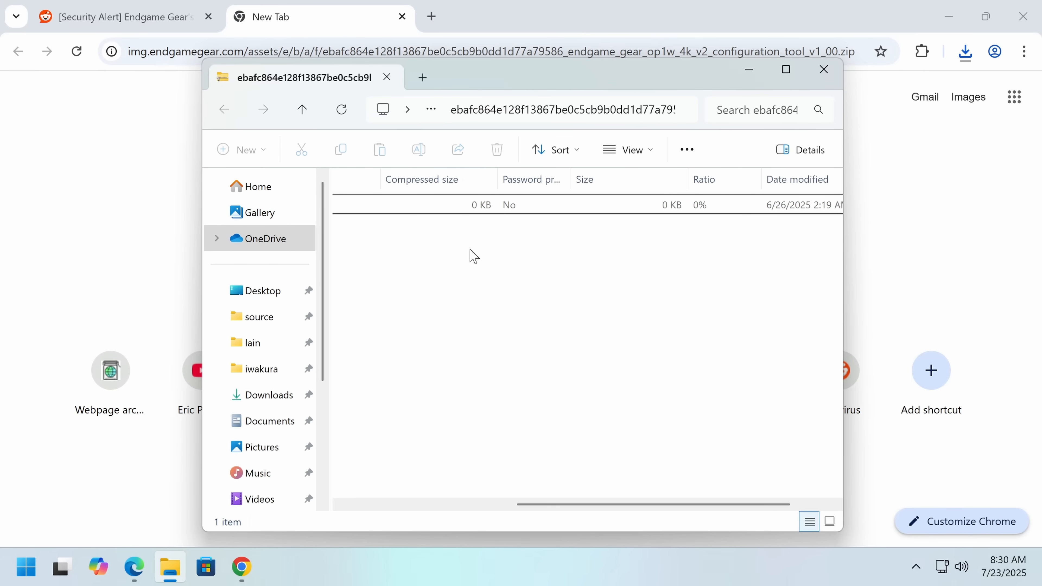
pyautogui.hscroll(-3)
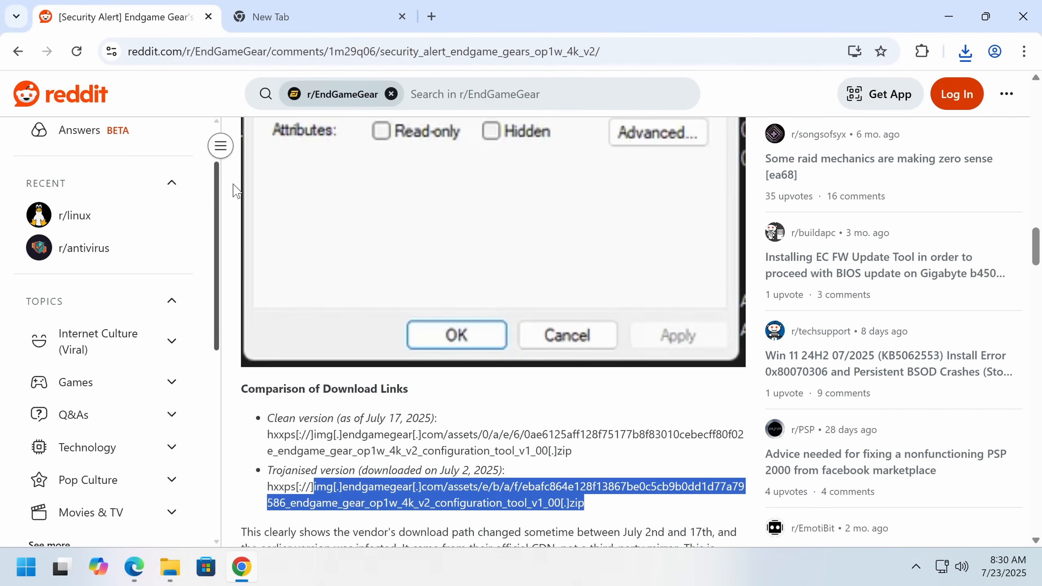
# Step: Read through the XRed references and GDPR edit, then return to the post title
pyautogui.scroll(-3)
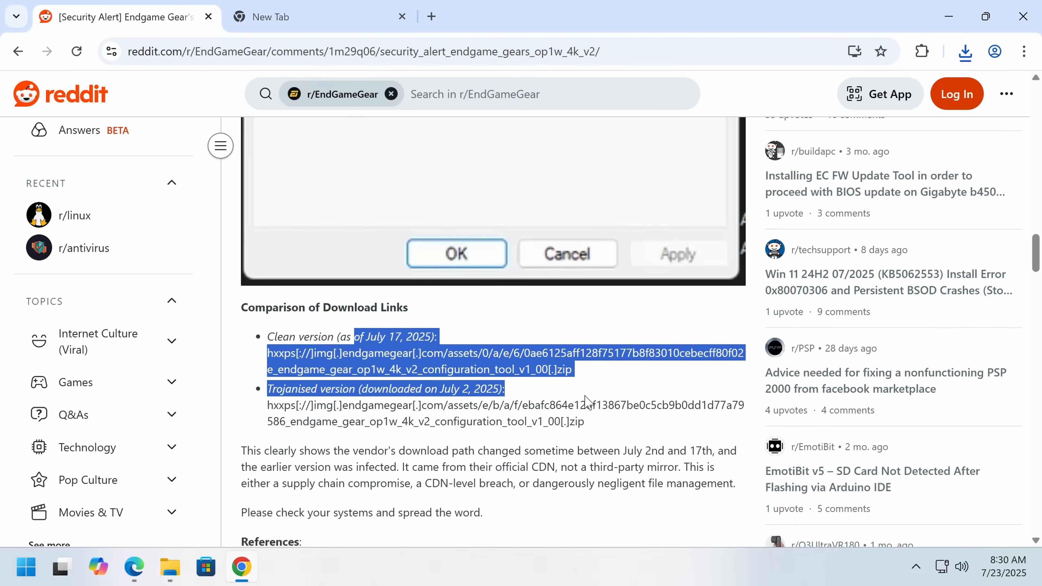
pyautogui.scroll(-3)
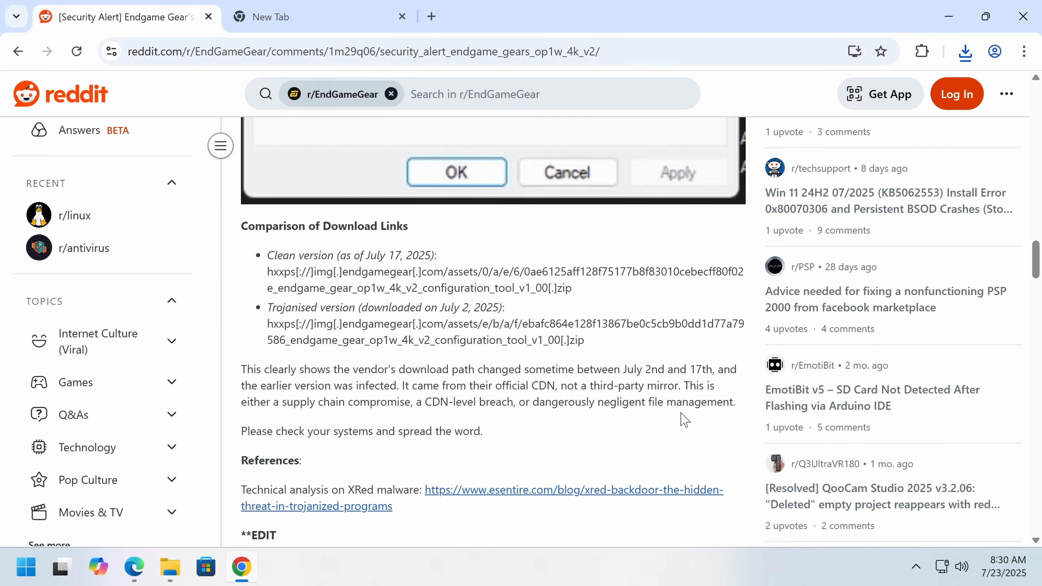
pyautogui.moveTo(619, 360)
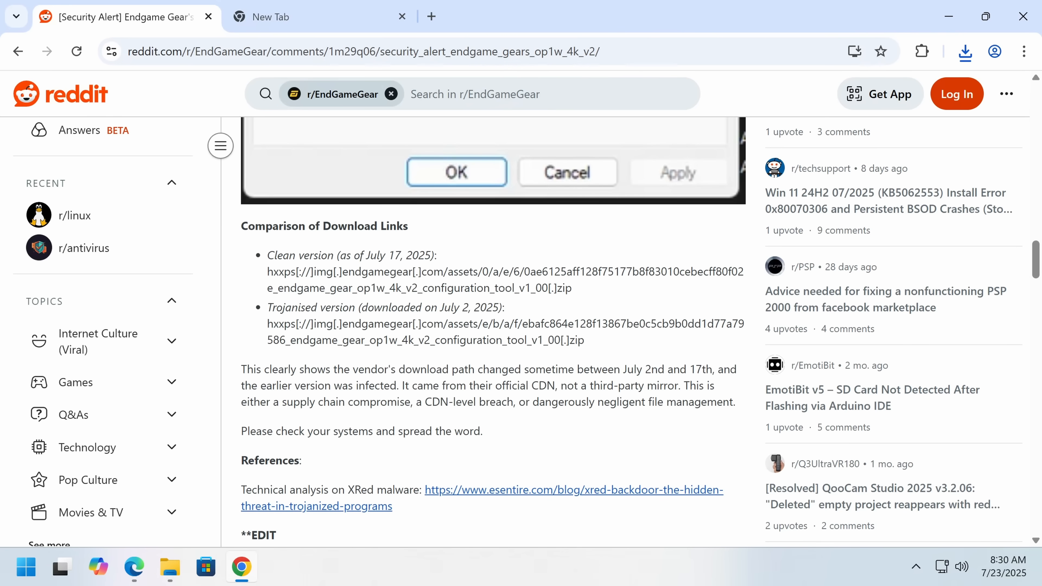
pyautogui.scroll(-3)
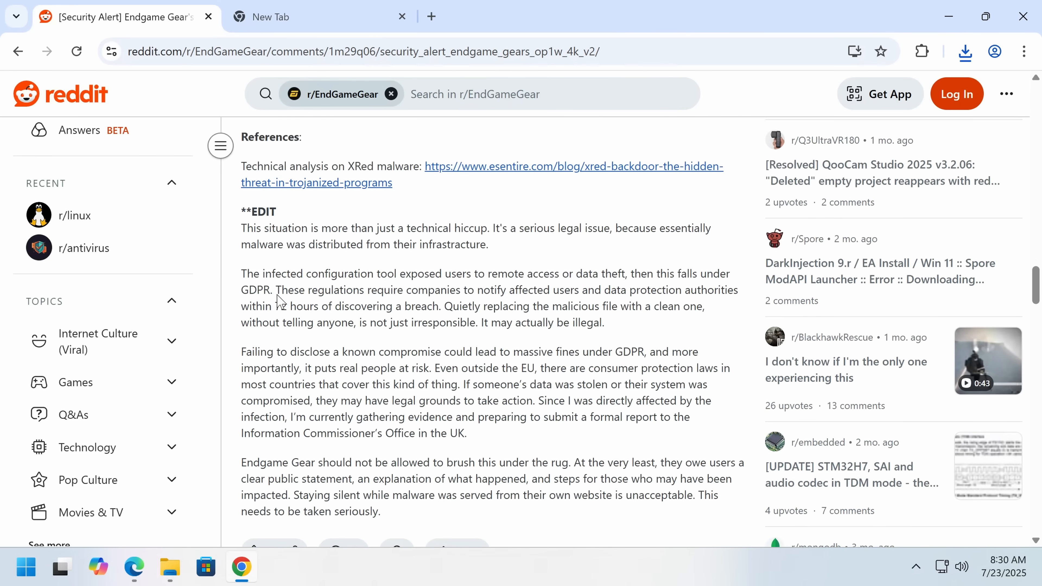
pyautogui.scroll(3)
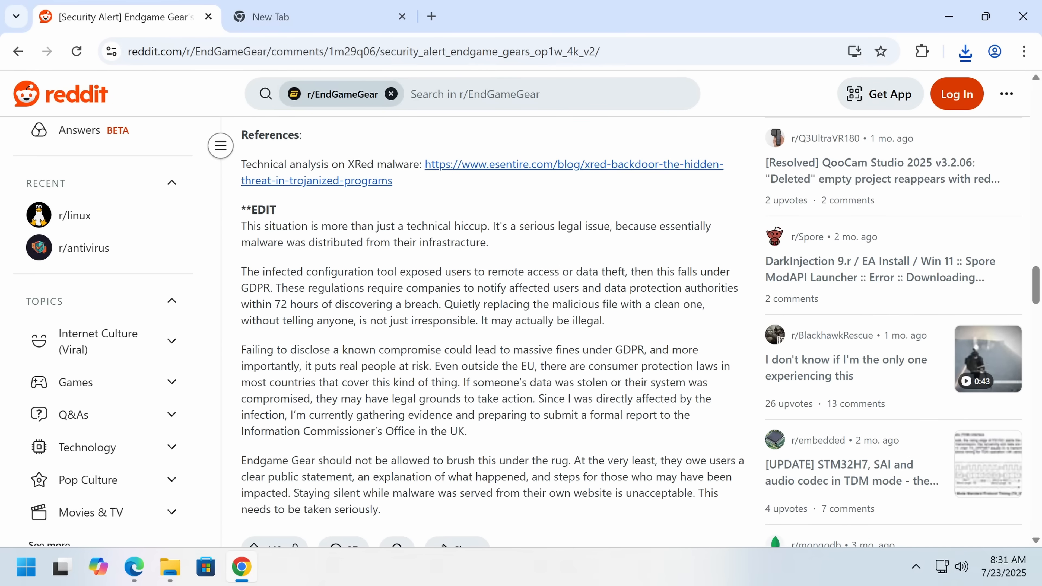
pyautogui.scroll(-3)
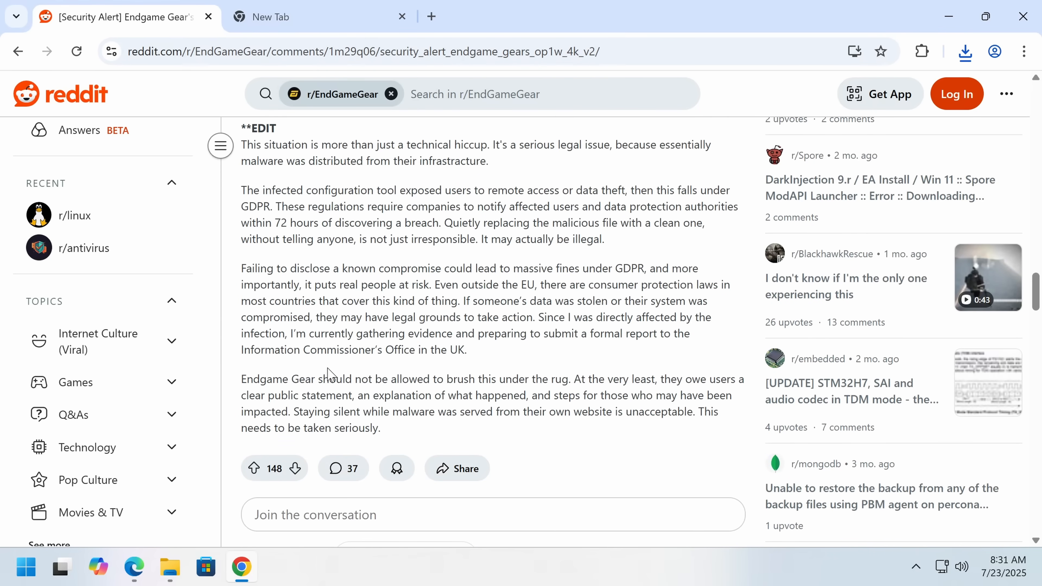
pyautogui.scroll(3)
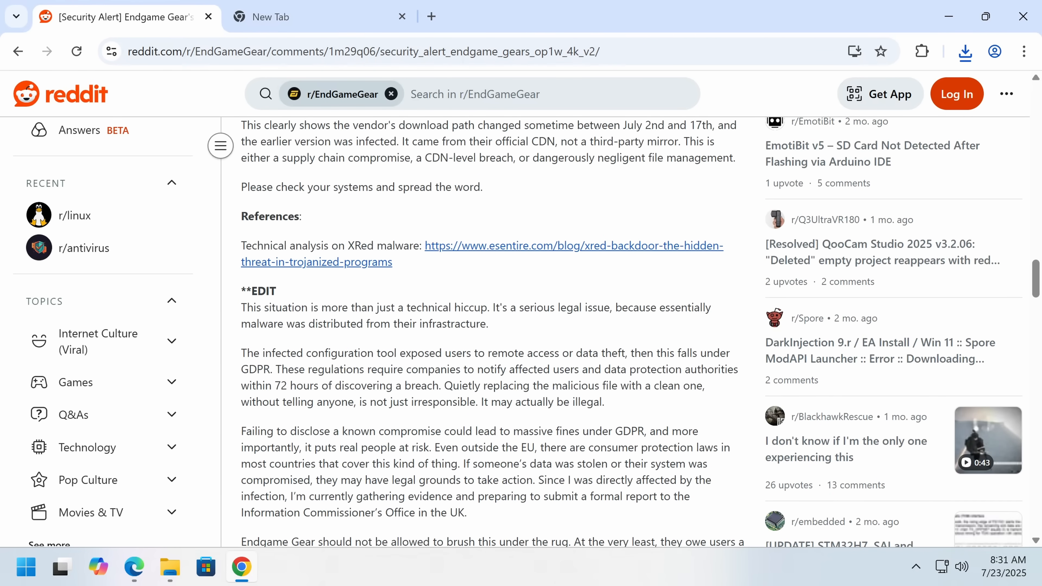
pyautogui.scroll(-3)
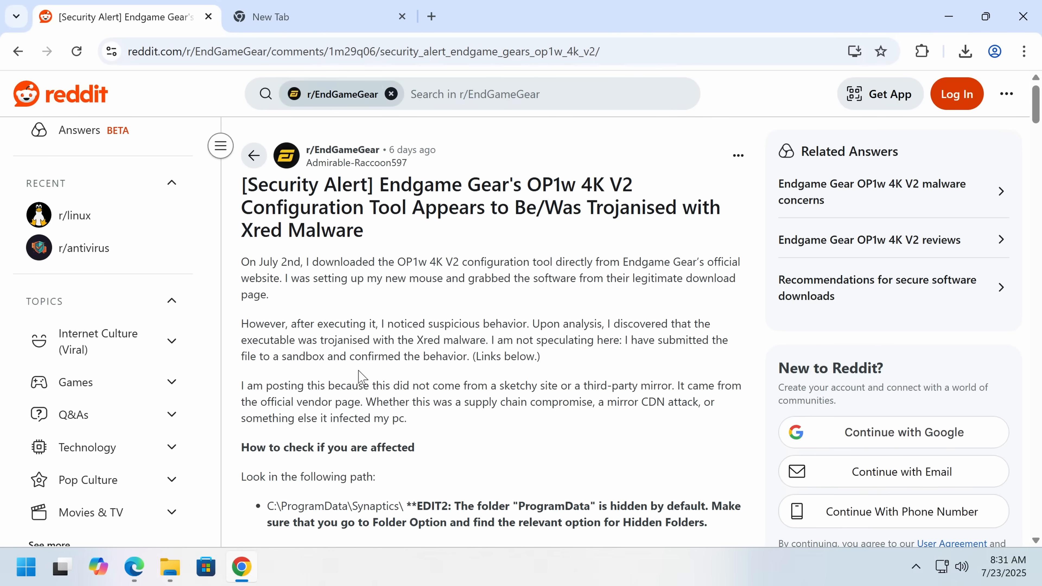
# Step: Scroll into the comments to the OP's tria.ge sandbox submission link
pyautogui.scroll(-3)
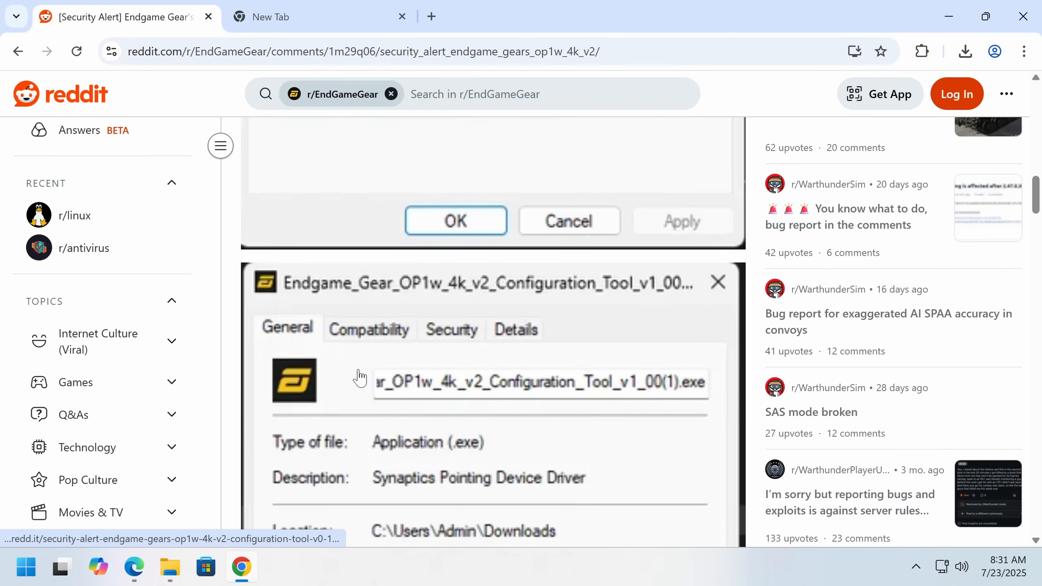
pyautogui.scroll(-3)
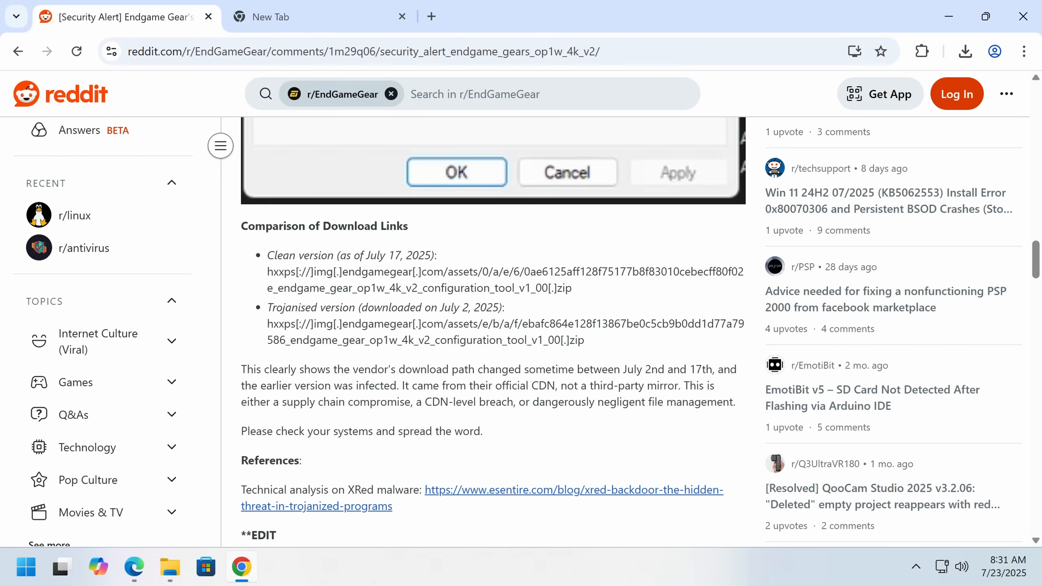
pyautogui.scroll(-3)
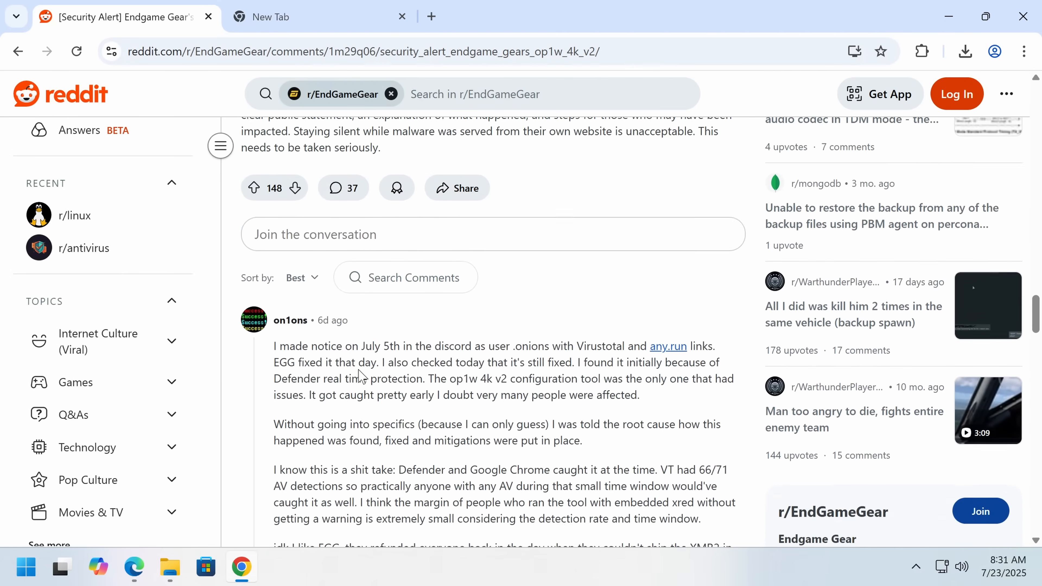
pyautogui.scroll(-3)
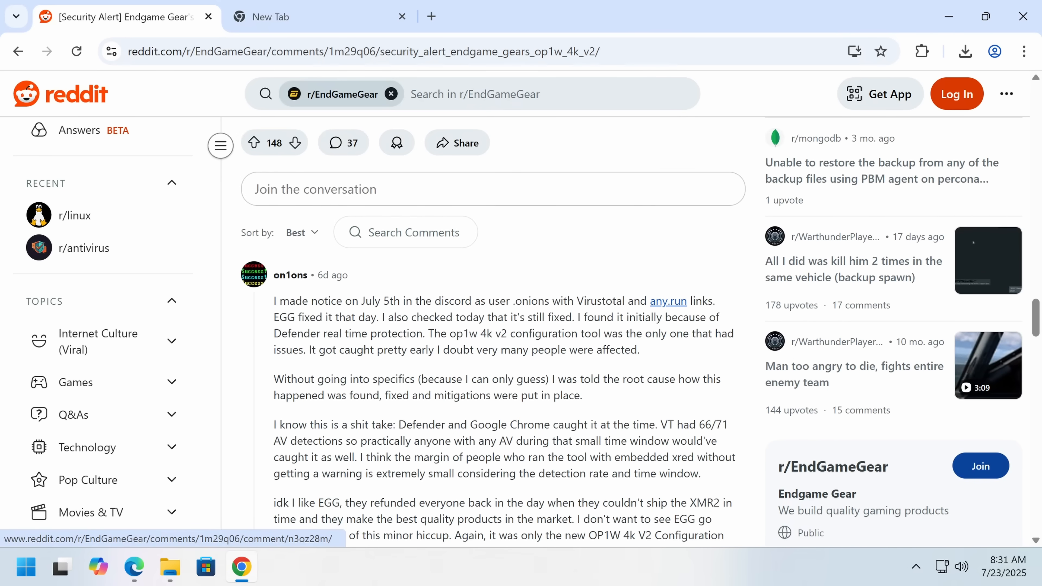
pyautogui.moveTo(667, 301)
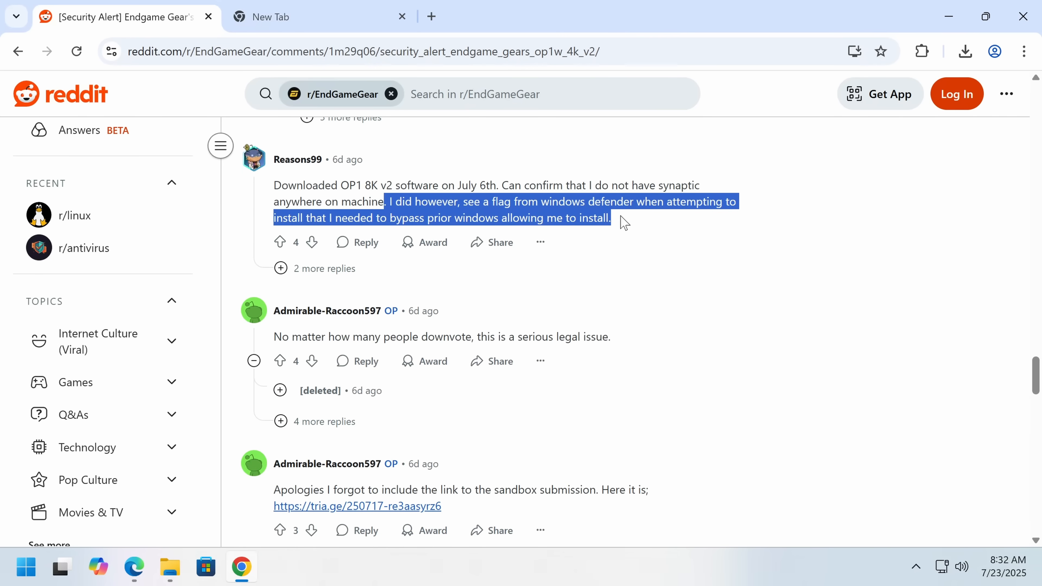
pyautogui.scroll(-3)
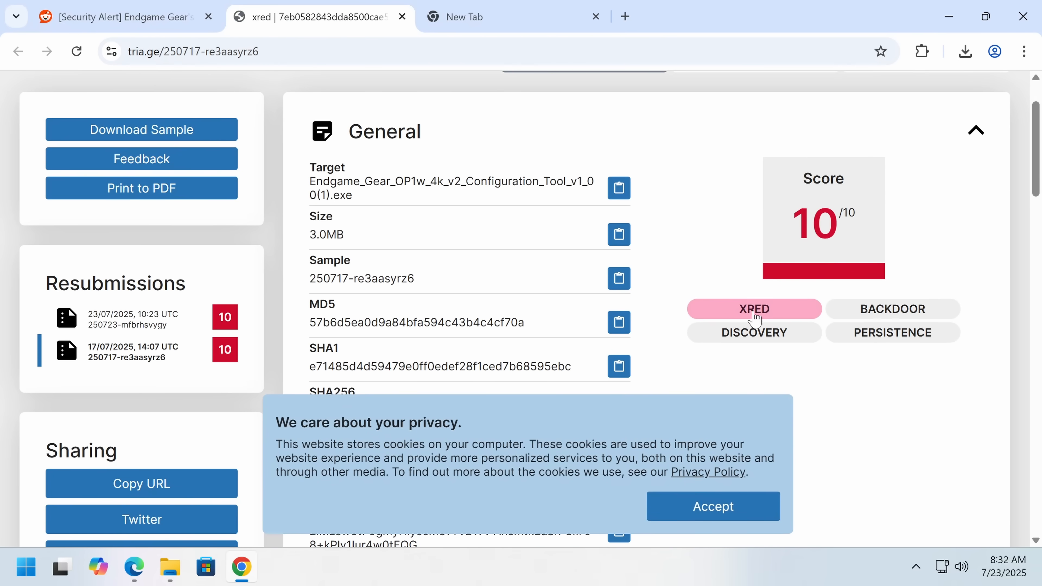
# Step: Accept the cookie notice and scroll to the extracted Malware Config naming xred.mooo.com
pyautogui.click(712, 506)
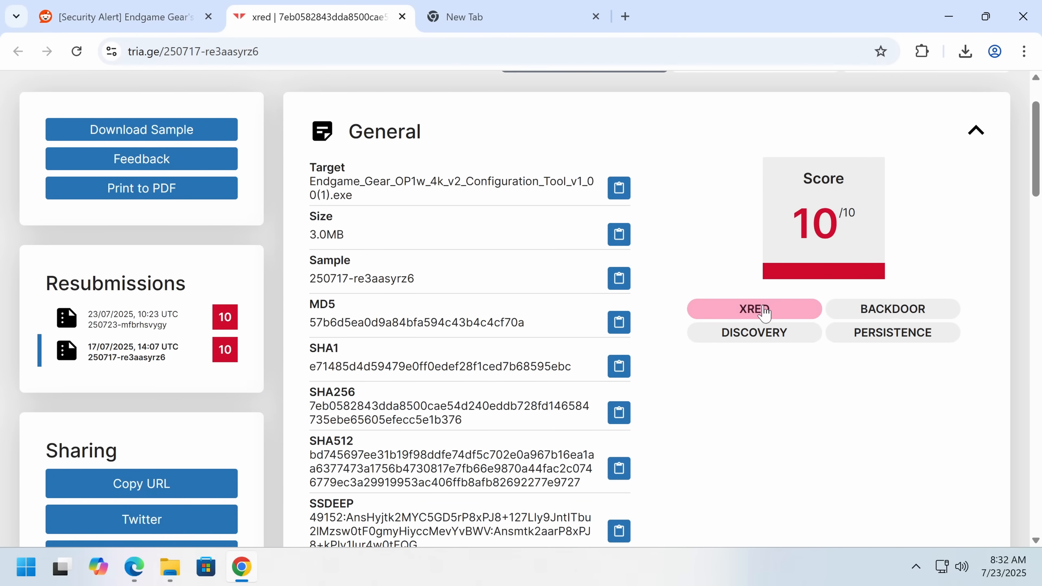
pyautogui.moveTo(664, 298)
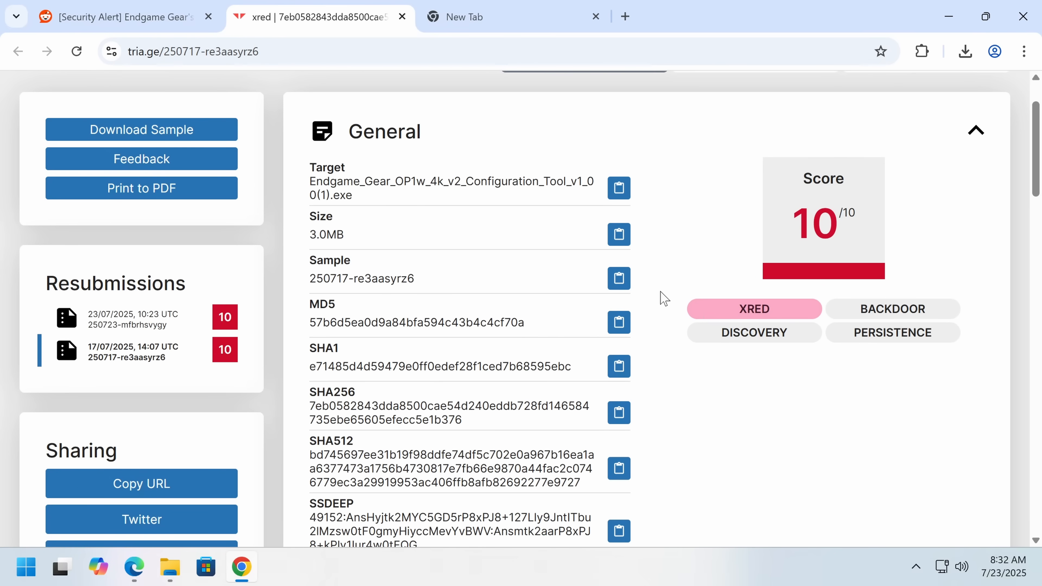
pyautogui.scroll(-3)
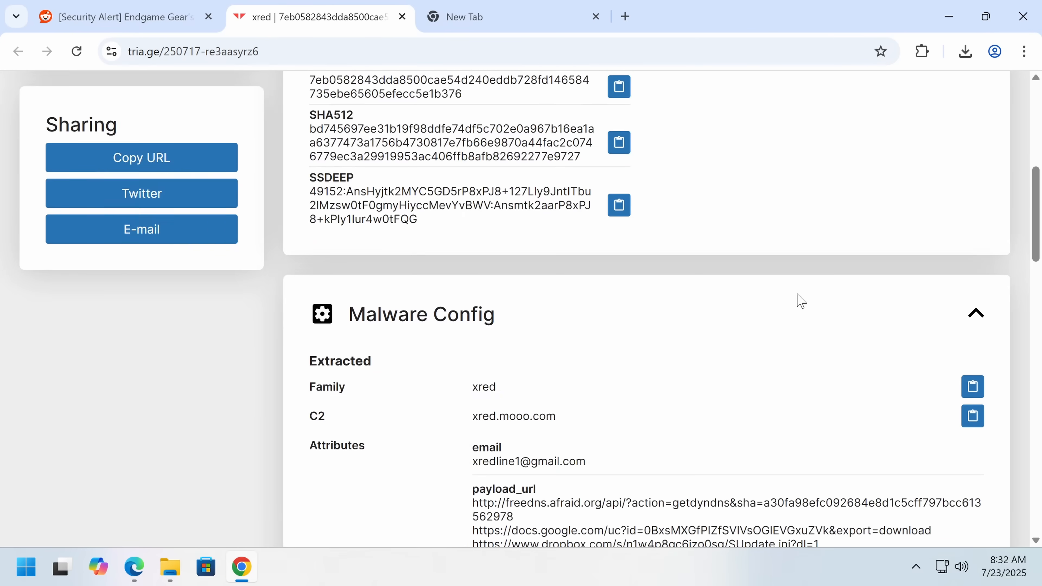
pyautogui.scroll(-3)
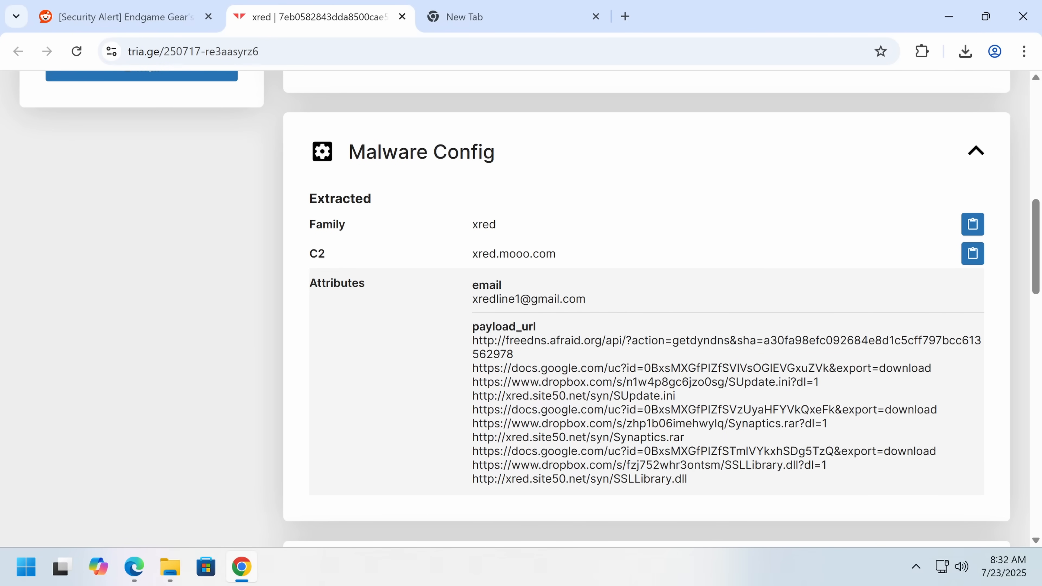
# Step: Select the Synaptics.rar payload URL, open it in a new tab and close it again
pyautogui.doubleClick(577, 438)
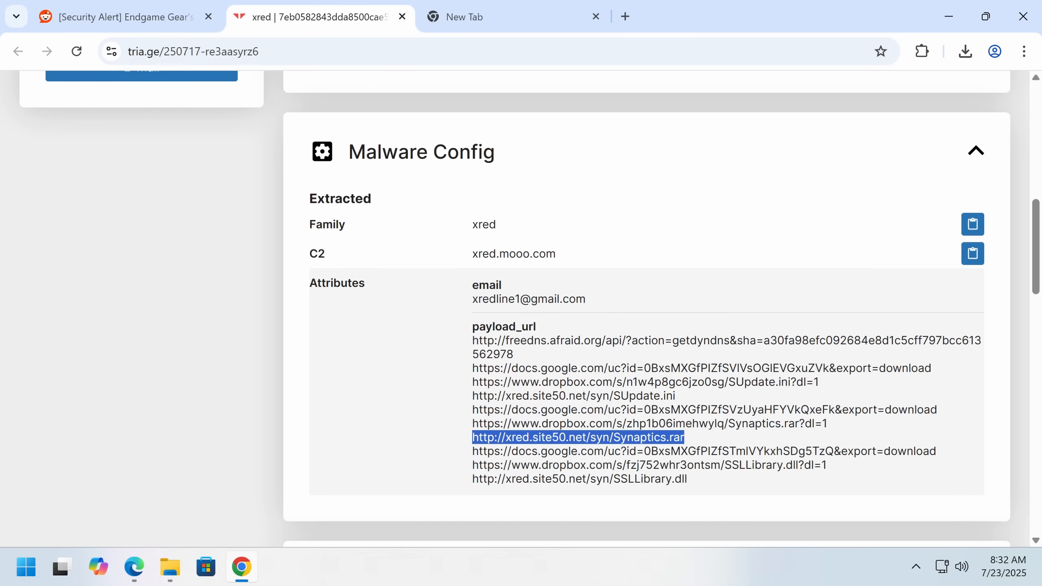
pyautogui.click(839, 313)
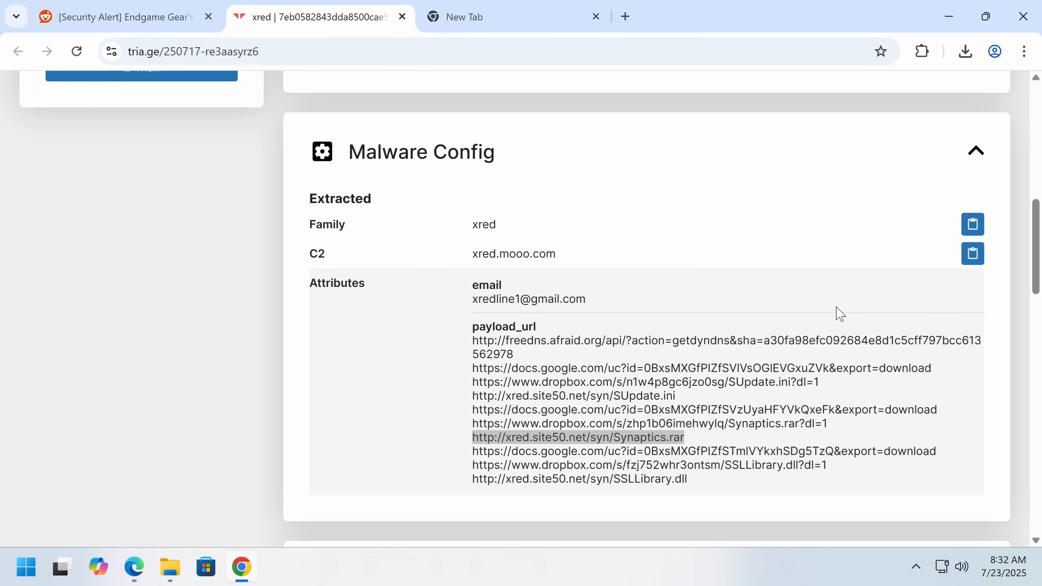
pyautogui.click(577, 437)
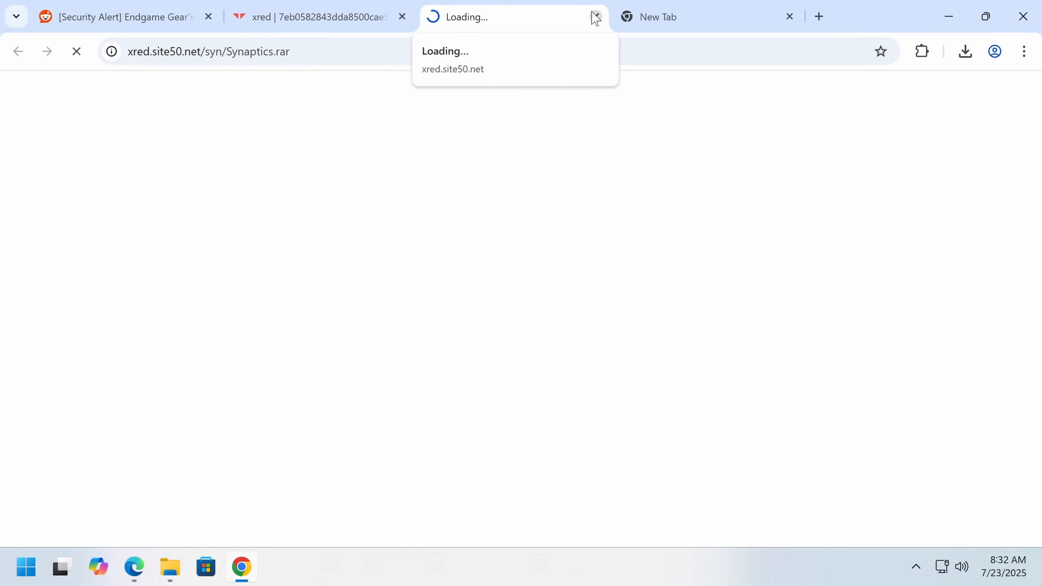
pyautogui.click(595, 17)
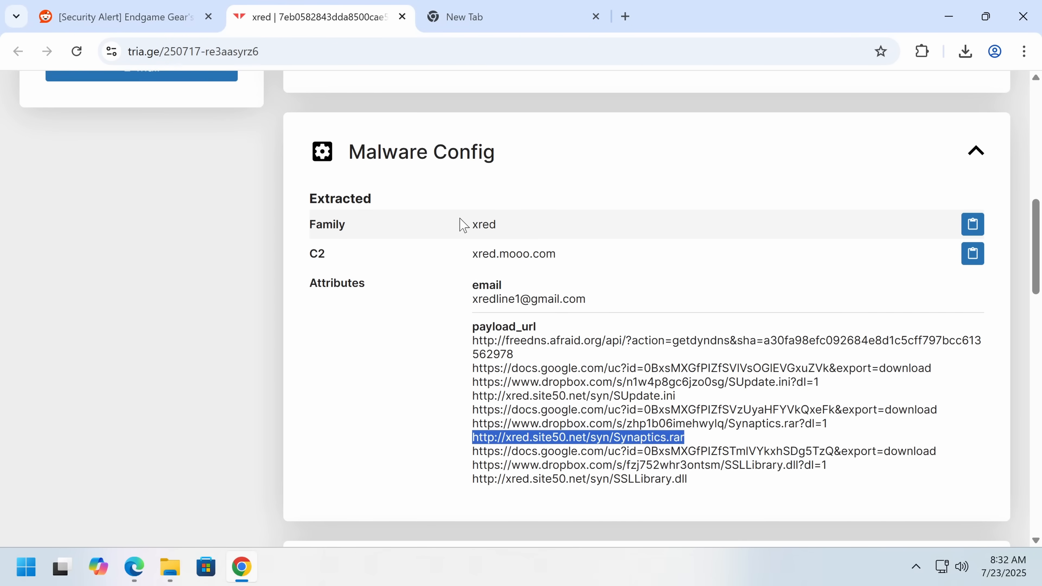
# Step: Move into the behavioral1 report and scroll through its xred signatures
pyautogui.scroll(-3)
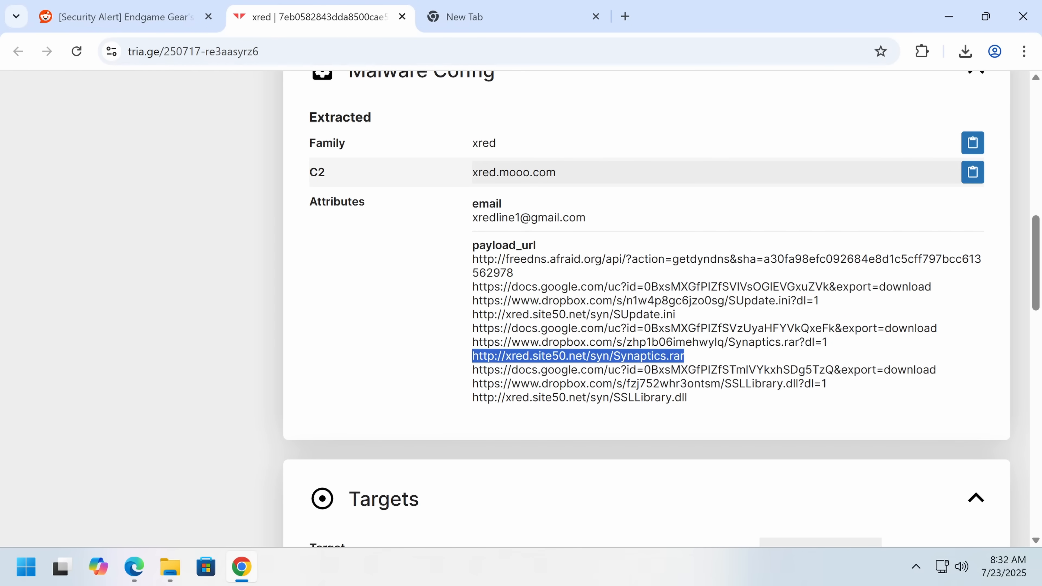
pyautogui.moveTo(506, 188)
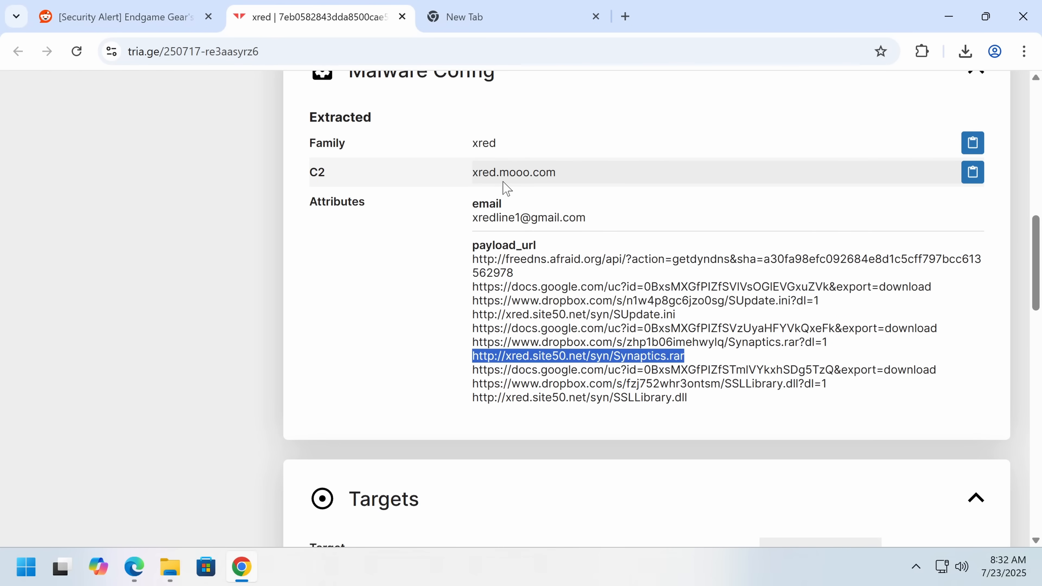
pyautogui.scroll(-3)
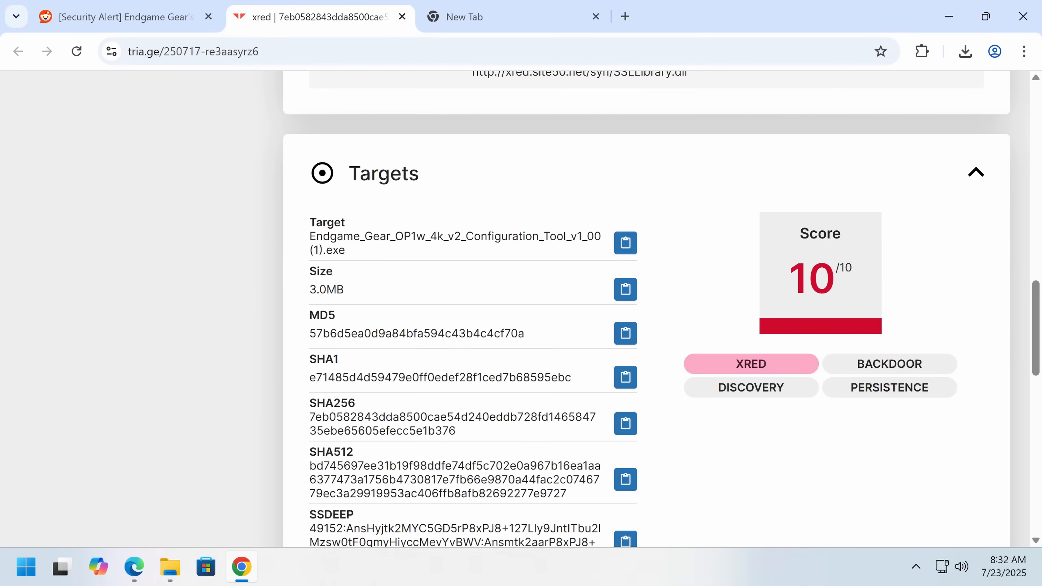
pyautogui.scroll(-3)
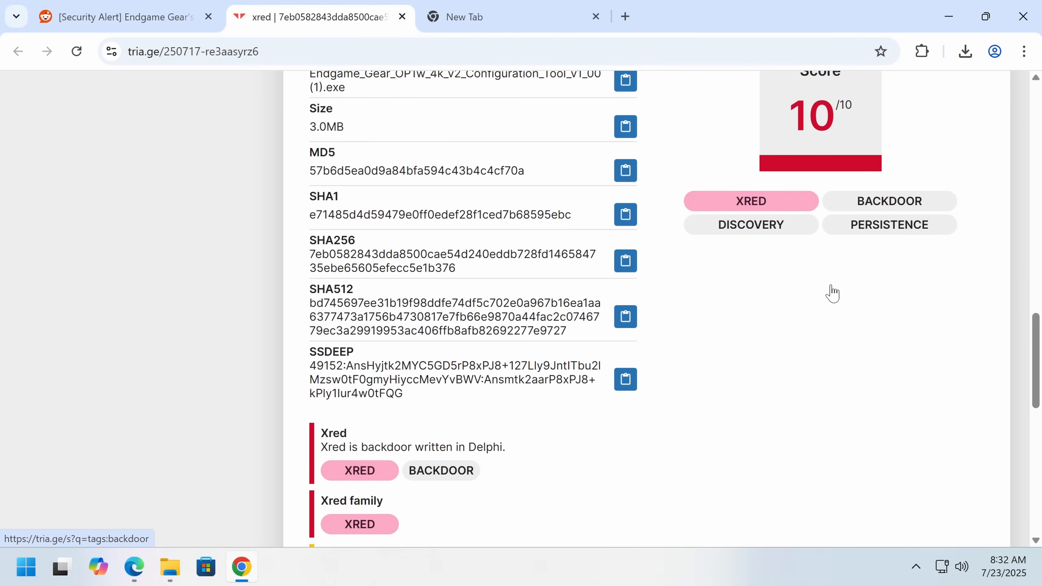
pyautogui.scroll(-3)
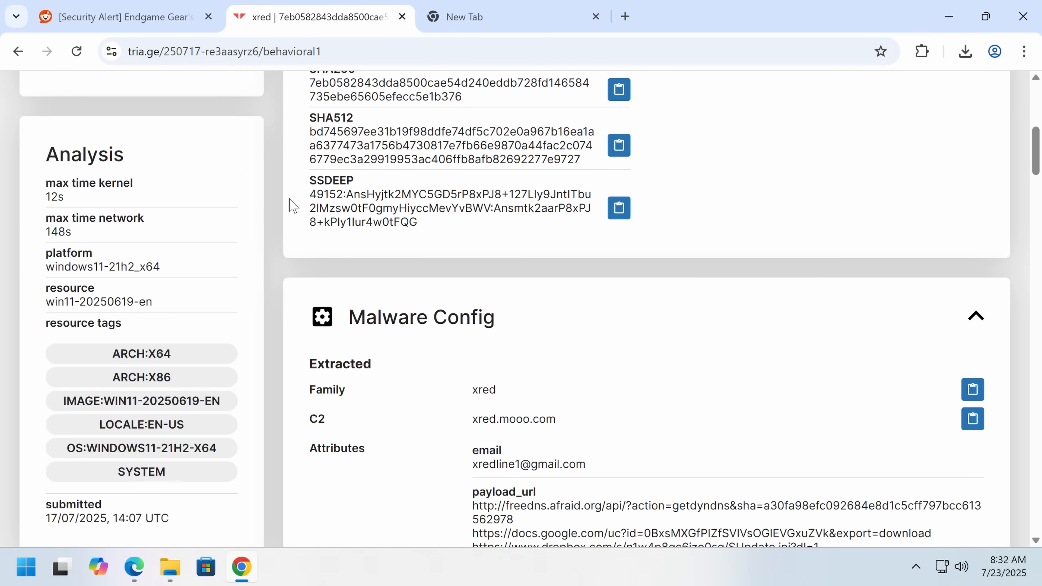
# Step: Highlight the C2 domain xred.mooo.com and reach the Synaptics.exe process tree
pyautogui.scroll(-3)
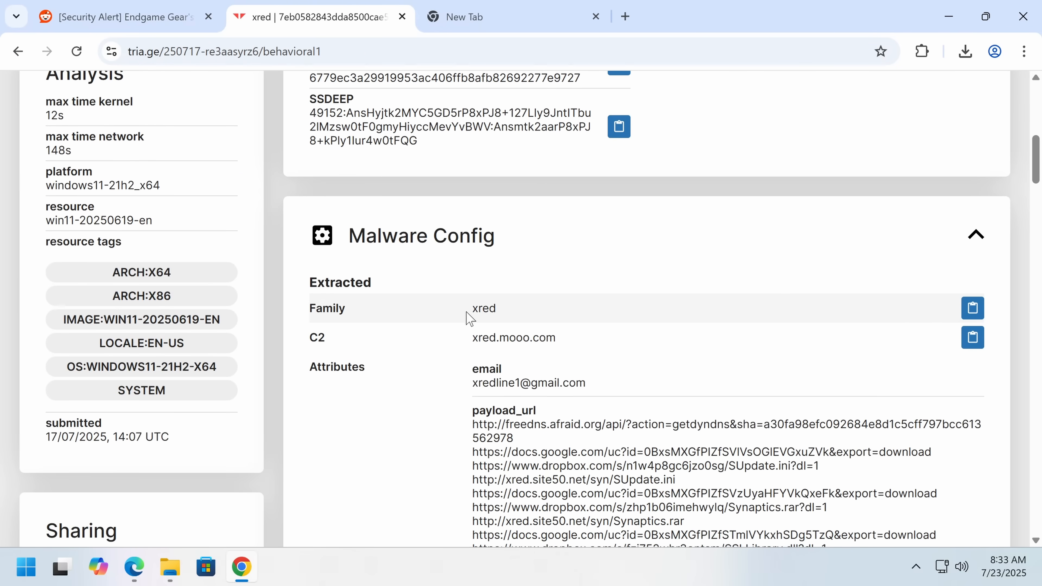
pyautogui.doubleClick(512, 337)
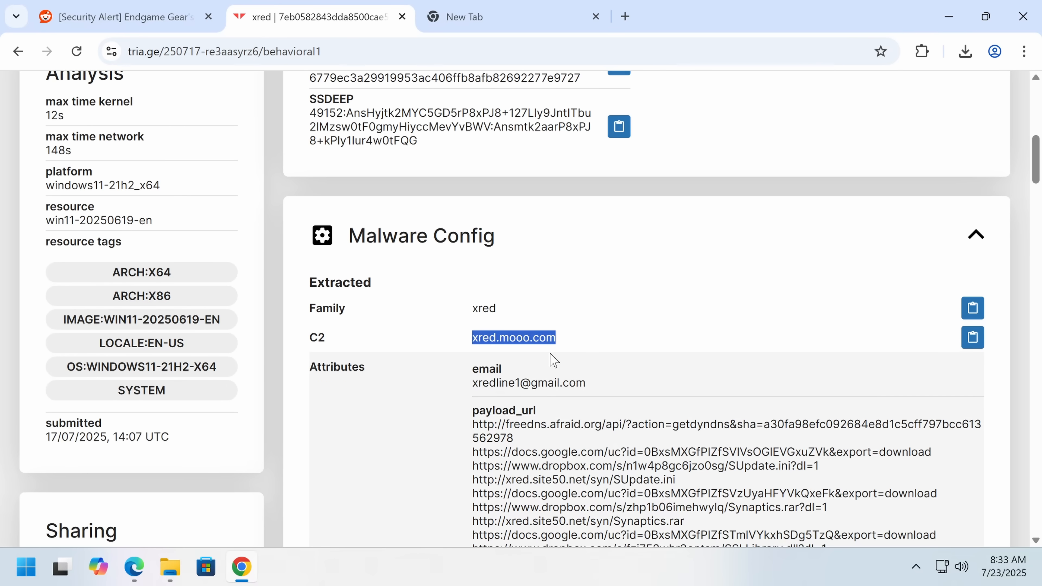
pyautogui.scroll(-3)
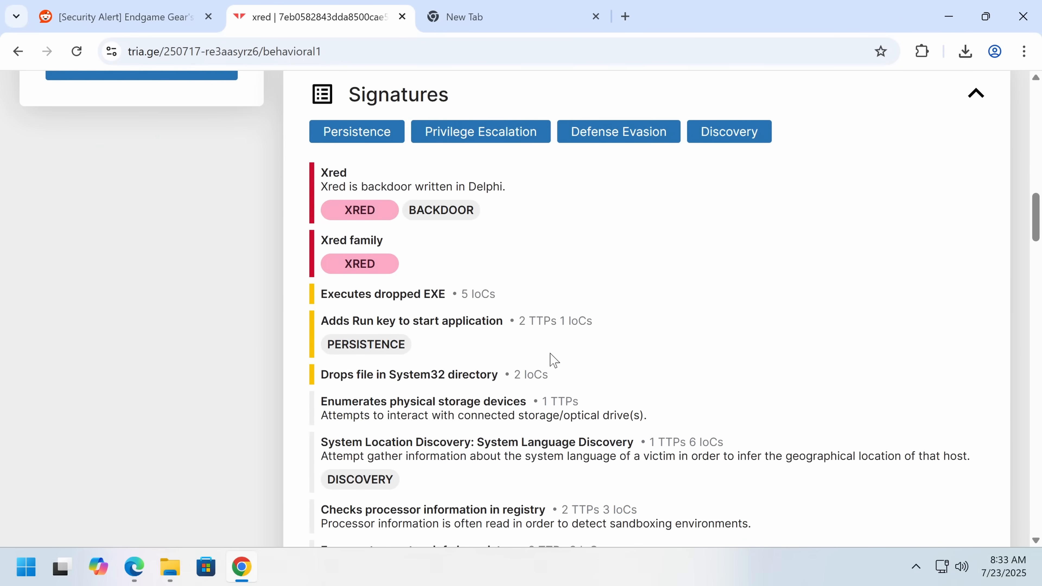
pyautogui.scroll(-3)
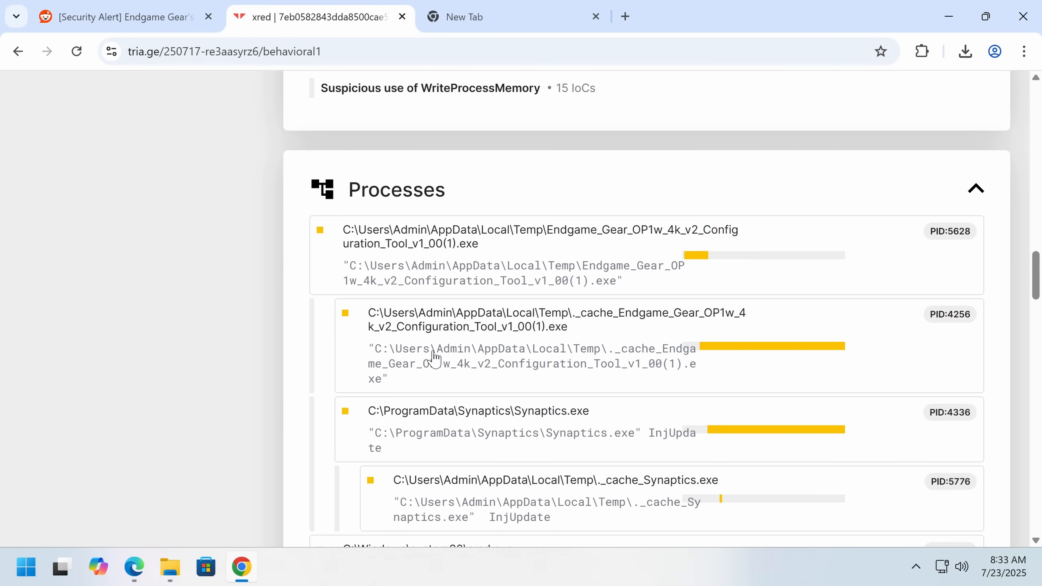
# Step: Pause and resume the Replay Monitor showing the configuration tool beside a command window
pyautogui.scroll(-3)
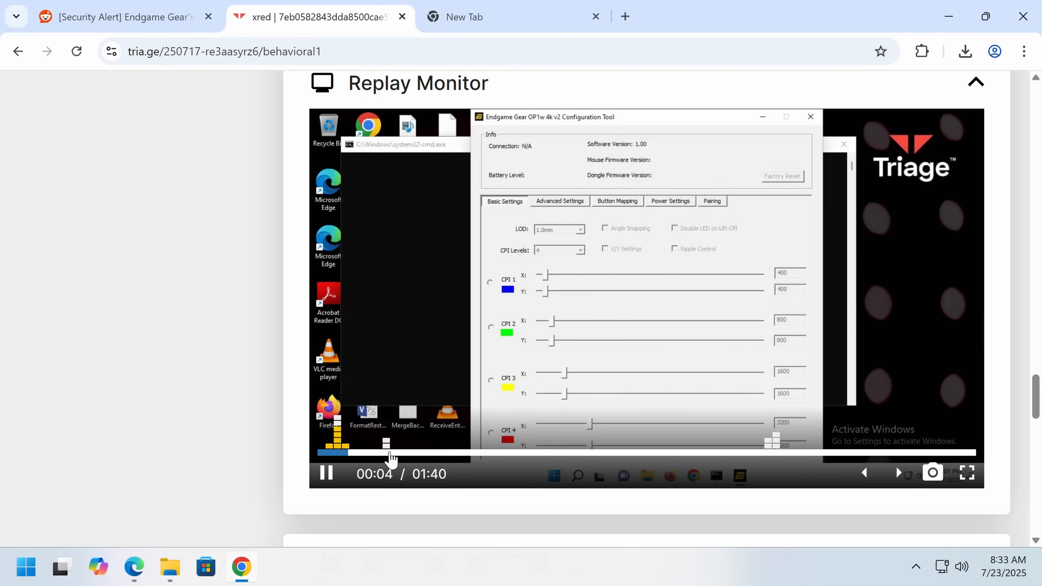
pyautogui.moveTo(502, 218)
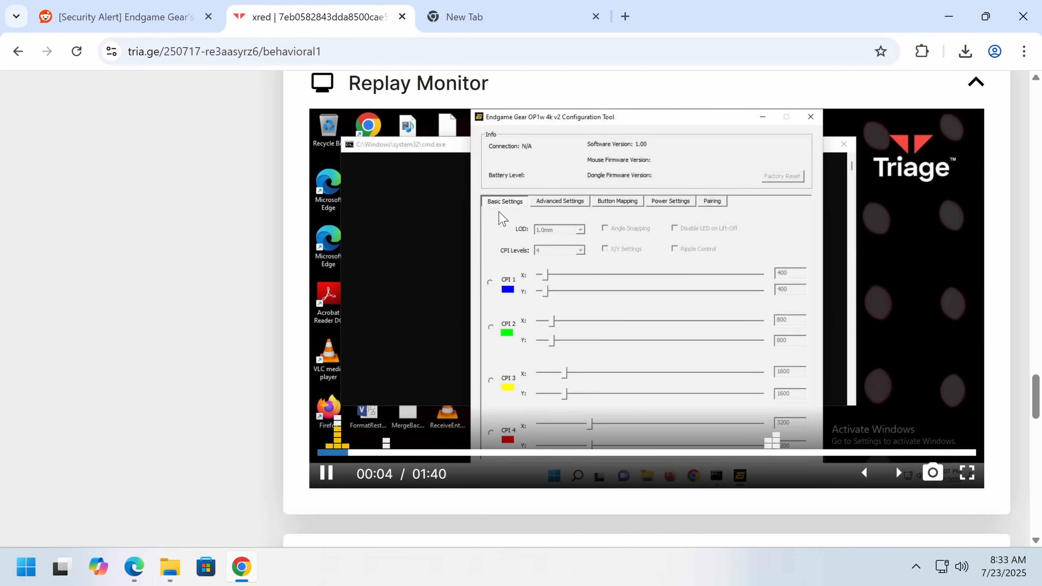
pyautogui.moveTo(528, 122)
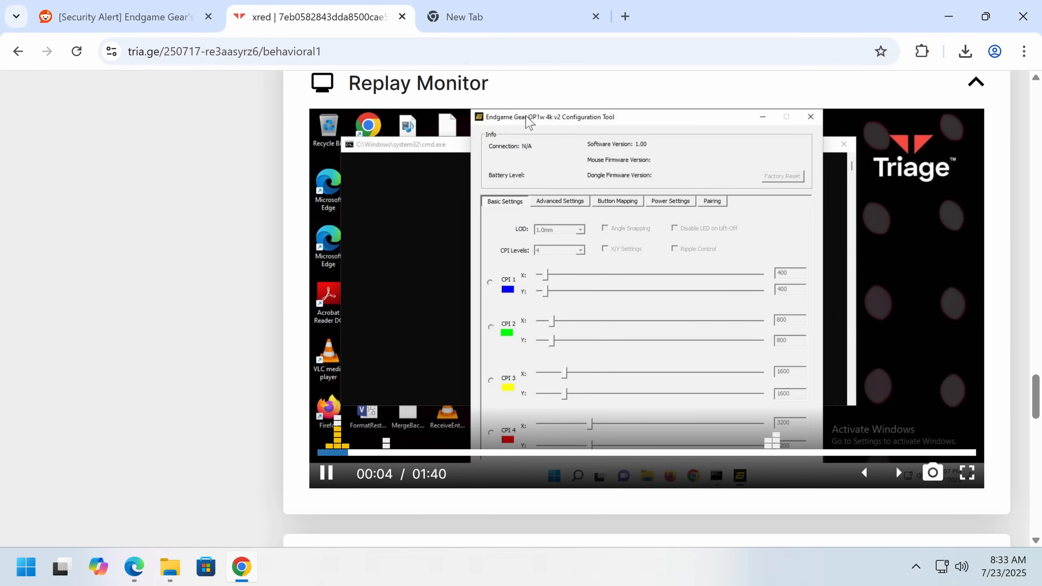
pyautogui.click(326, 473)
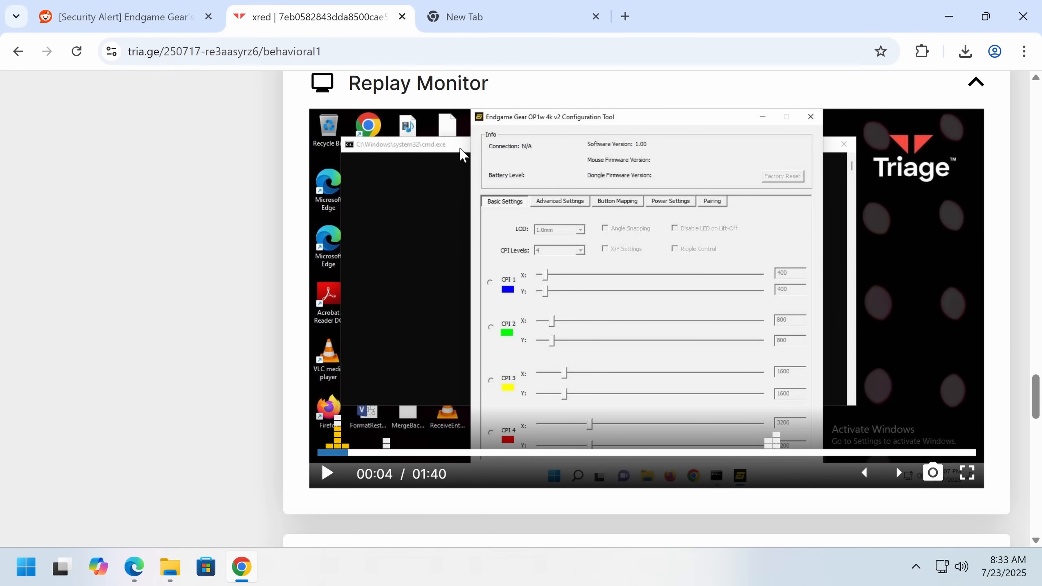
pyautogui.click(325, 473)
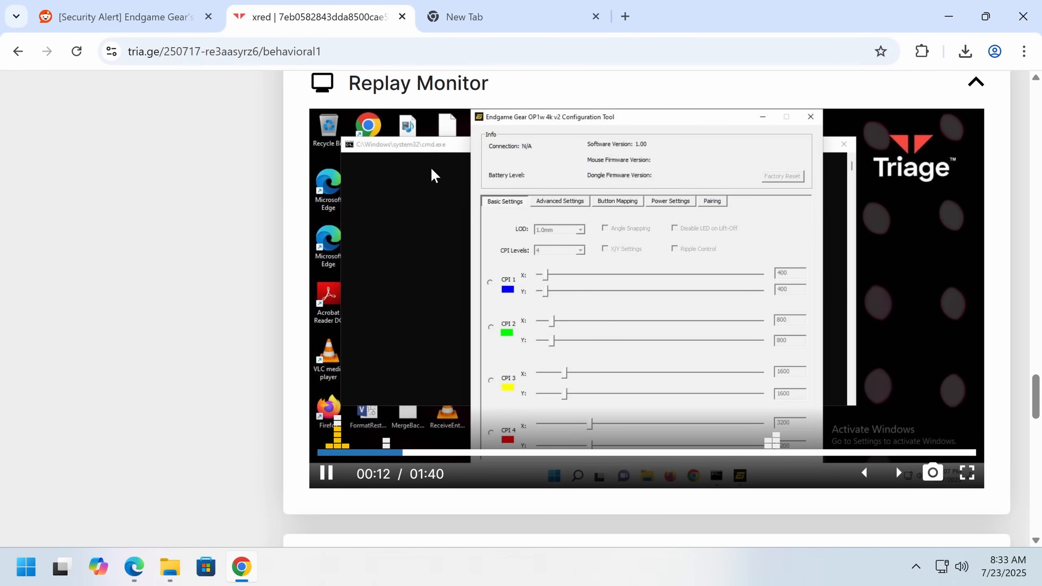
pyautogui.moveTo(485, 261)
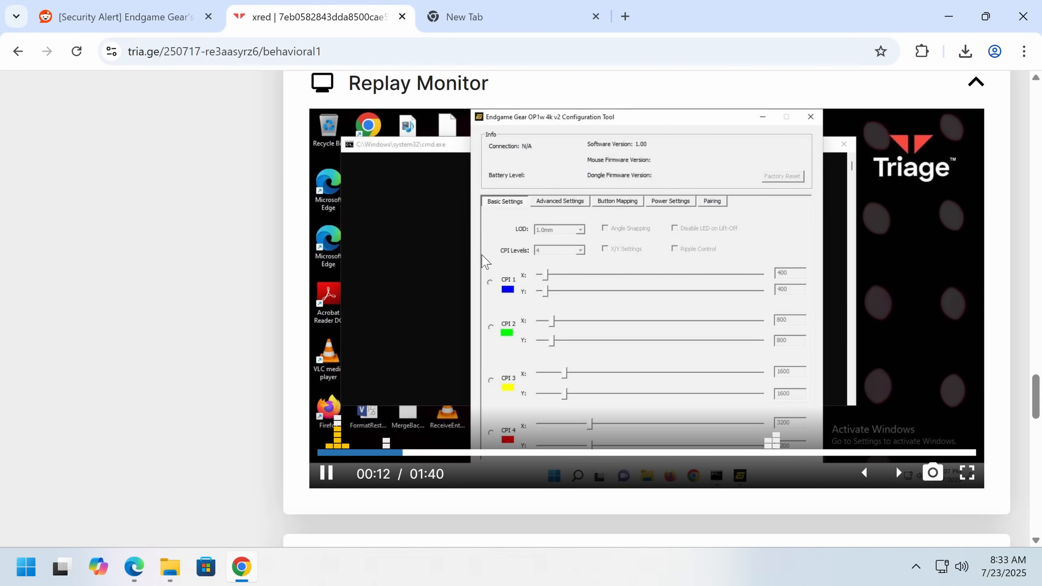
pyautogui.moveTo(721, 319)
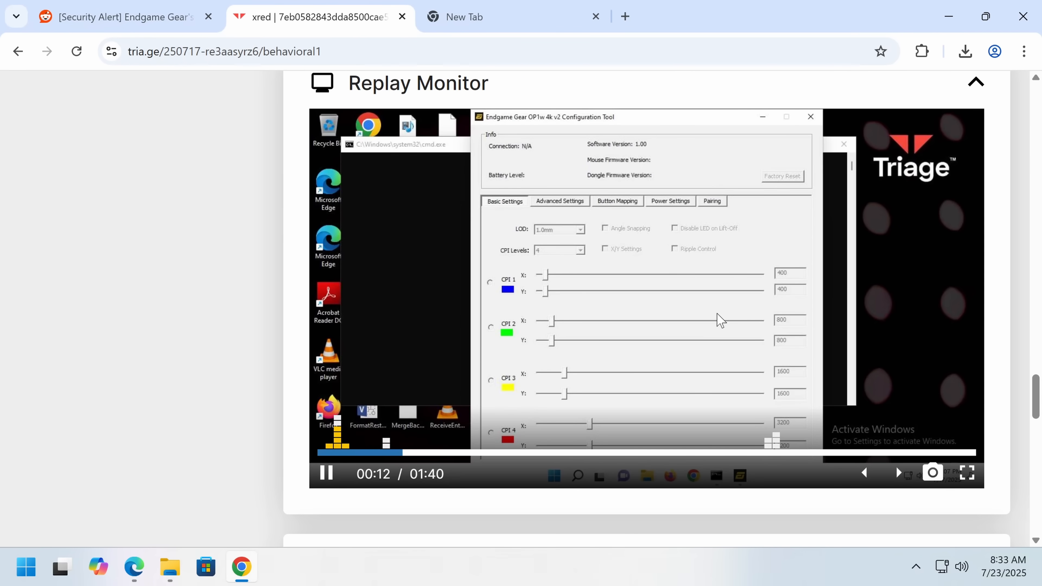
pyautogui.scroll(-3)
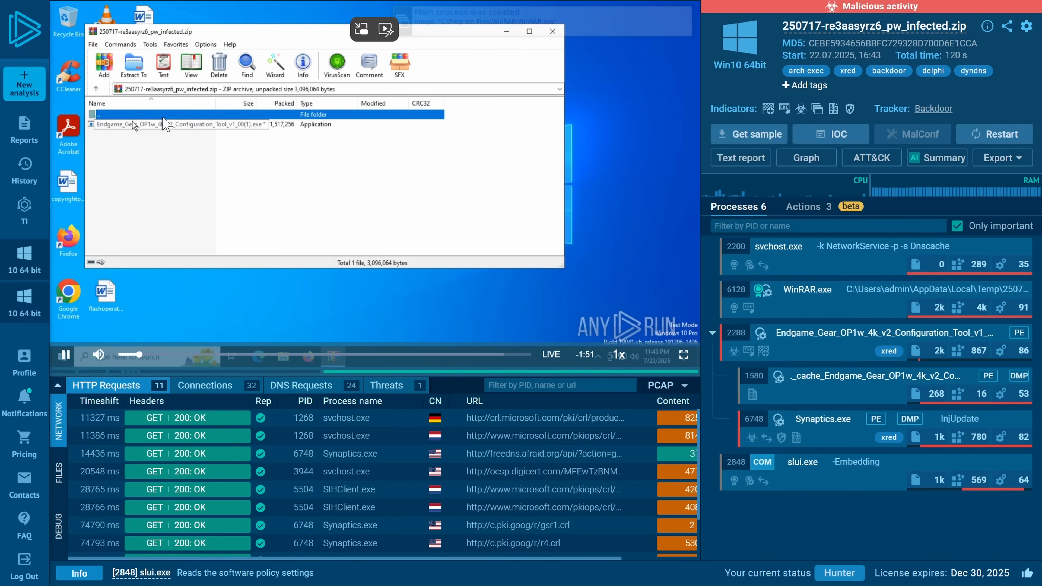
# Step: Let the replay pass the archive password prompt and pause on the running configuration tool
pyautogui.doubleClick(165, 125)
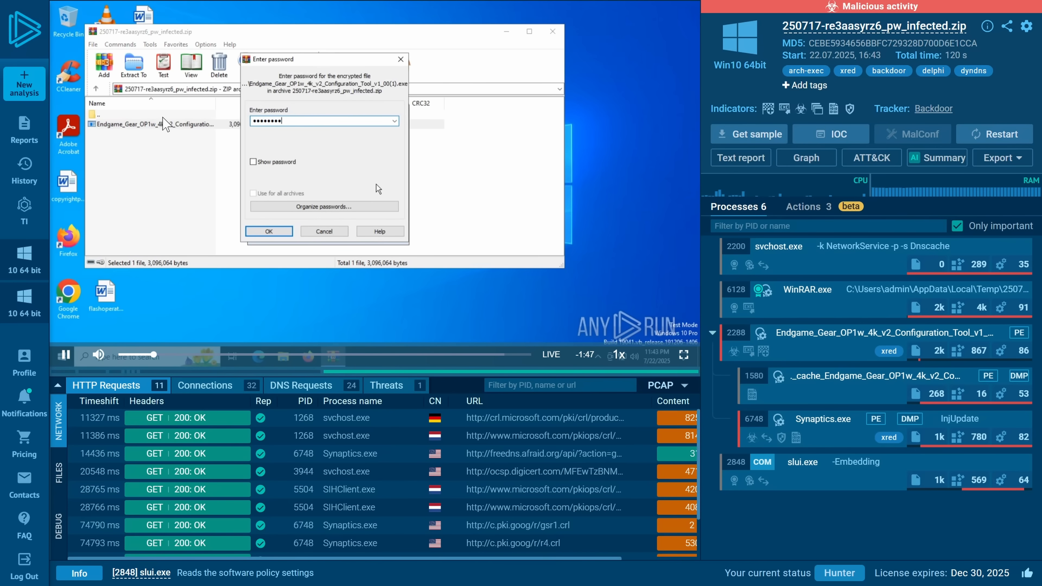
pyautogui.click(269, 232)
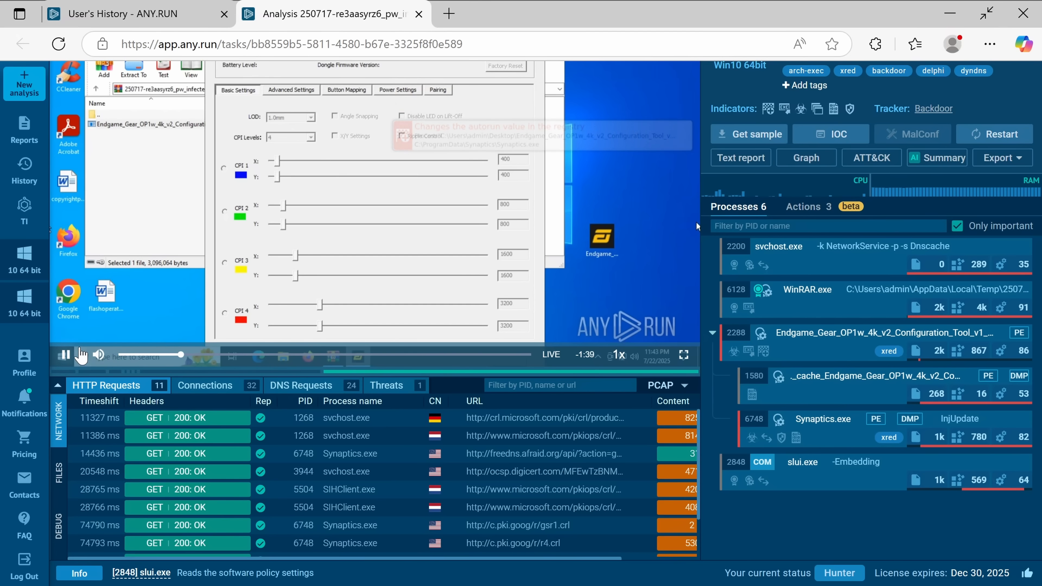
pyautogui.click(65, 354)
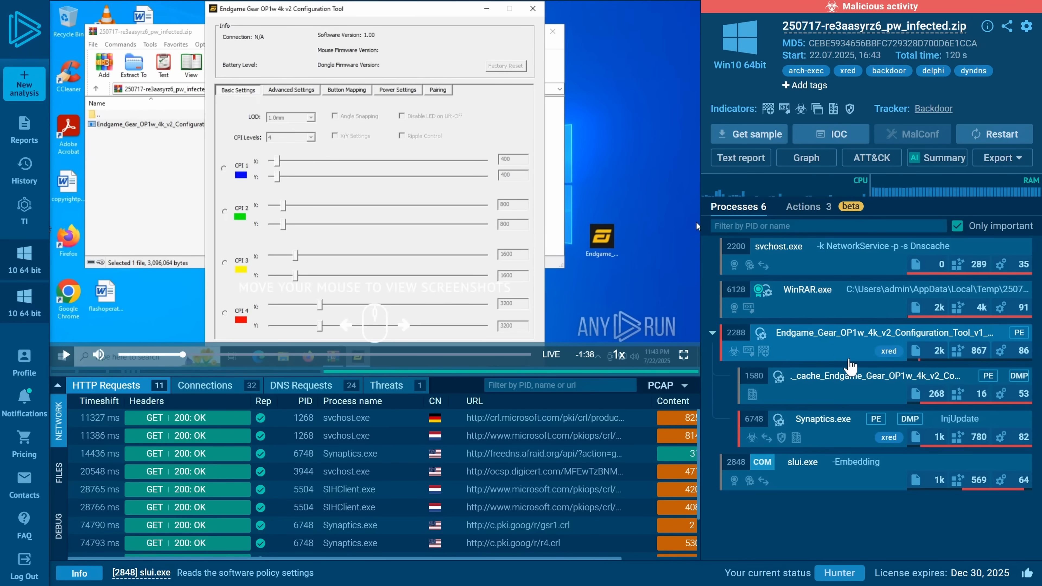
pyautogui.moveTo(878, 458)
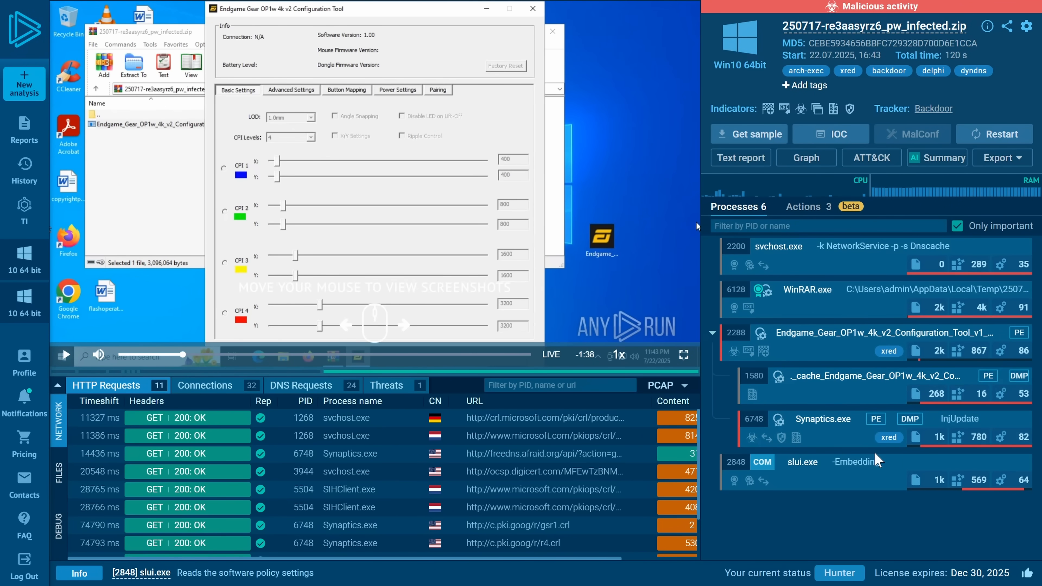
pyautogui.moveTo(897, 385)
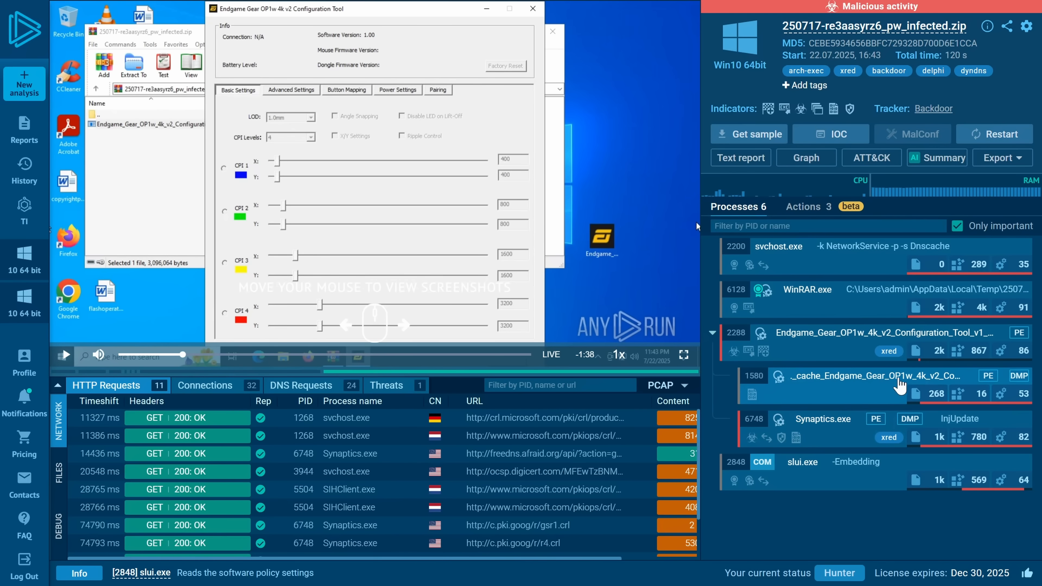
pyautogui.moveTo(804, 384)
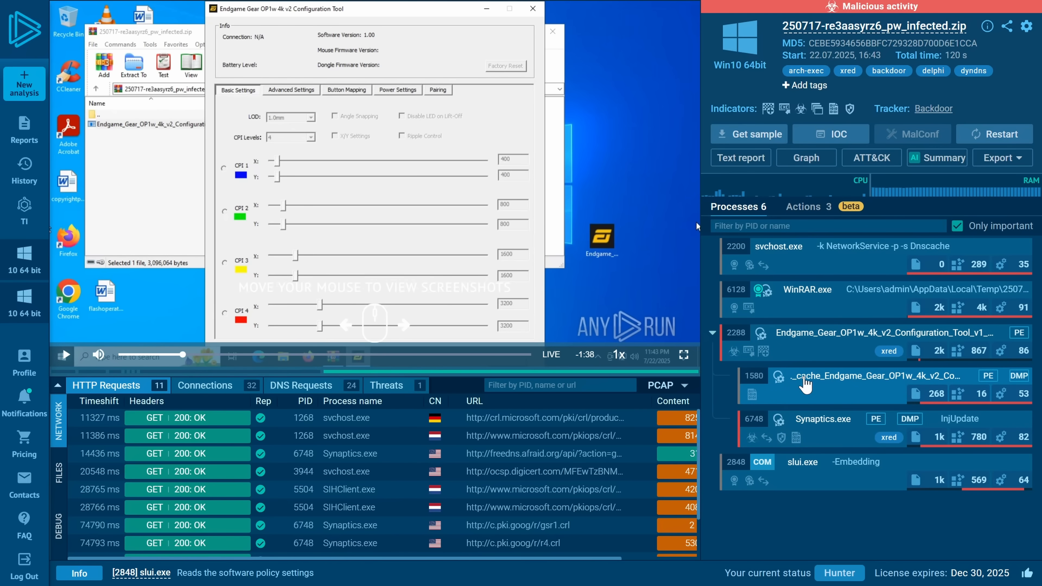
pyautogui.moveTo(846, 424)
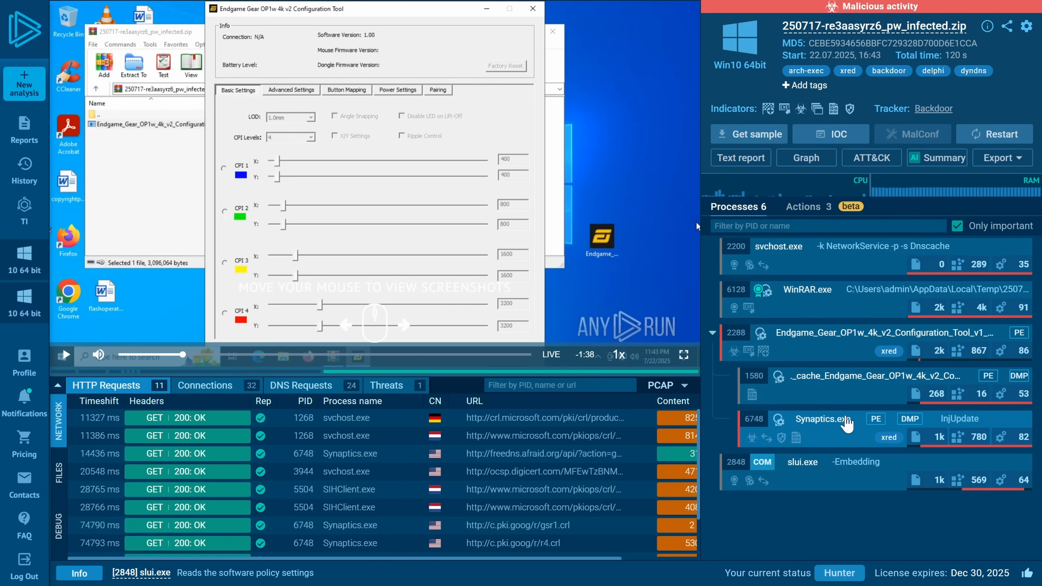
pyautogui.moveTo(418, 313)
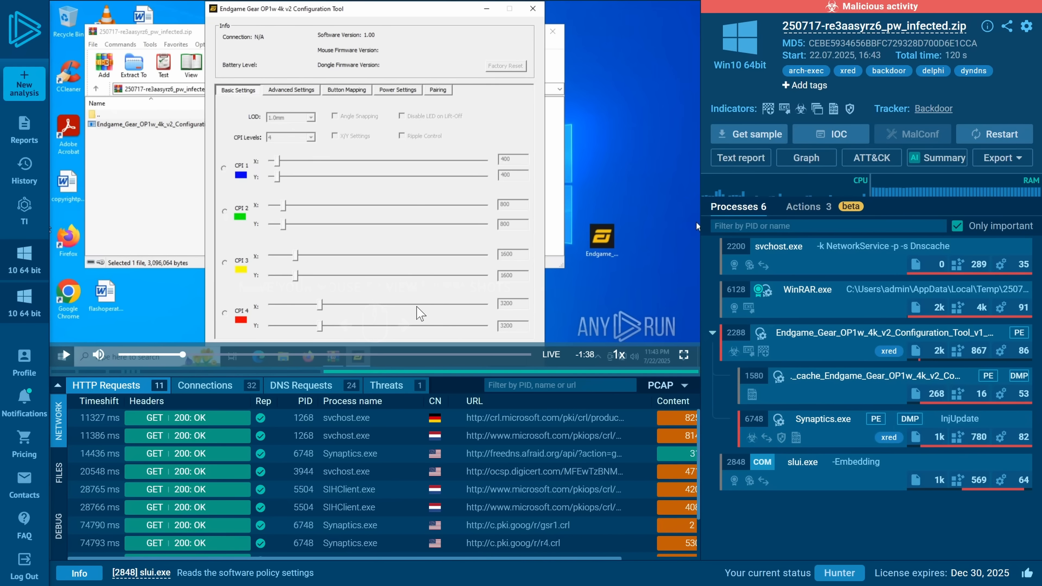
# Step: Show the files-modified list with Synaptics.exe in ProgramData and the Endgame tool process's full details scored 100/100 malicious
pyautogui.click(59, 463)
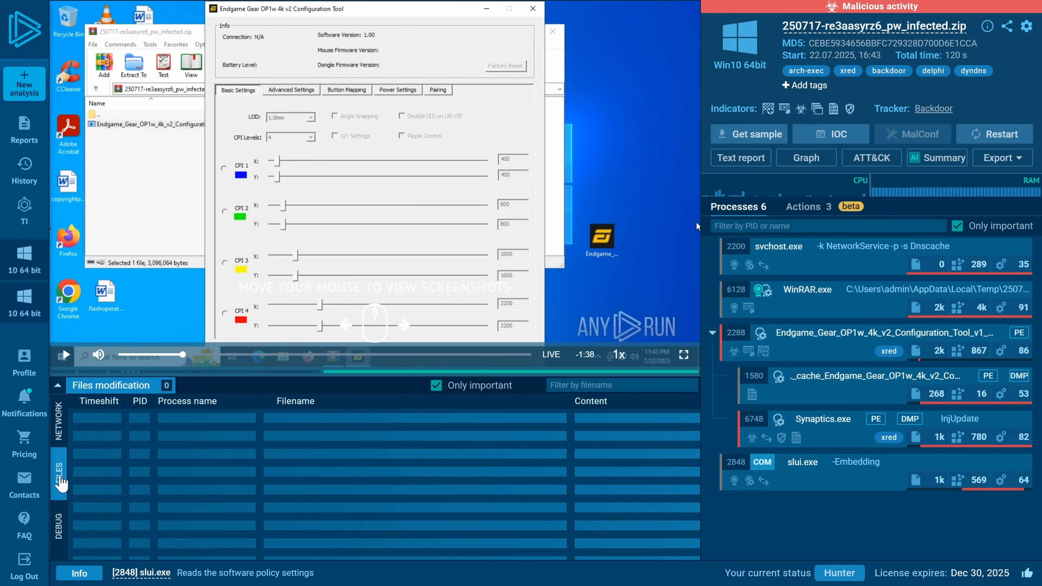
pyautogui.click(59, 470)
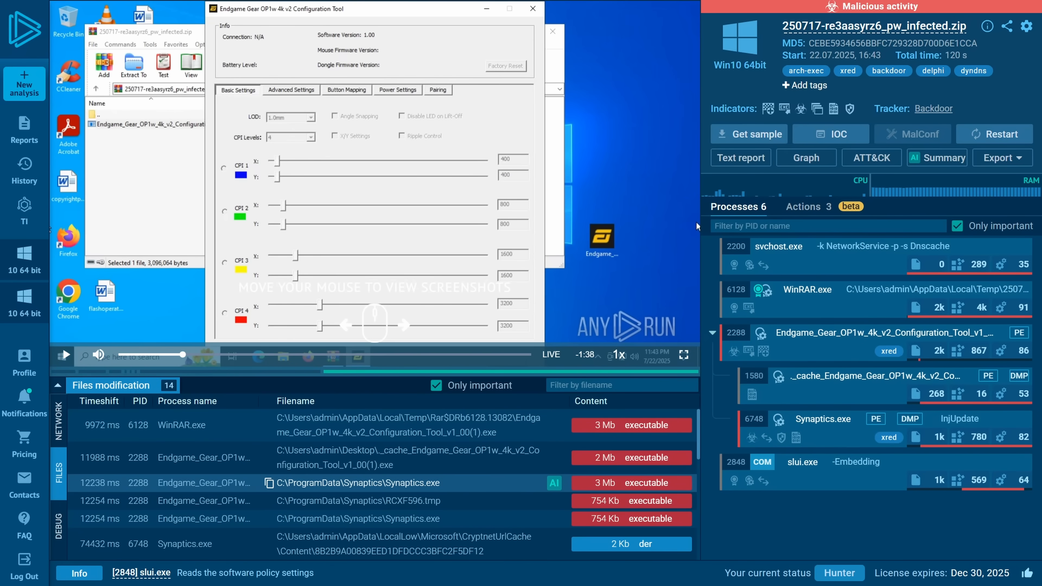
pyautogui.scroll(-3)
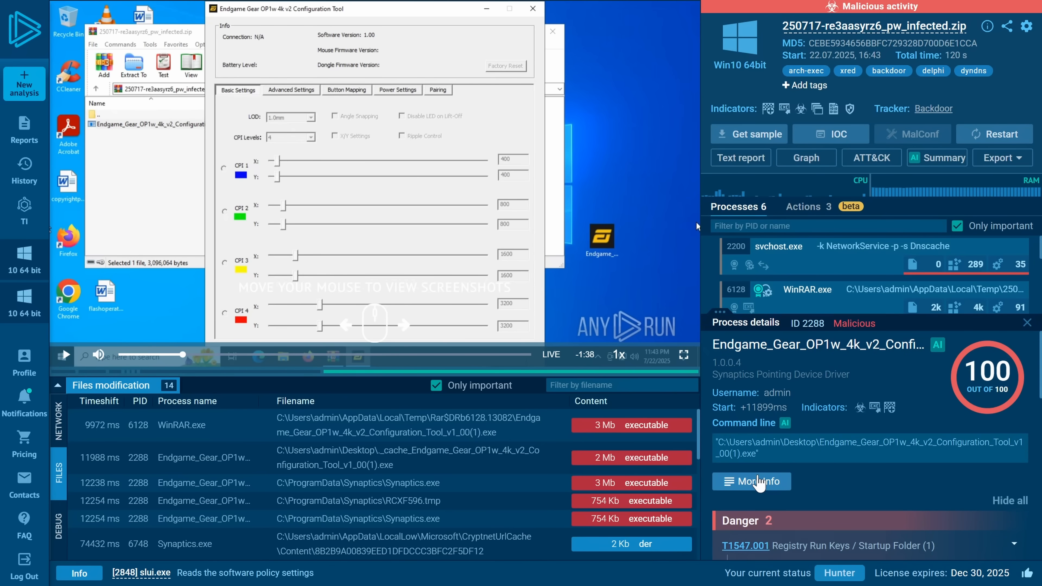
pyautogui.click(752, 481)
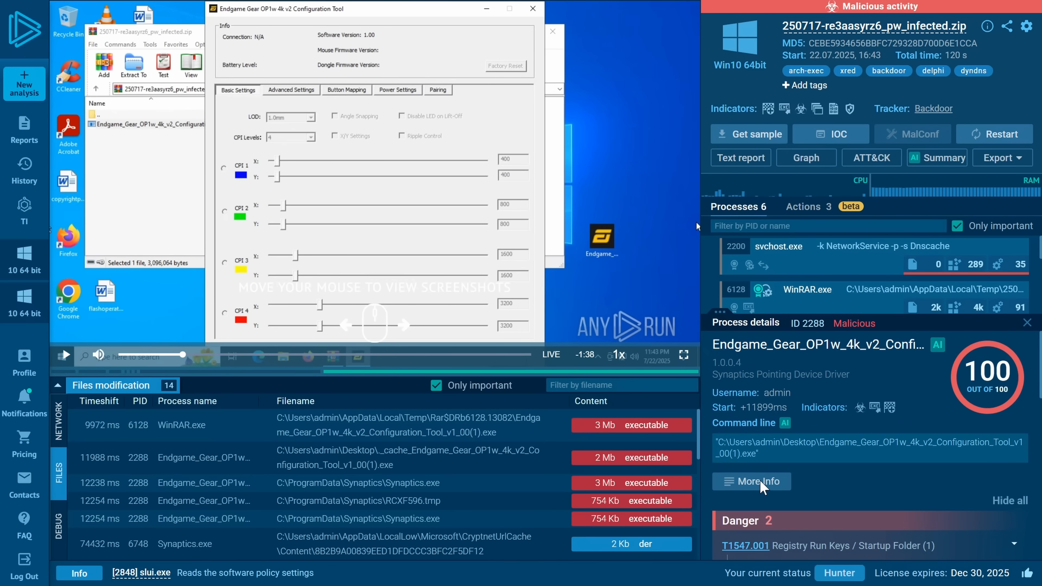
pyautogui.moveTo(872, 488)
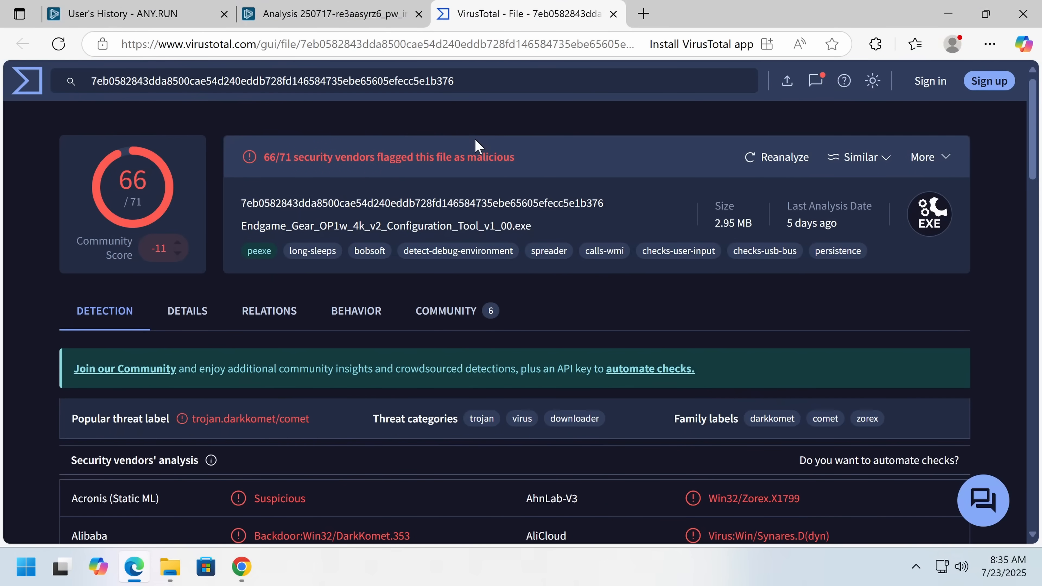
pyautogui.moveTo(239, 198)
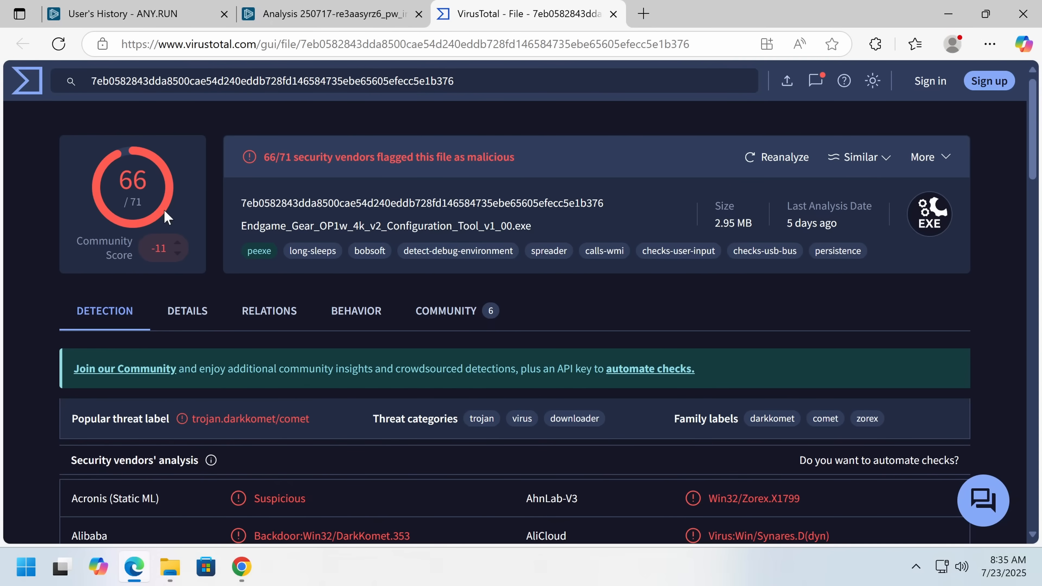
# Step: Read through the Security vendors' analysis list showing DarkKomet, Comet and Zorex labels for the sample hash
pyautogui.scroll(-3)
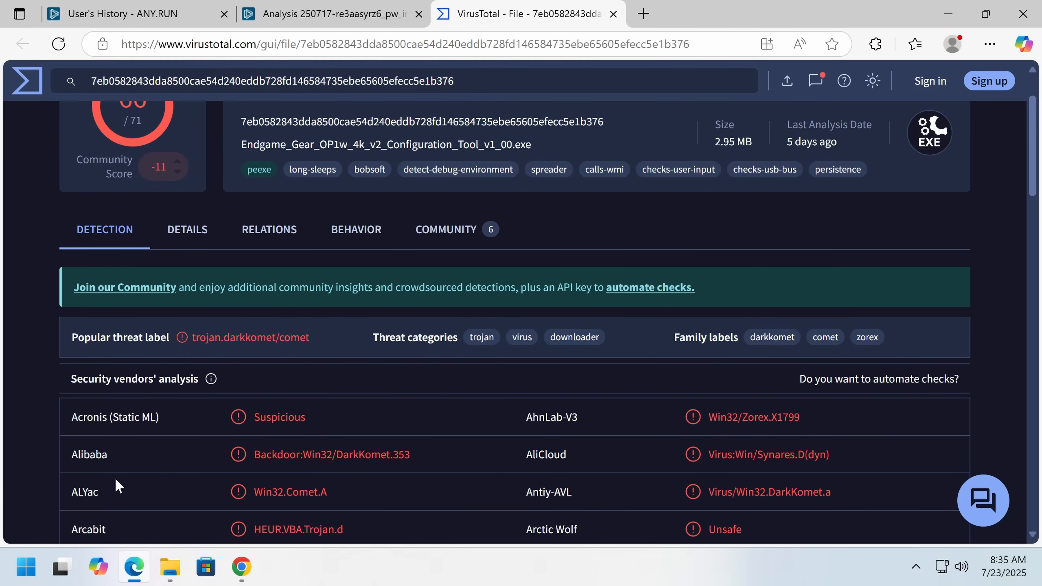
pyautogui.scroll(-3)
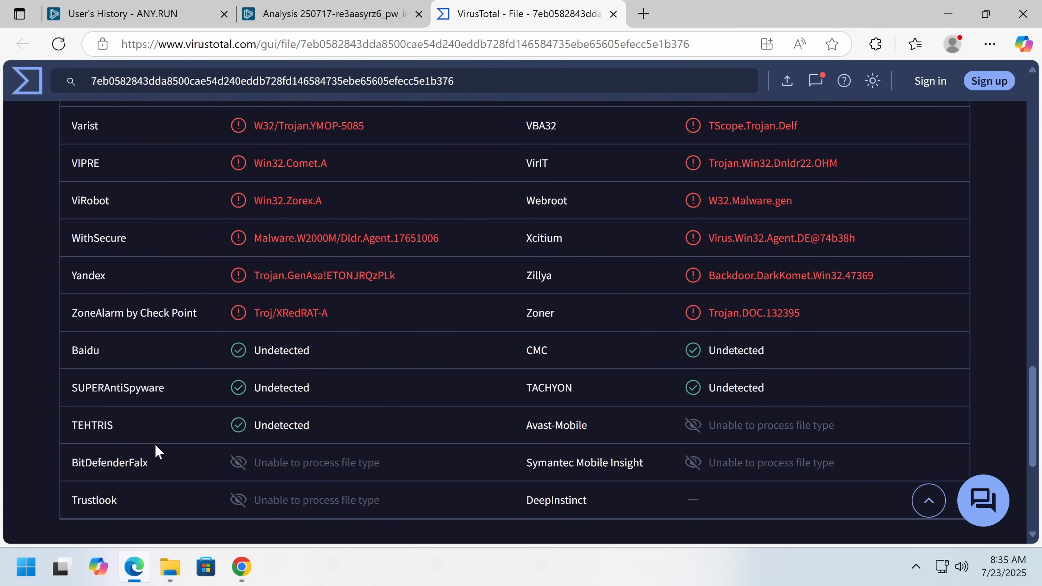
pyautogui.doubleClick(117, 388)
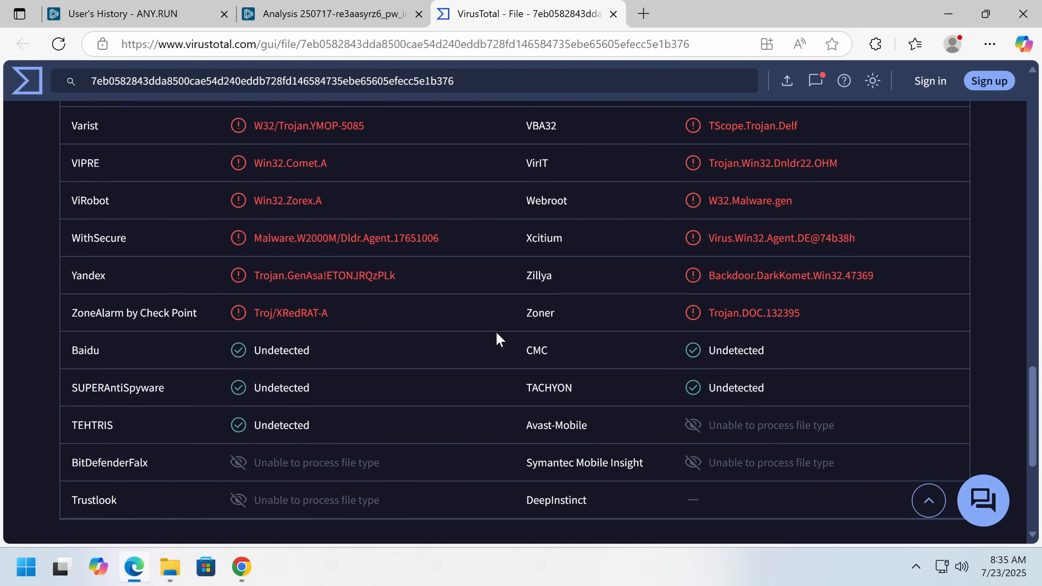
pyautogui.moveTo(587, 512)
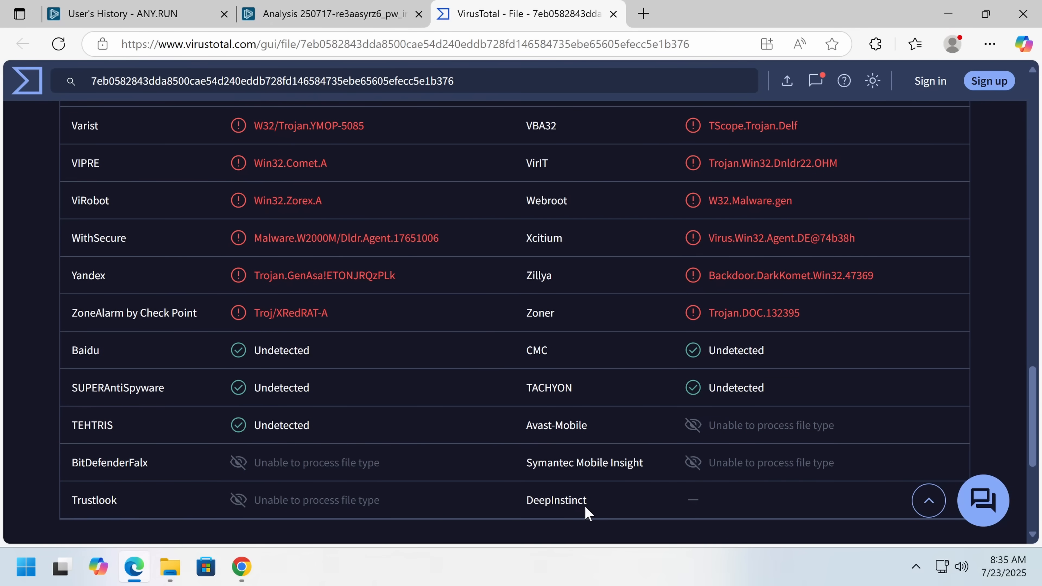
pyautogui.scroll(3)
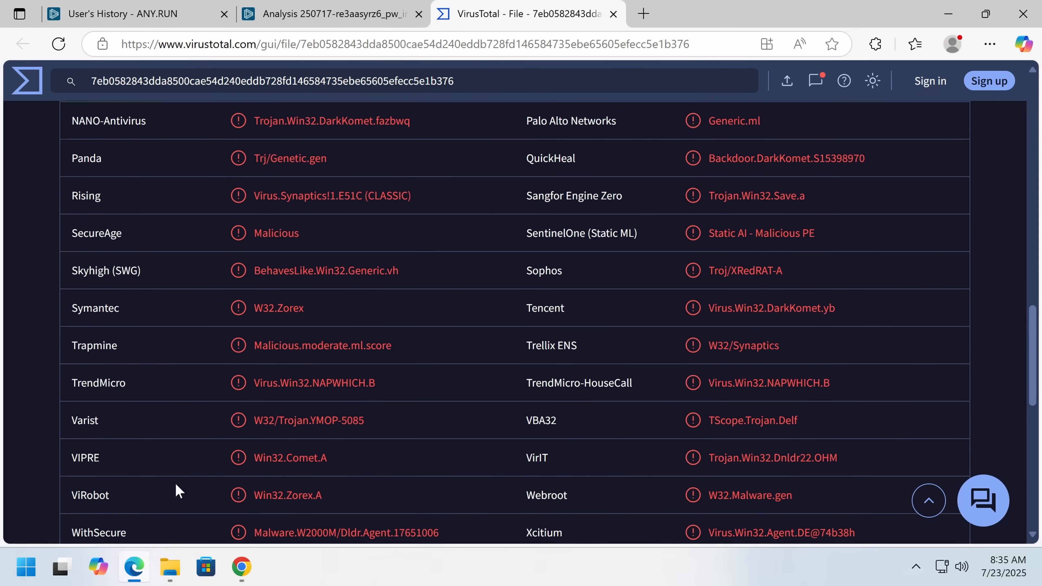
pyautogui.scroll(3)
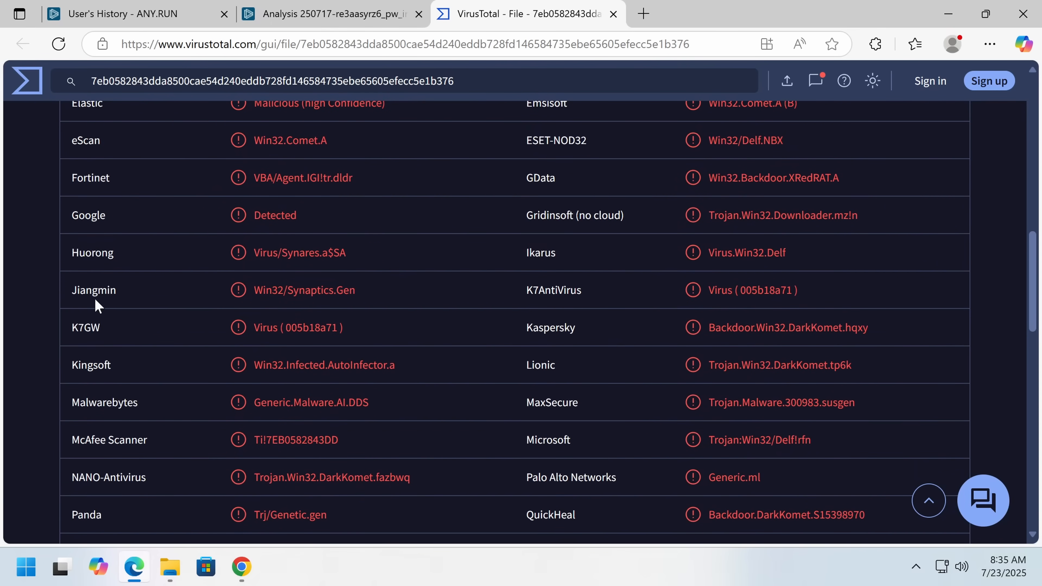
pyautogui.scroll(-3)
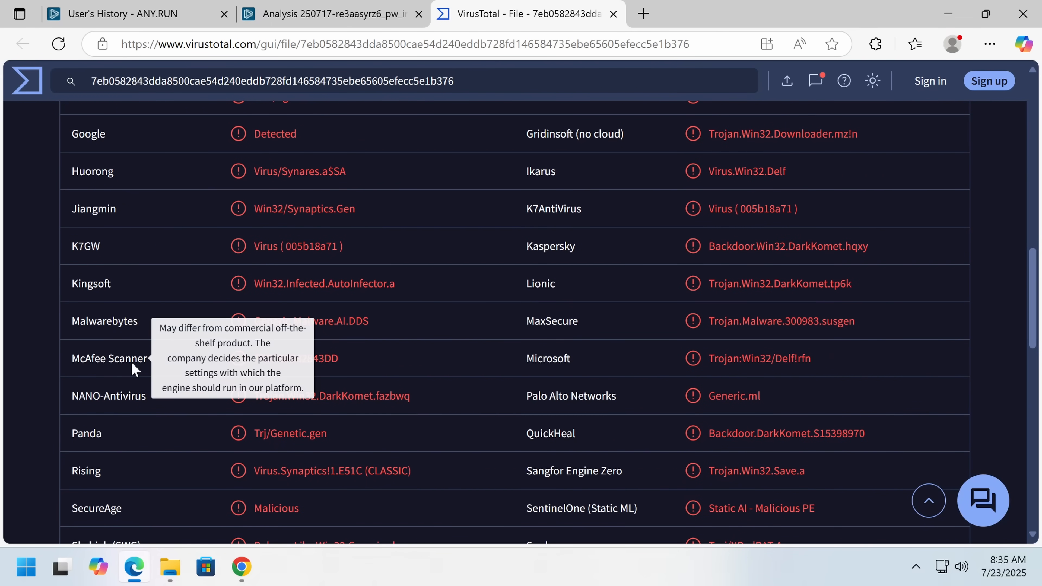
pyautogui.scroll(-3)
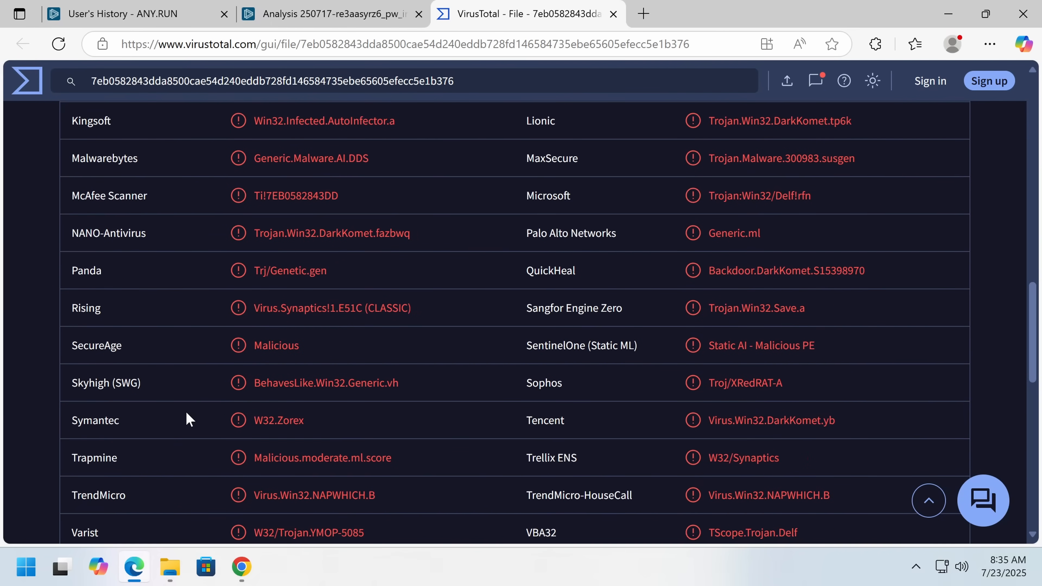
pyautogui.scroll(3)
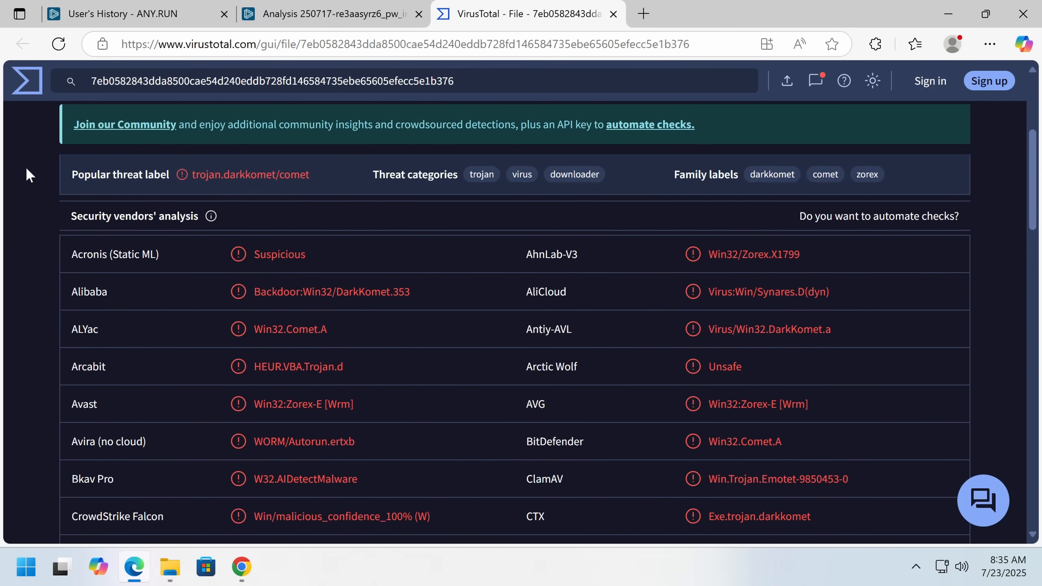
pyautogui.scroll(3)
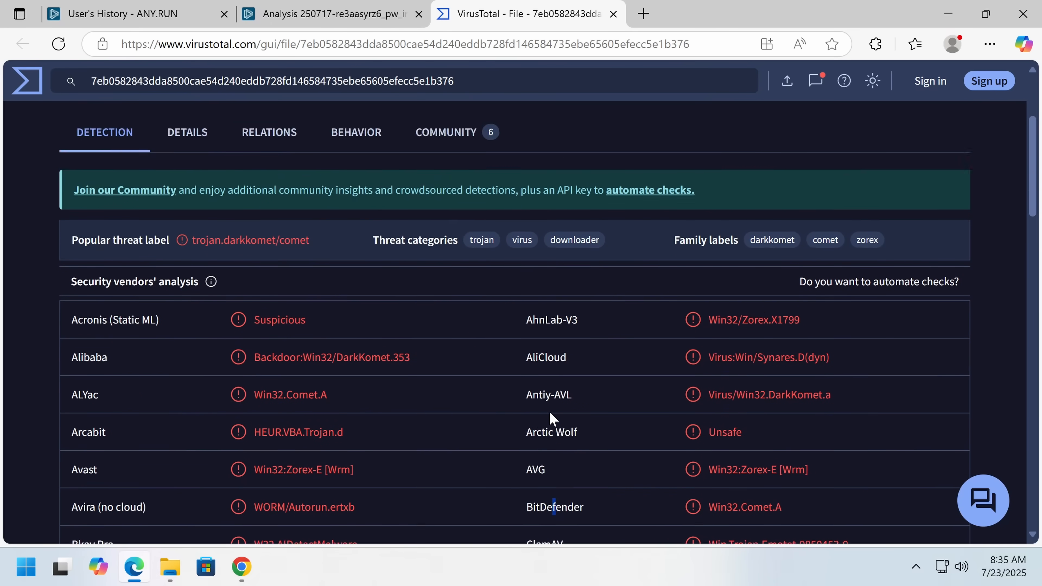
# Step: Show the Community comments and expand the first THOR YARA match flagging a suspicious DynDNS domain
pyautogui.click(445, 131)
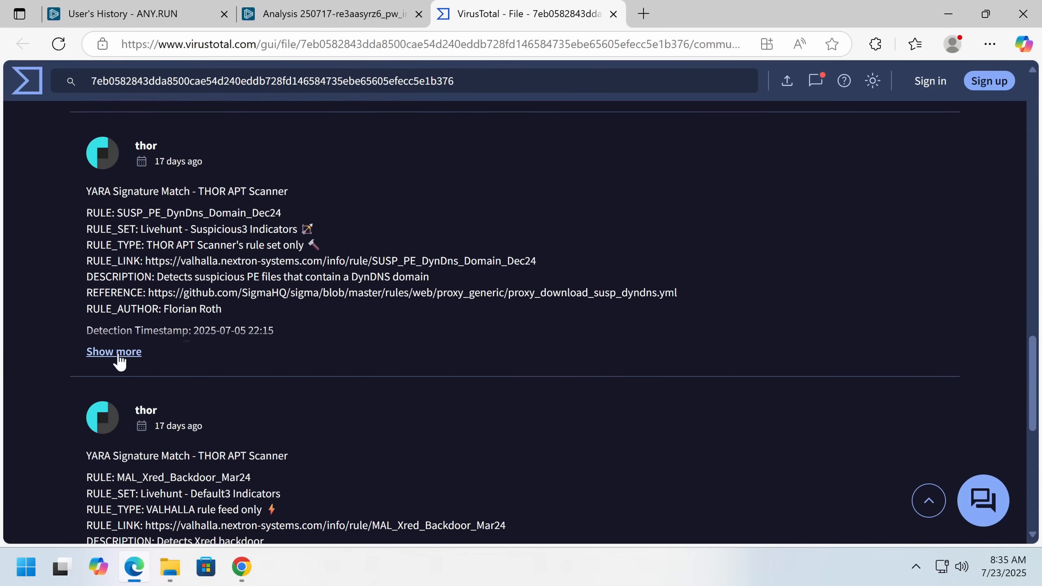
pyautogui.click(113, 351)
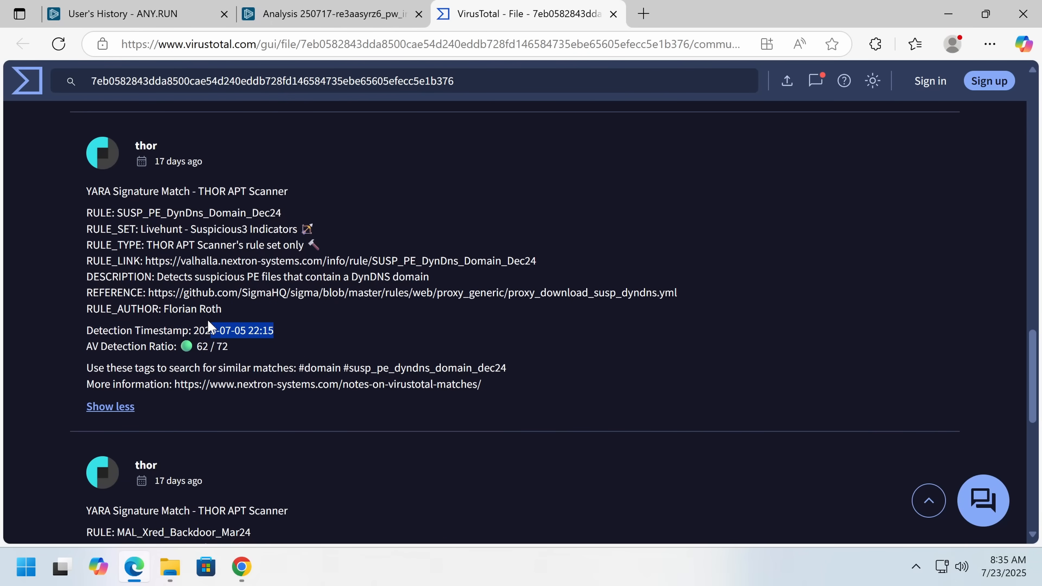
pyautogui.scroll(-3)
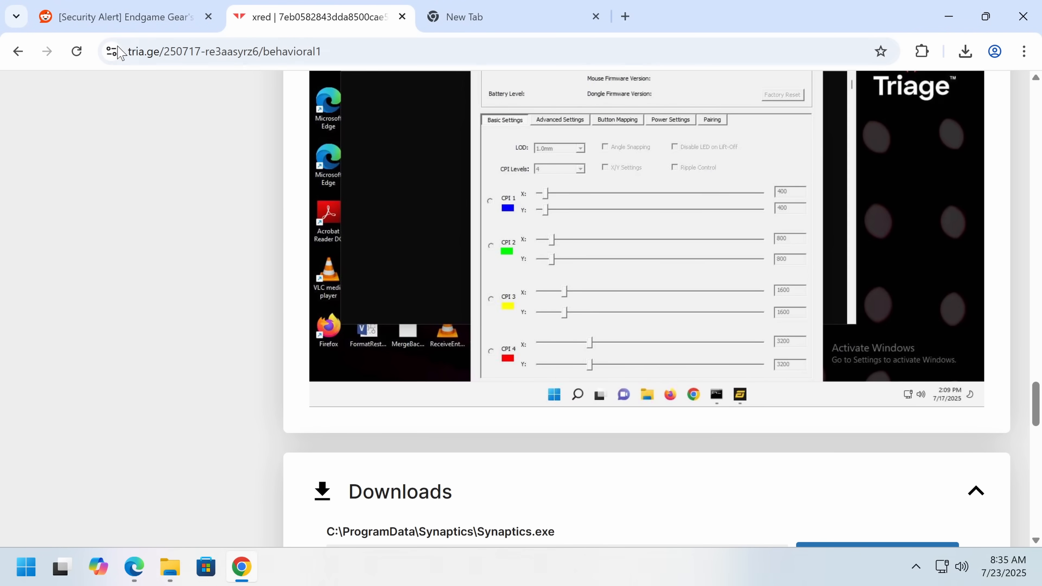
# Step: Read the Reddit commenter's July 5 report citing 66/71 detections and the file's -11 community score
pyautogui.click(119, 17)
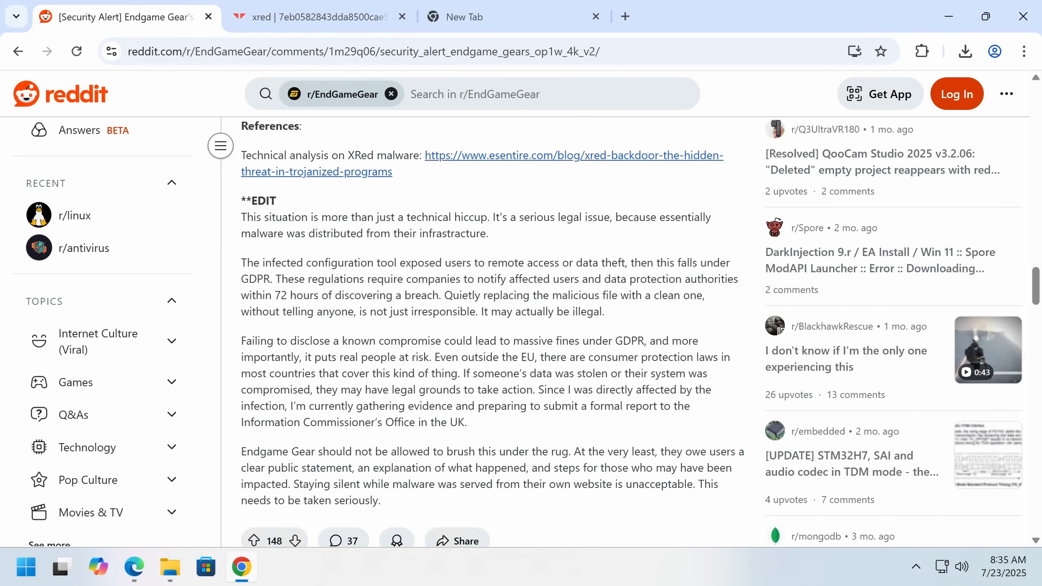
pyautogui.scroll(-3)
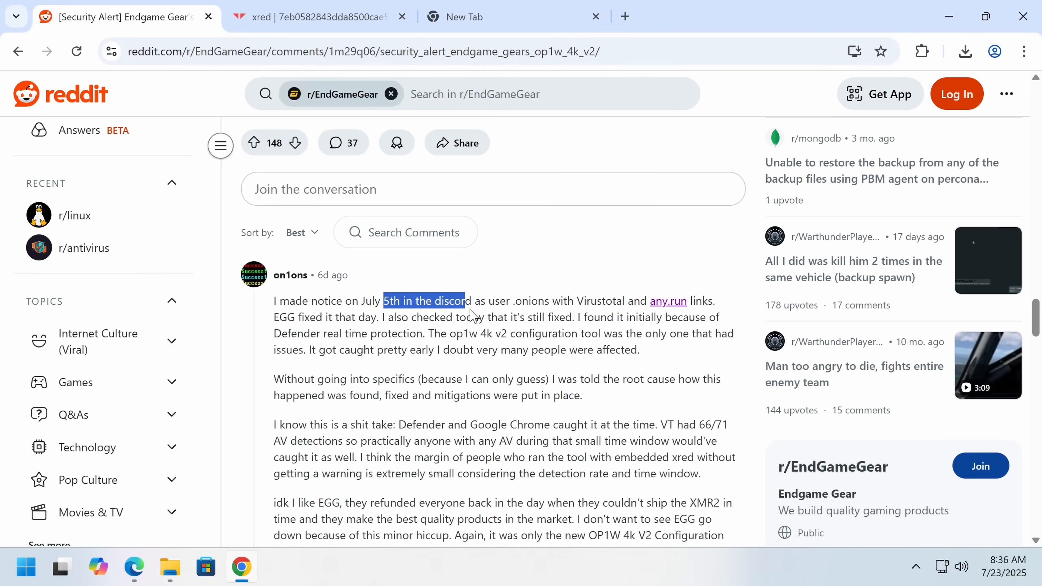
pyautogui.click(471, 301)
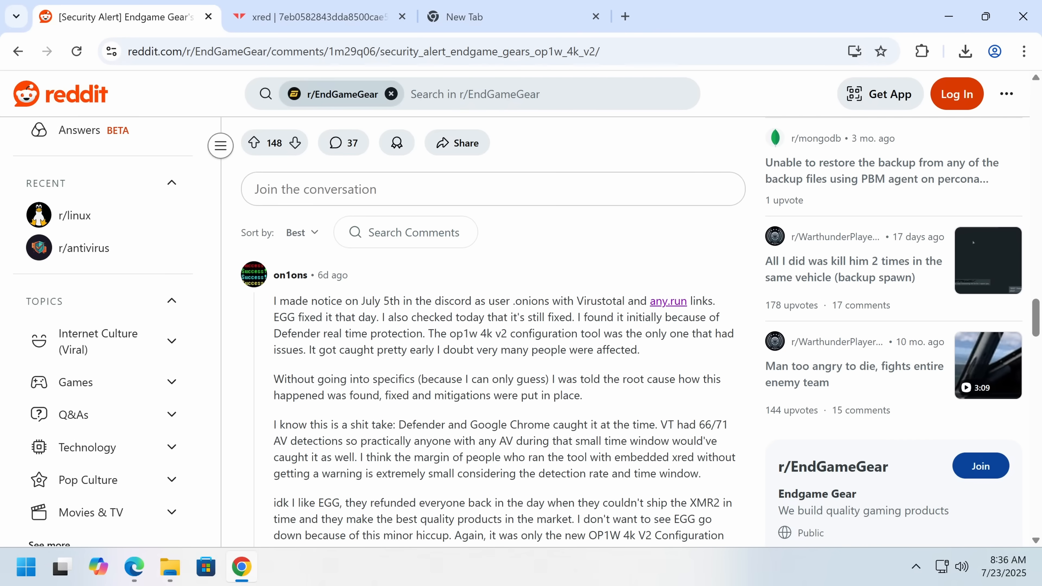
pyautogui.scroll(-3)
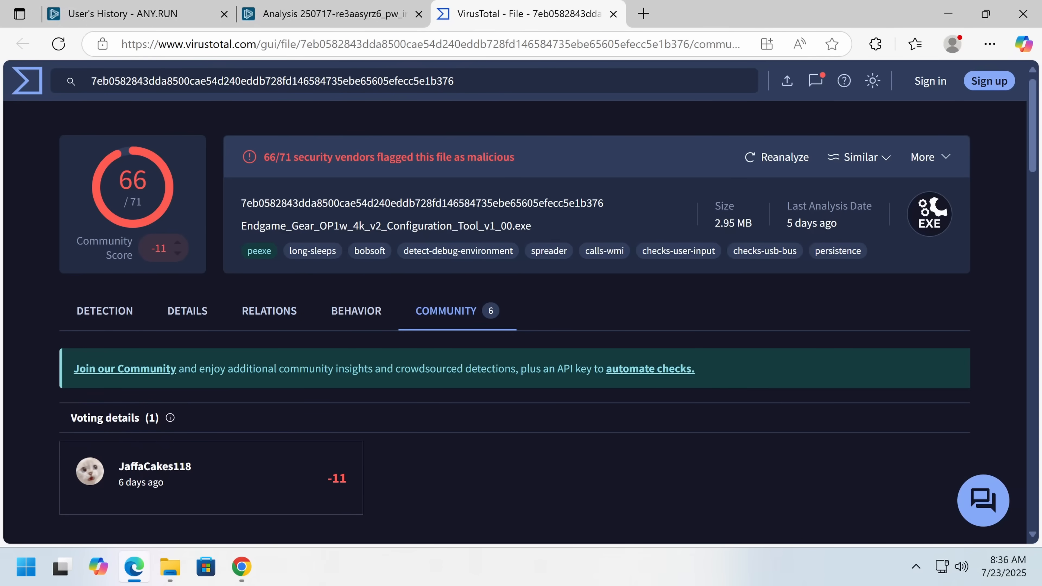
# Step: Replay the ANY.RUN sandbox recording of the infected configuration tool running on the test machine
pyautogui.click(326, 13)
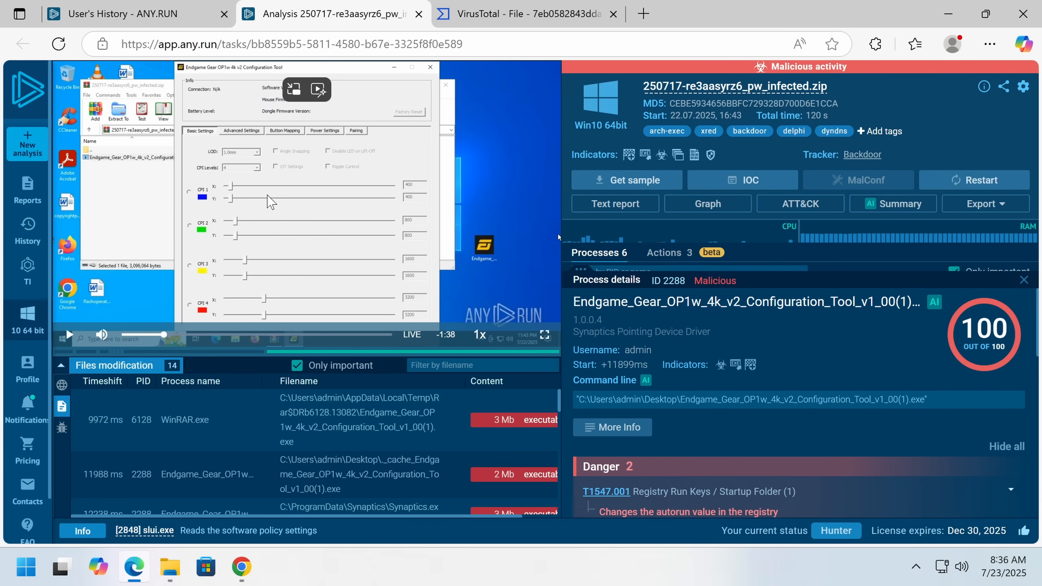
pyautogui.moveTo(343, 211)
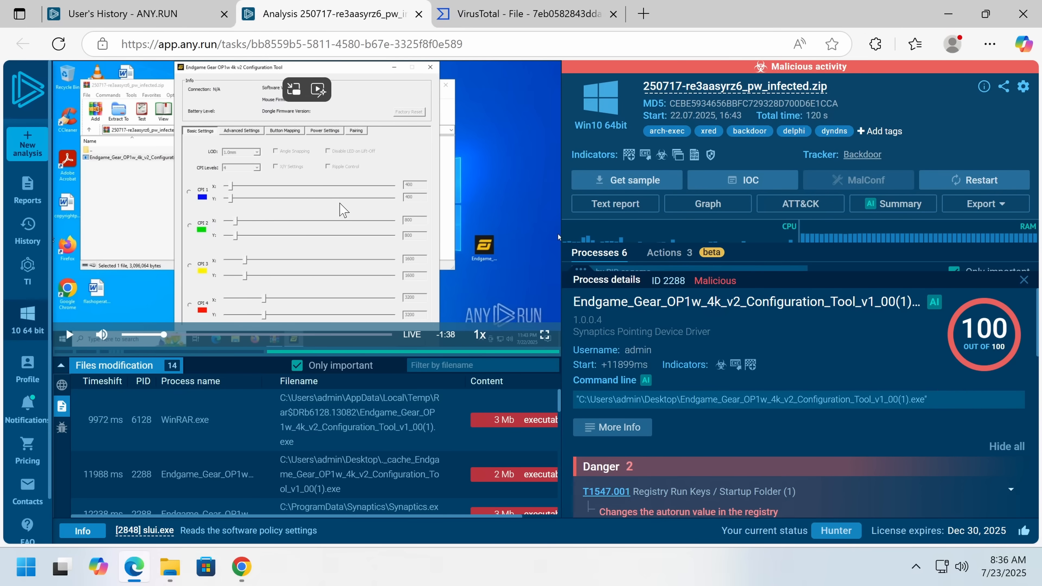
pyautogui.click(68, 334)
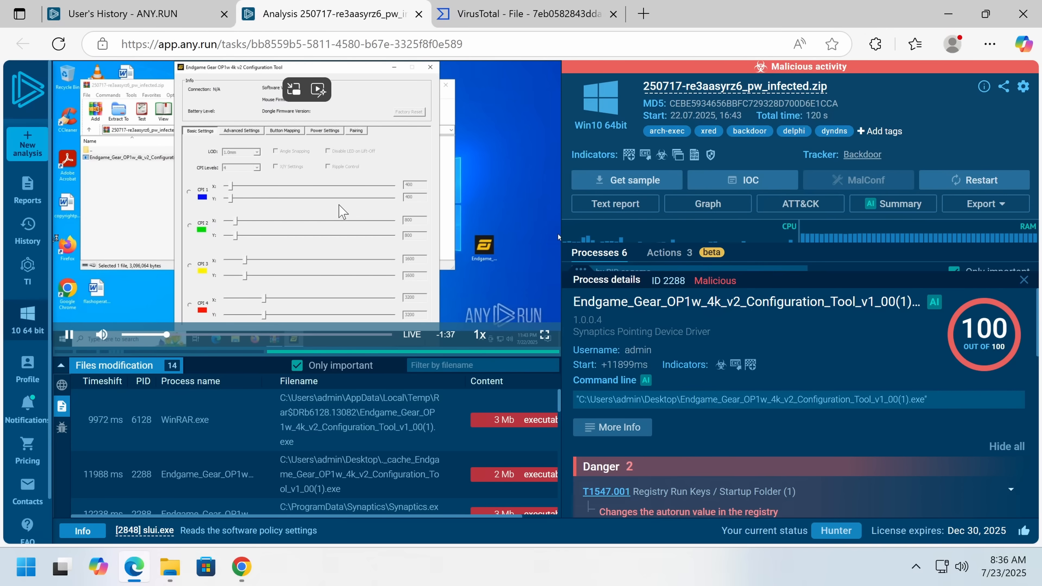
pyautogui.moveTo(355, 219)
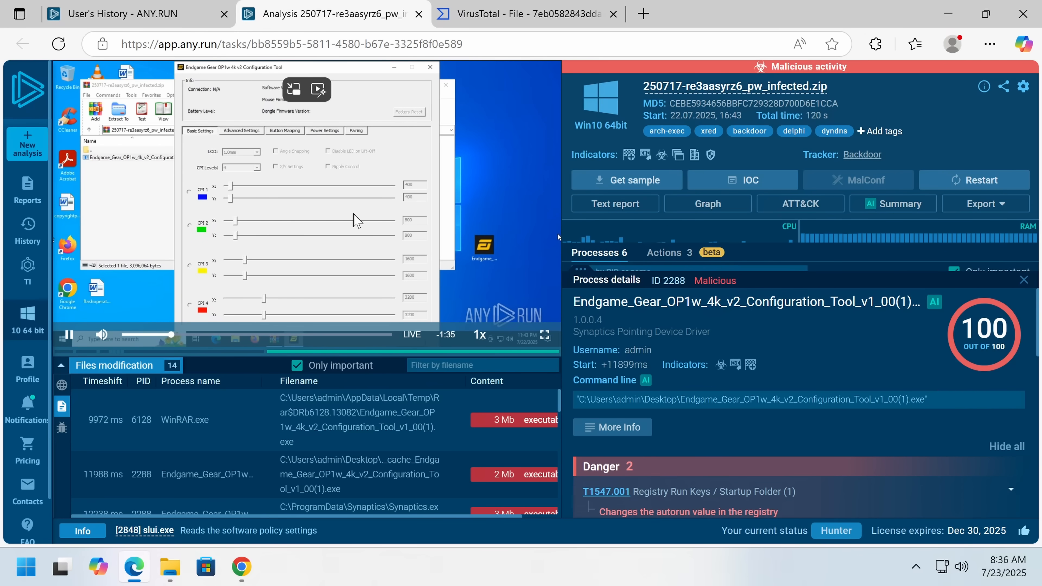
pyautogui.click(69, 335)
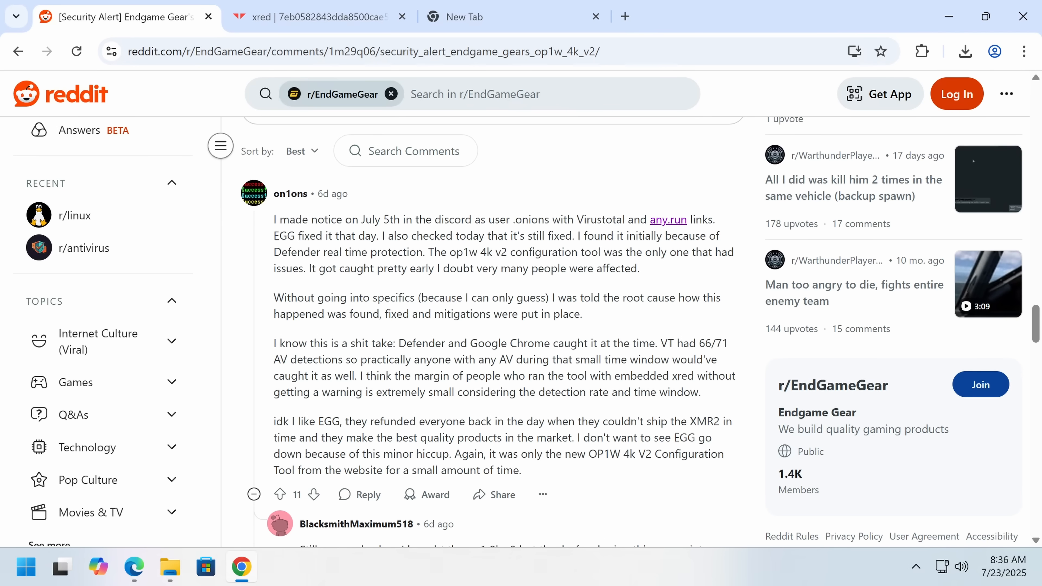
pyautogui.scroll(-3)
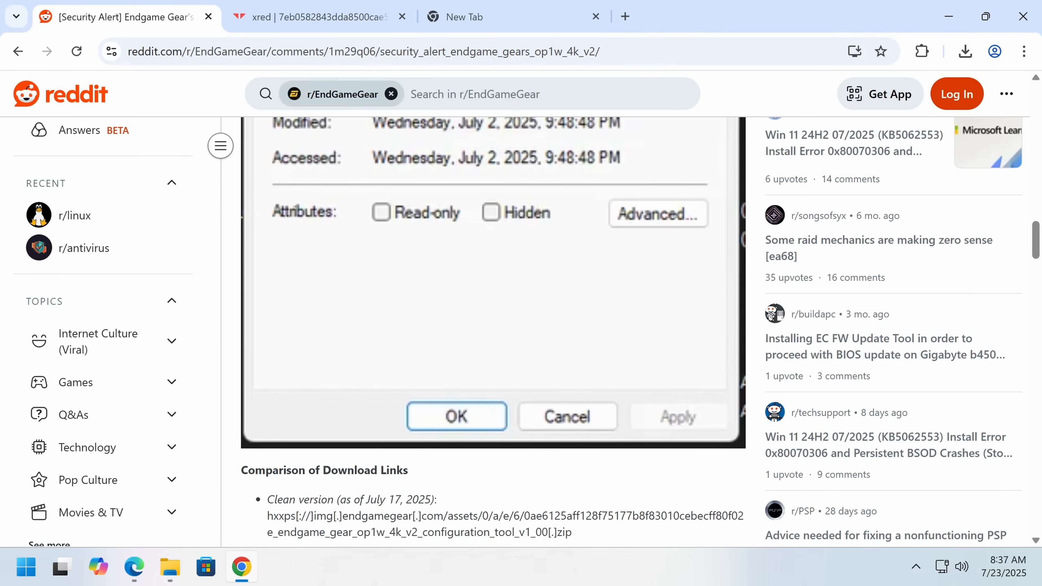
pyautogui.scroll(-3)
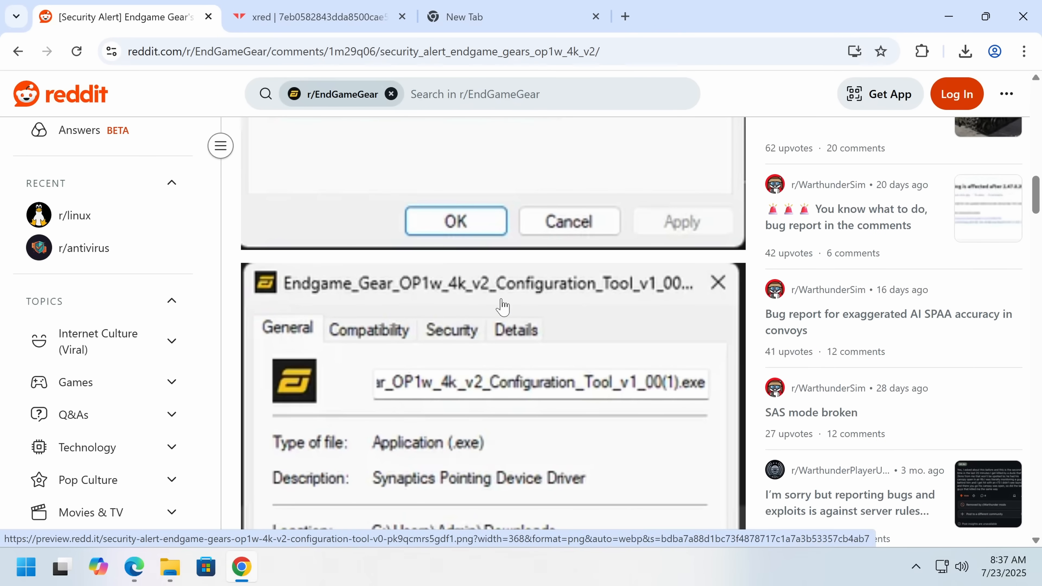
pyautogui.scroll(3)
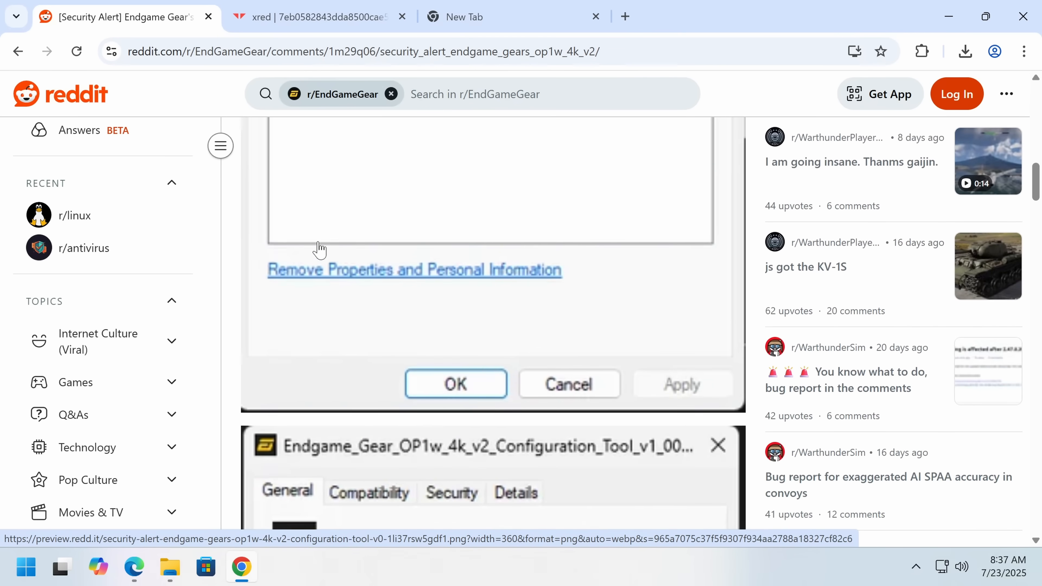
pyautogui.scroll(-3)
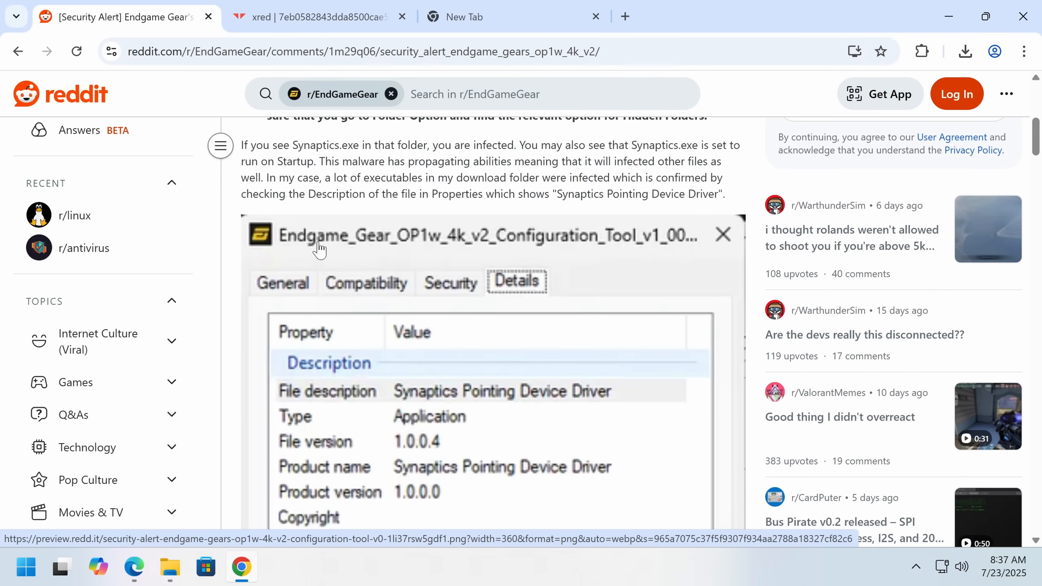
pyautogui.scroll(3)
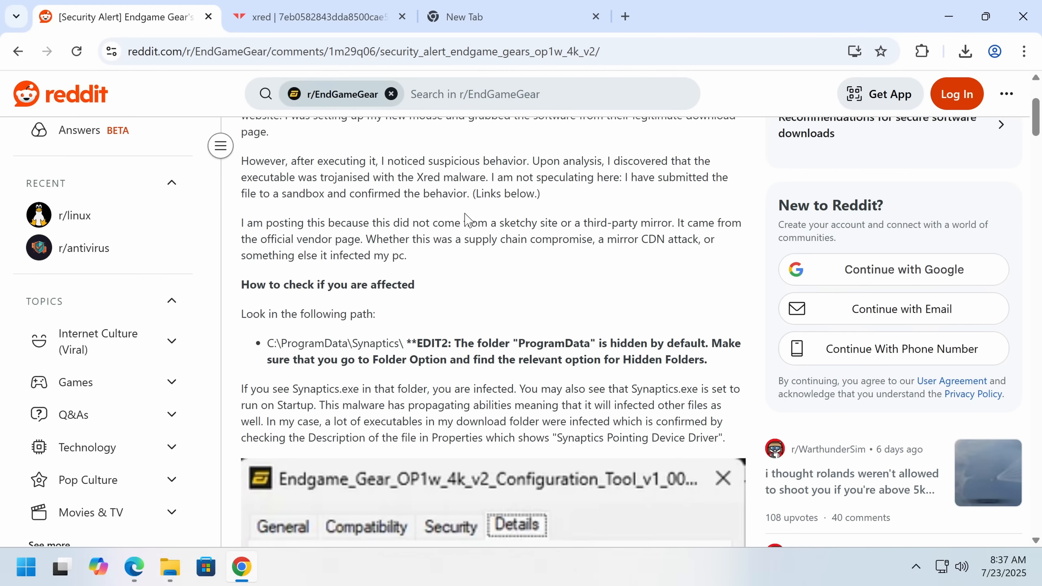
pyautogui.scroll(-3)
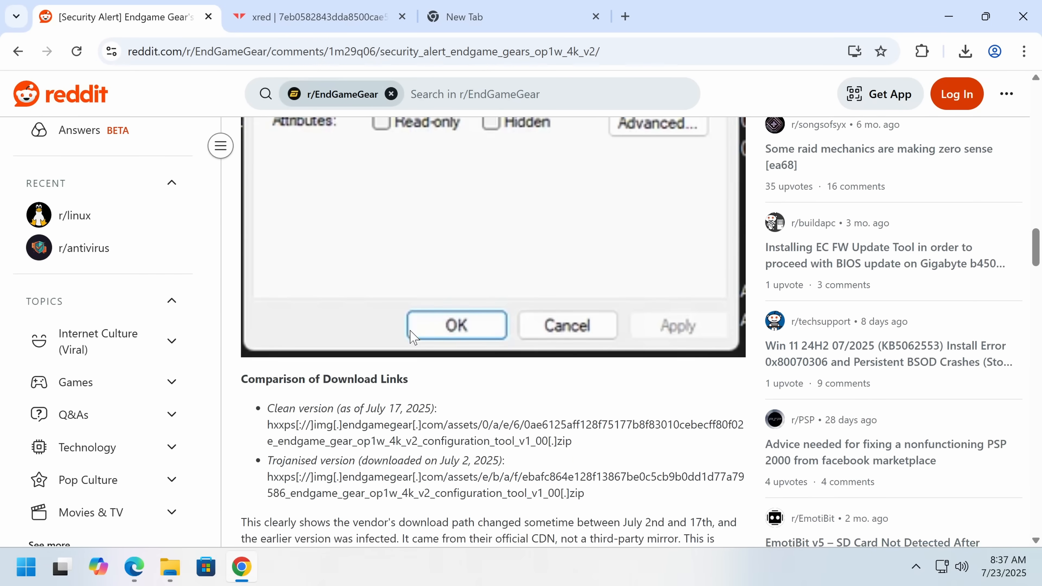
pyautogui.scroll(-3)
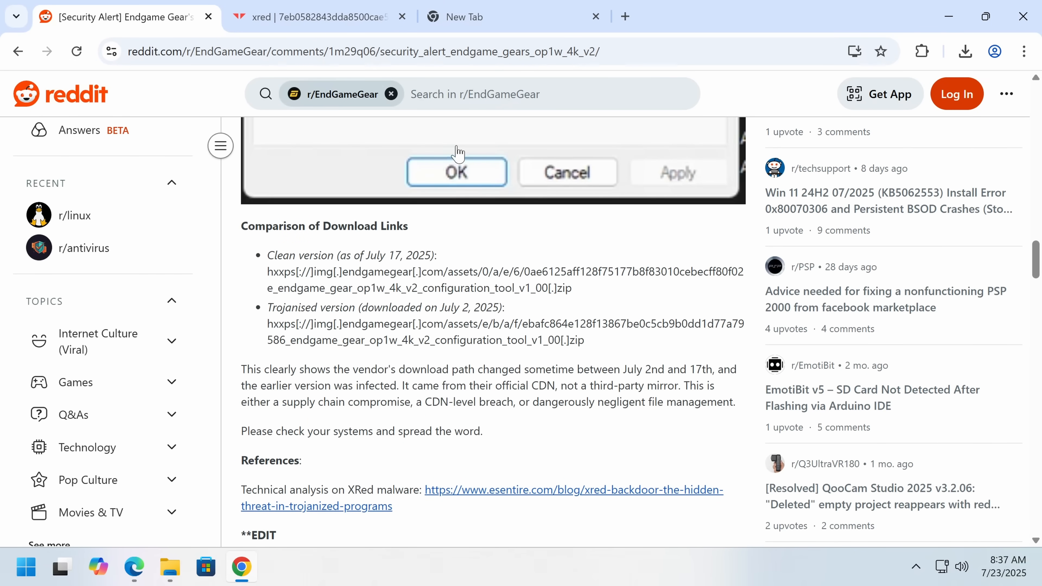
pyautogui.scroll(3)
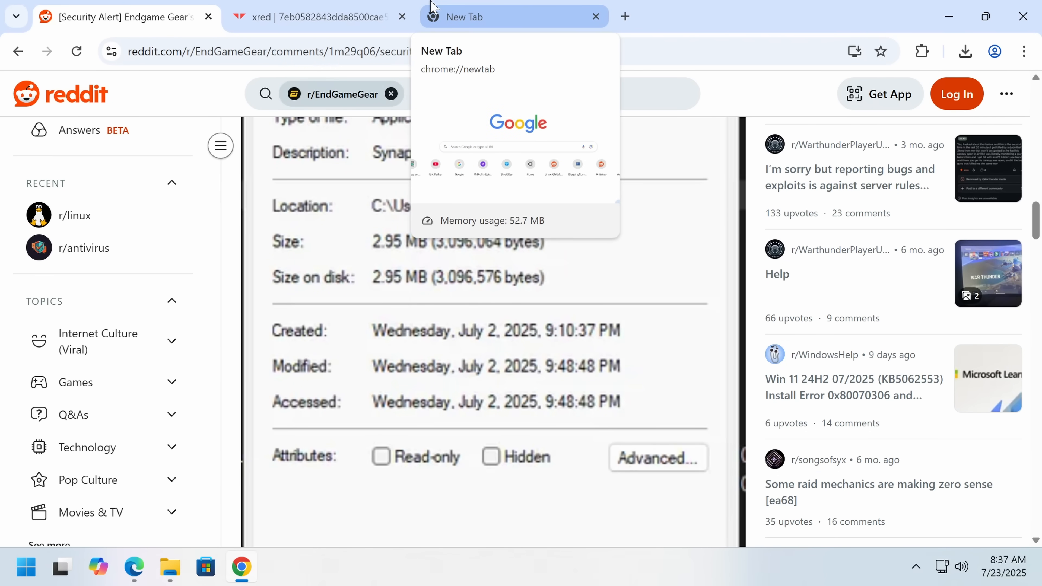
pyautogui.moveTo(624, 16)
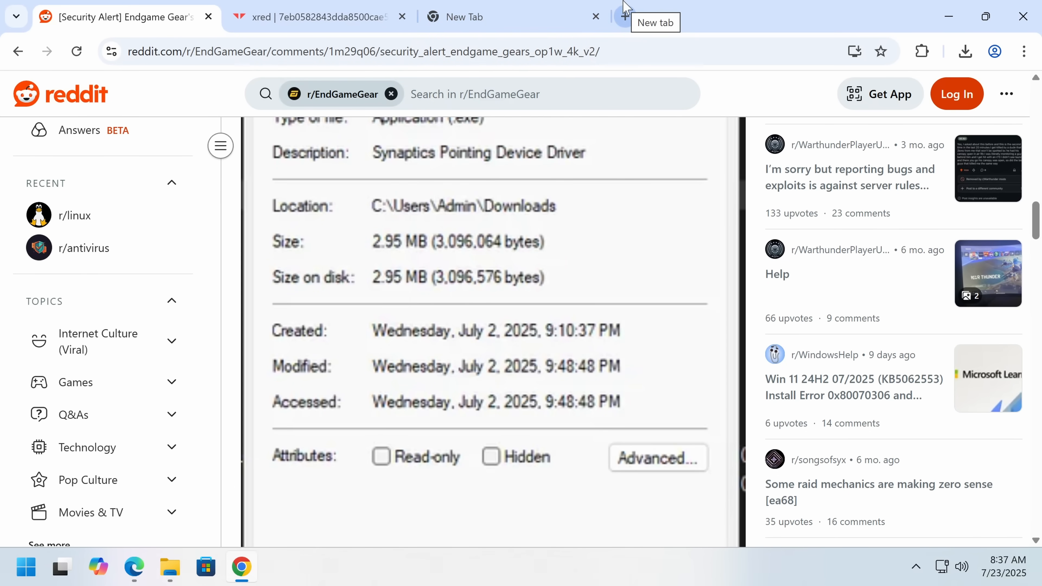
pyautogui.scroll(-3)
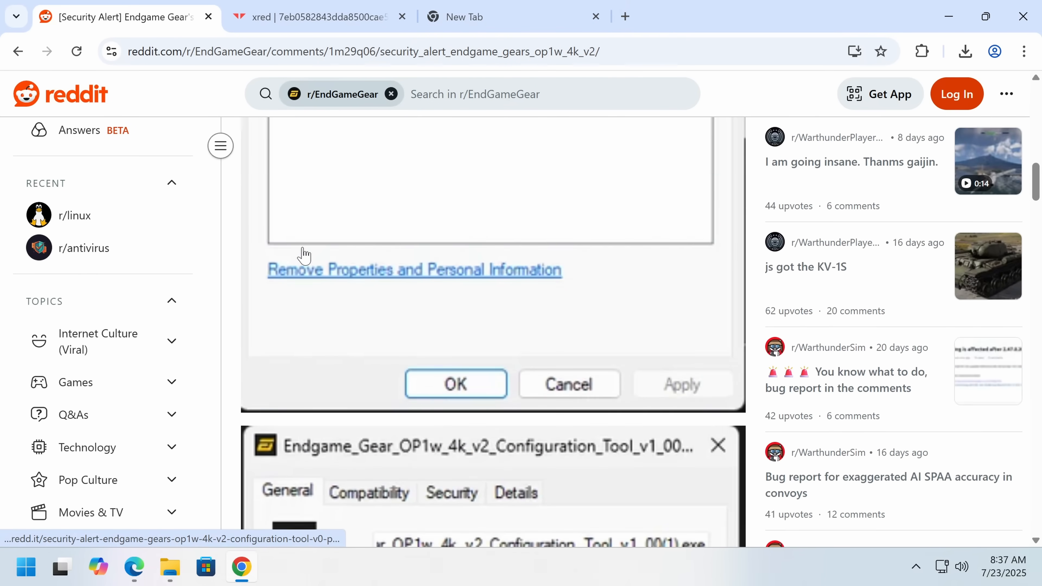
pyautogui.click(455, 384)
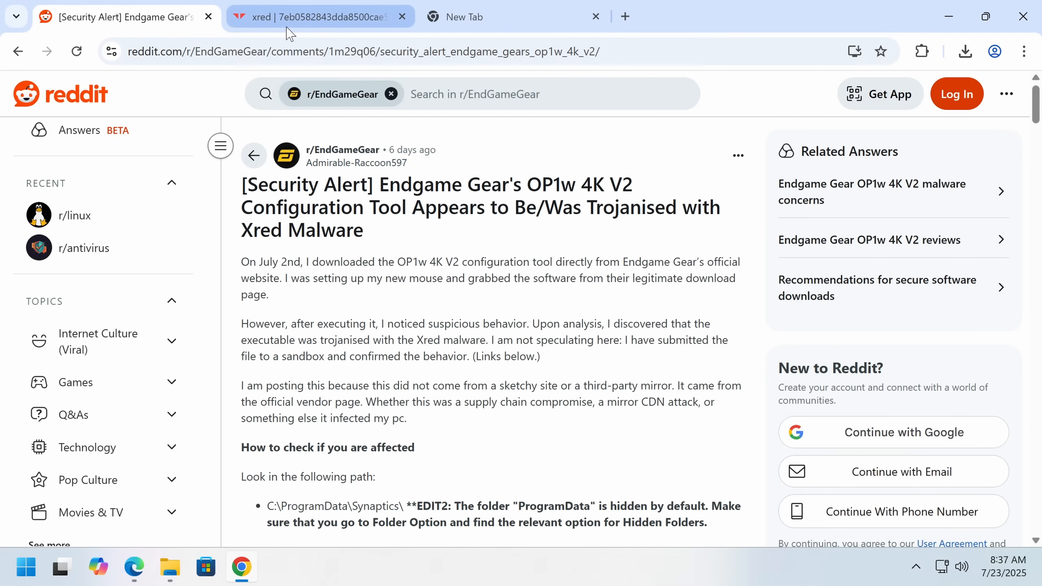
pyautogui.moveTo(237, 71)
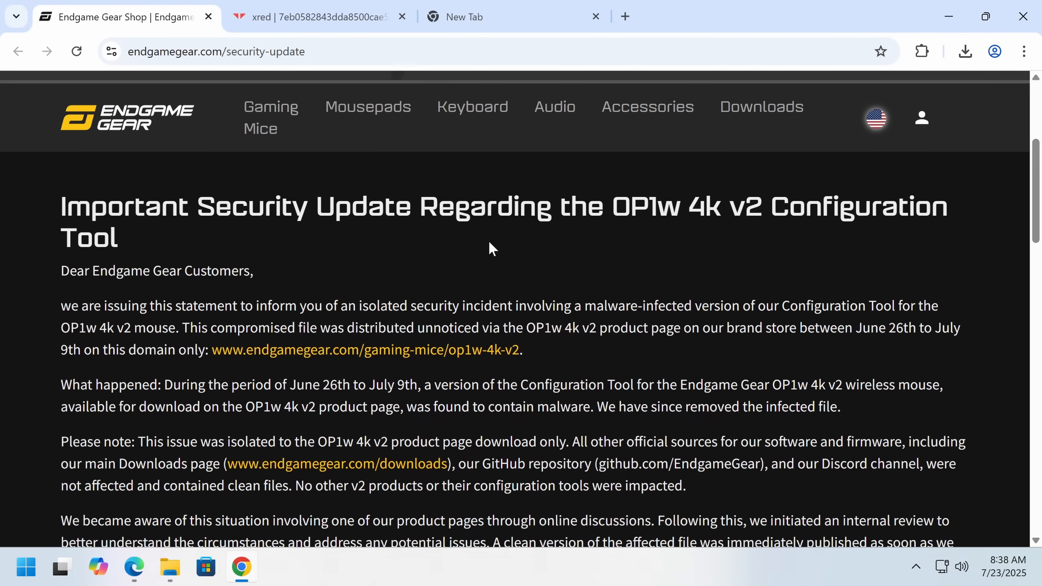
# Step: Read the Endgame Gear security-update notice down to the recommended actions for affected users, including file size and details checks
pyautogui.scroll(-3)
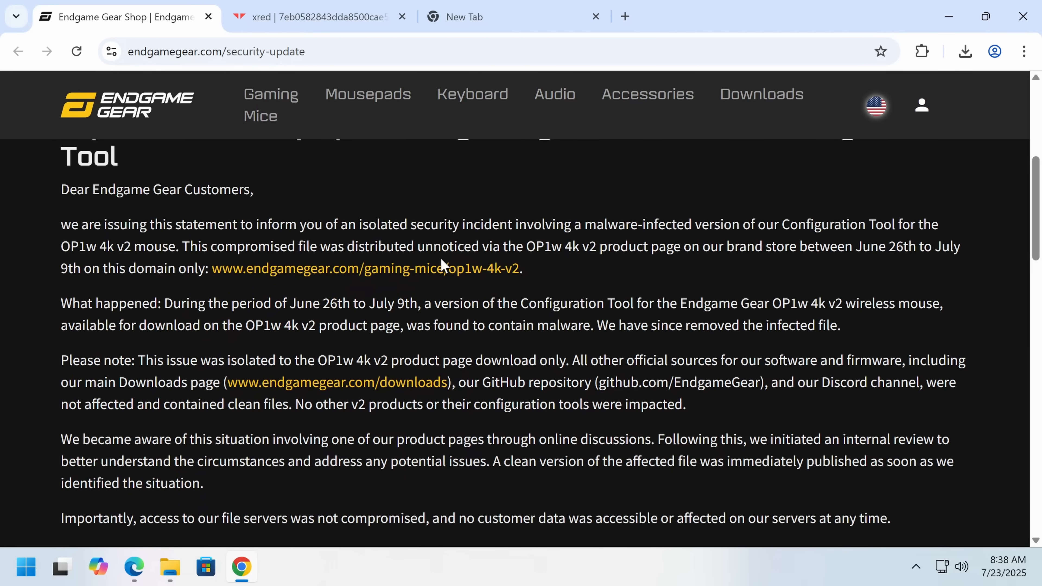
pyautogui.moveTo(444, 268)
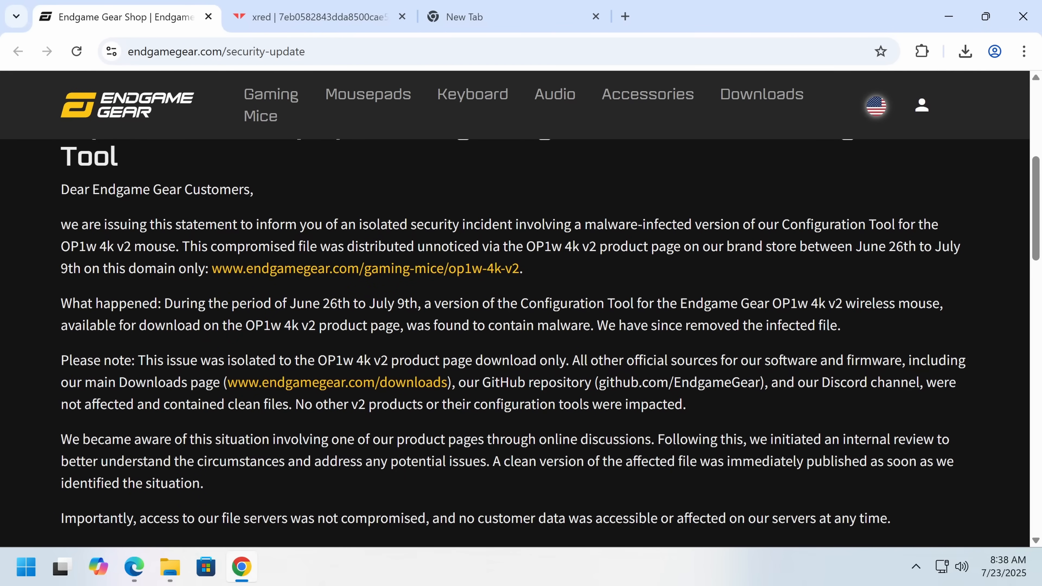
pyautogui.moveTo(91, 220)
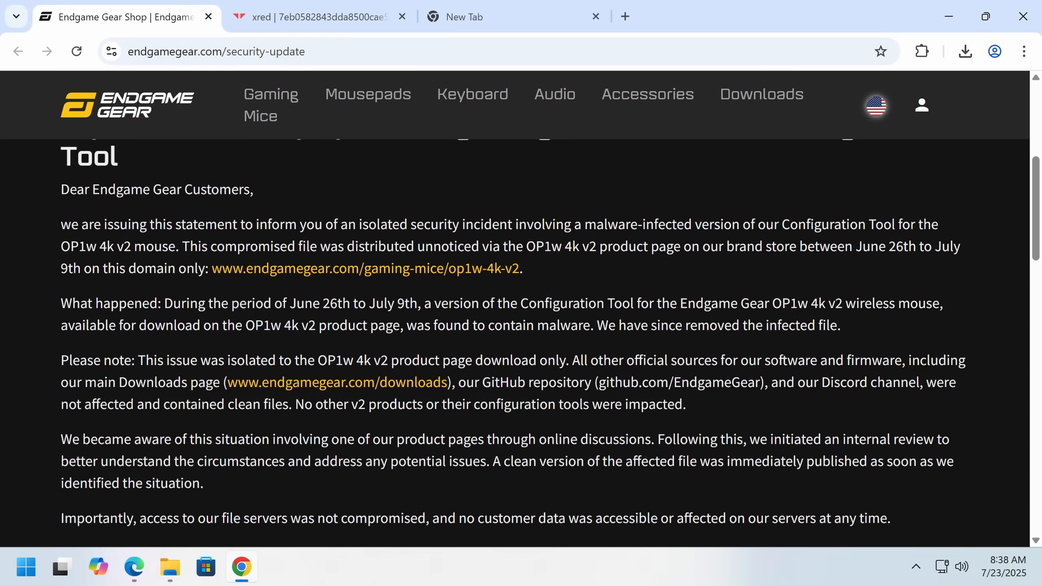
pyautogui.moveTo(863, 241)
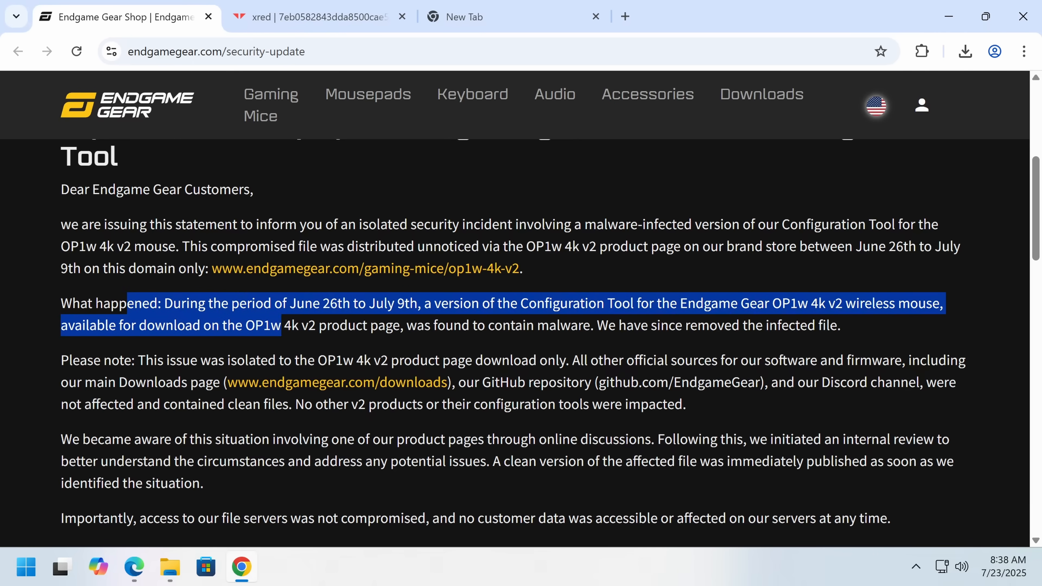
pyautogui.scroll(-3)
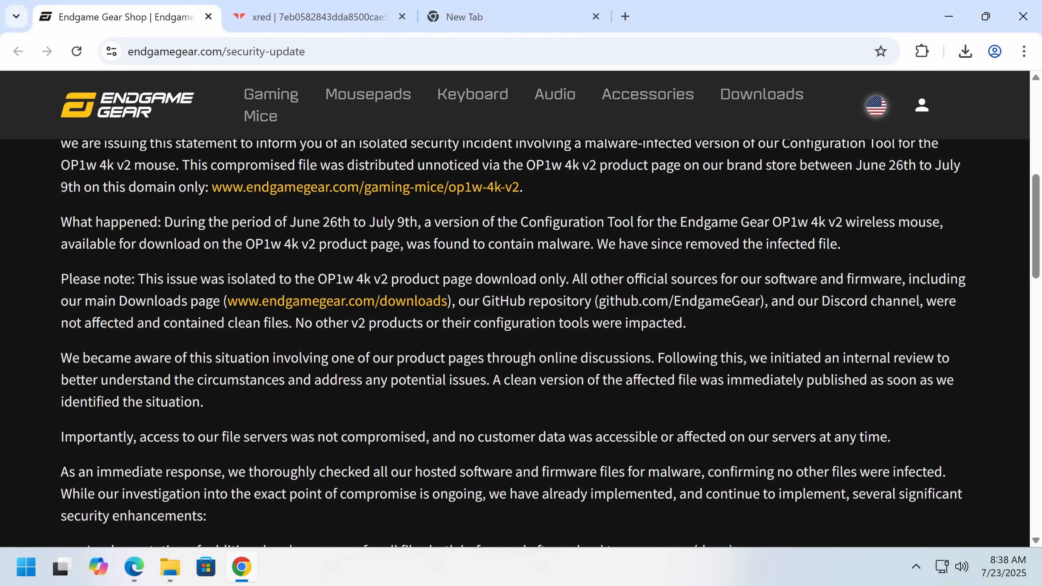
pyautogui.scroll(-3)
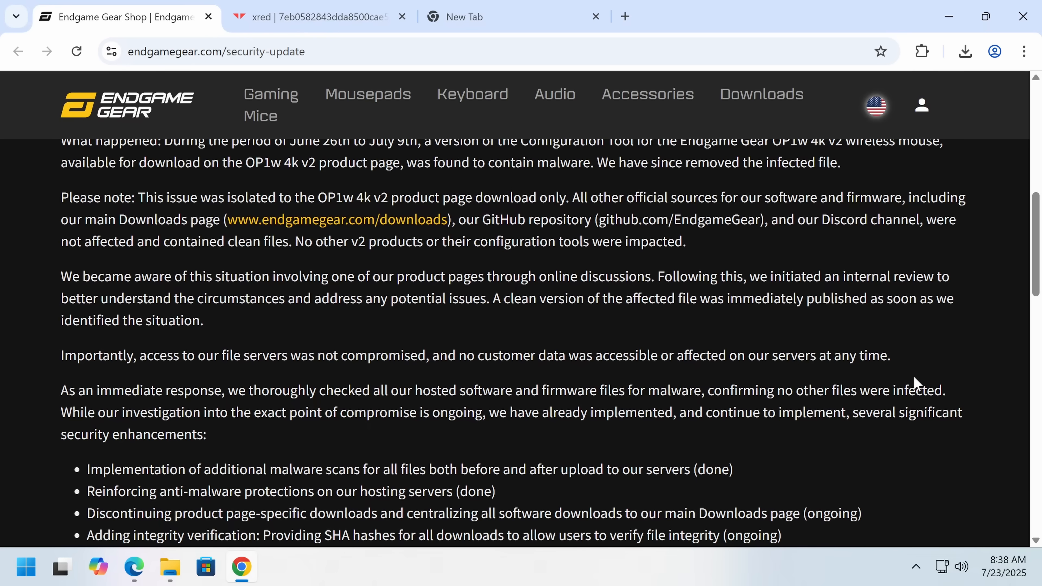
pyautogui.scroll(-3)
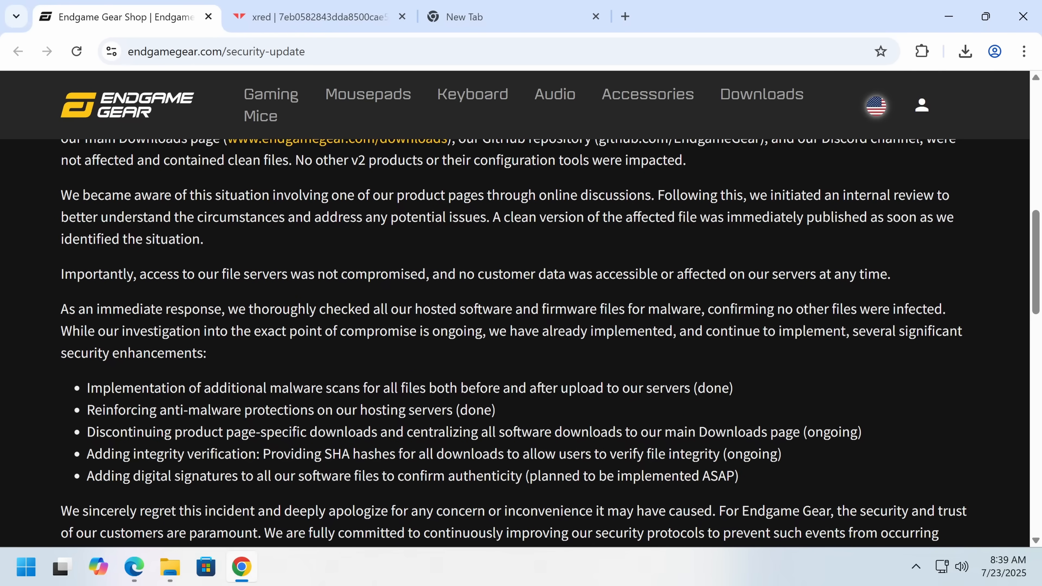
pyautogui.moveTo(503, 447)
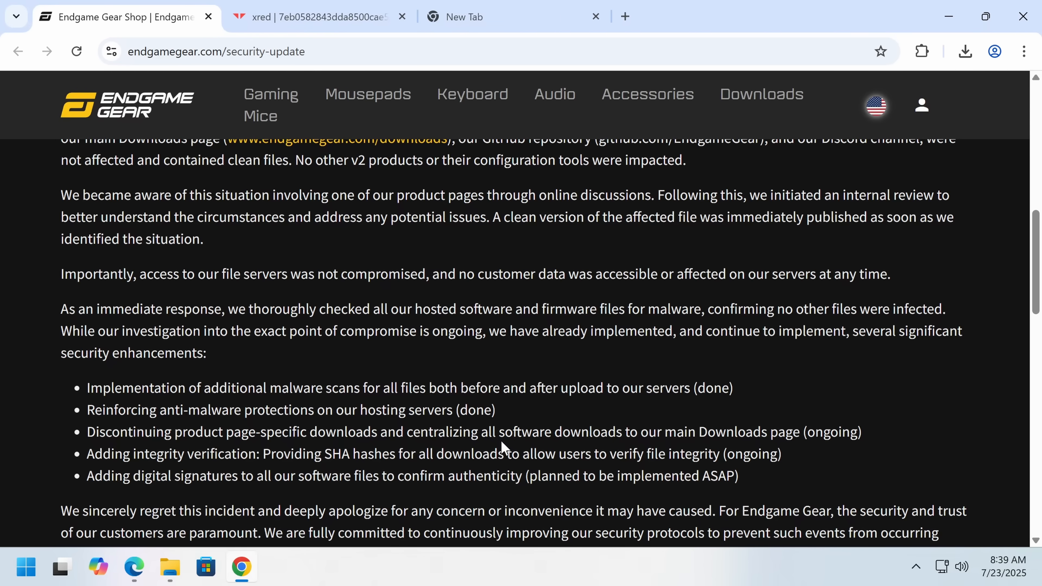
pyautogui.scroll(-3)
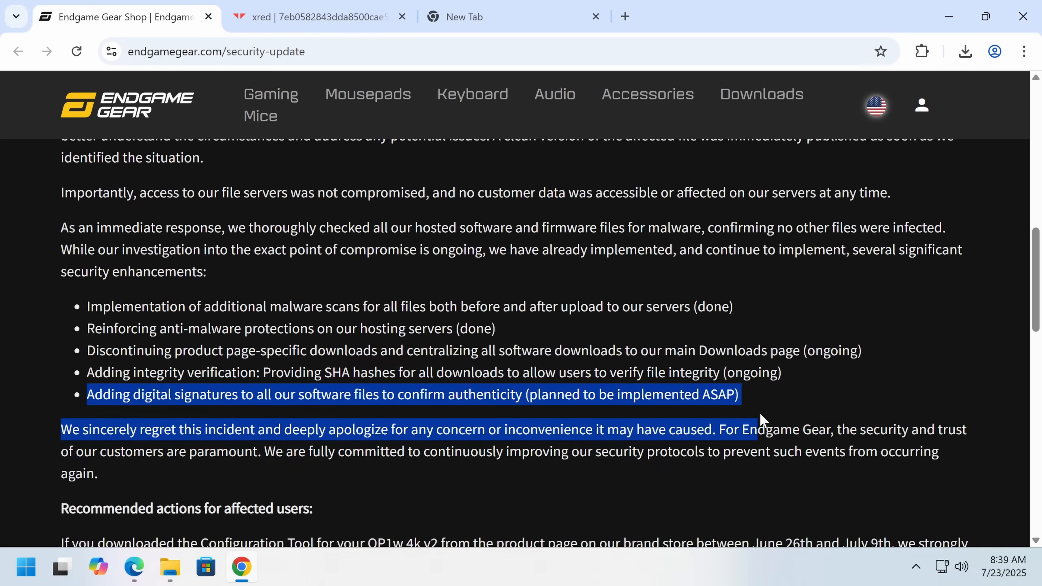
pyautogui.click(740, 405)
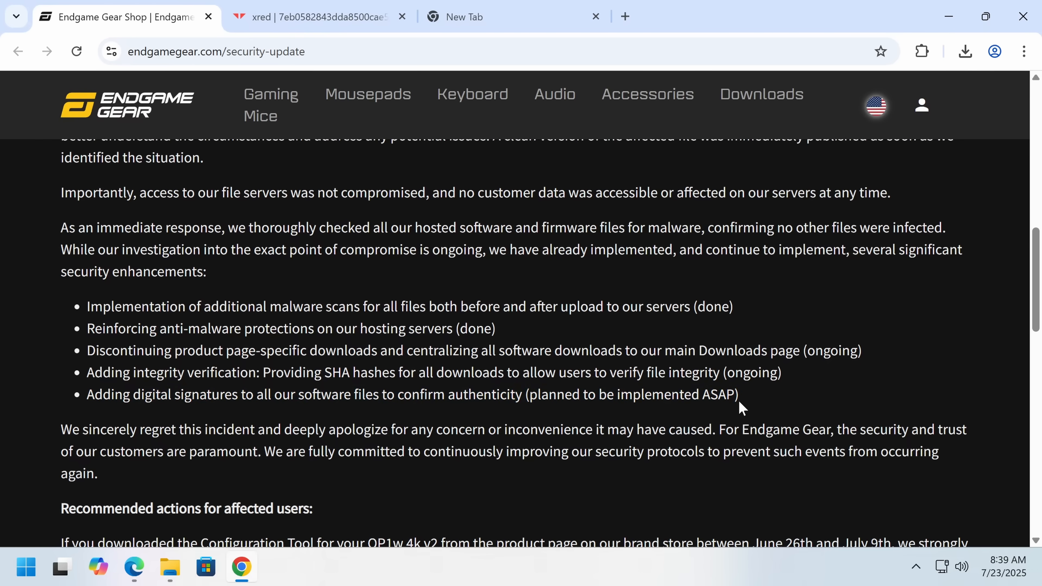
pyautogui.scroll(-3)
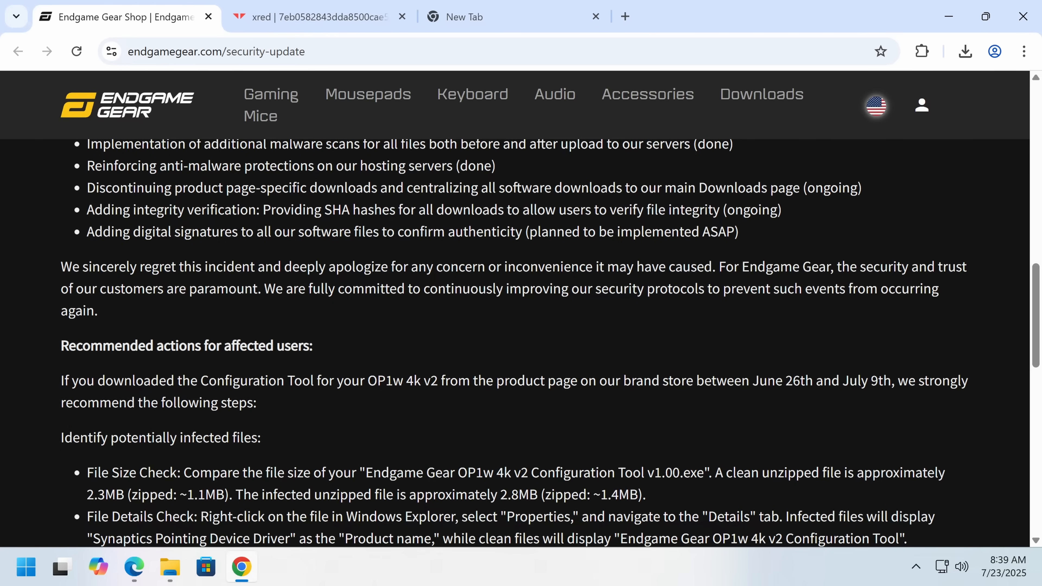
pyautogui.scroll(-3)
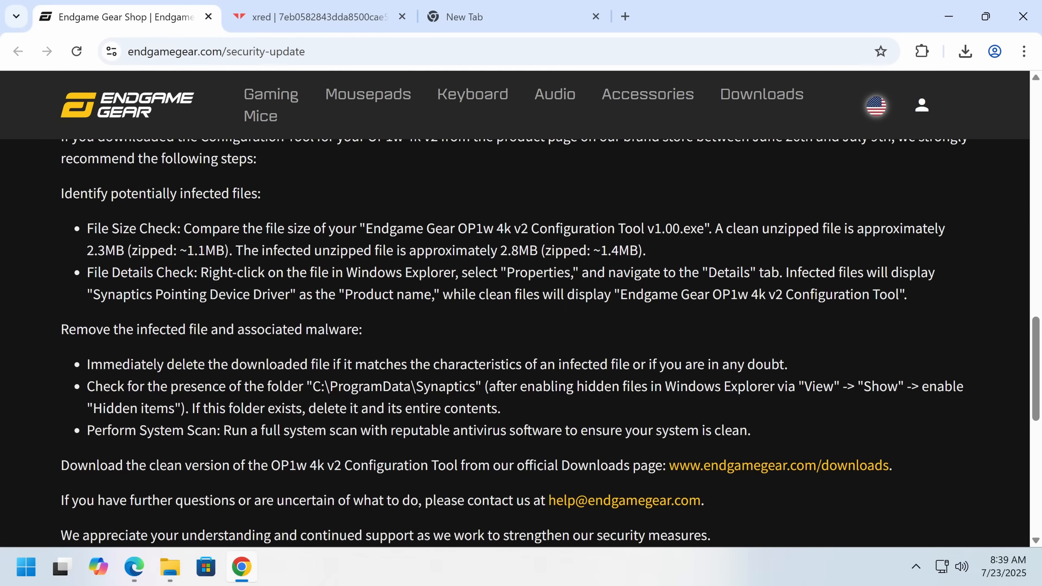
pyautogui.moveTo(110, 360)
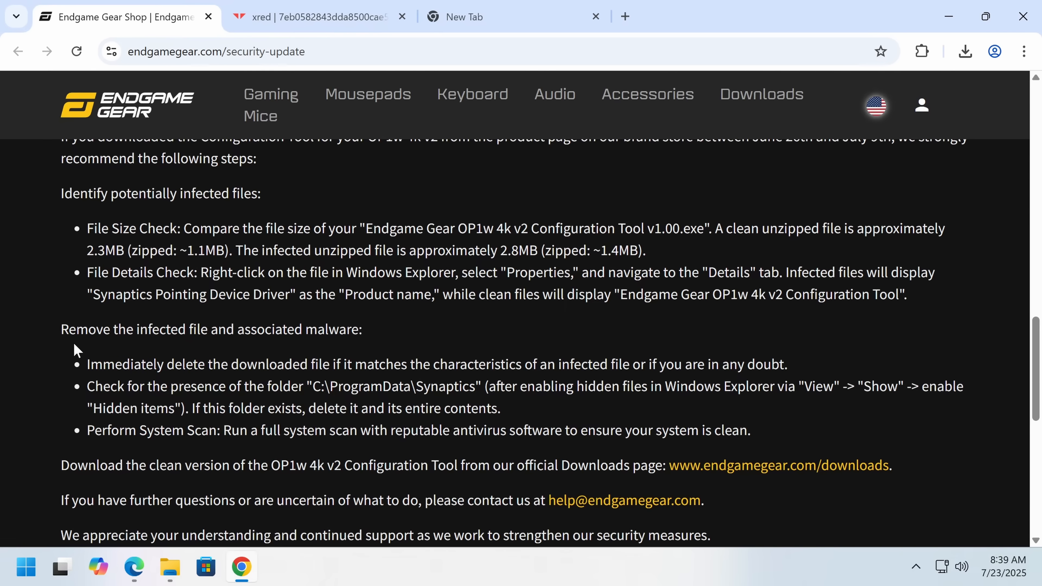
pyautogui.scroll(-3)
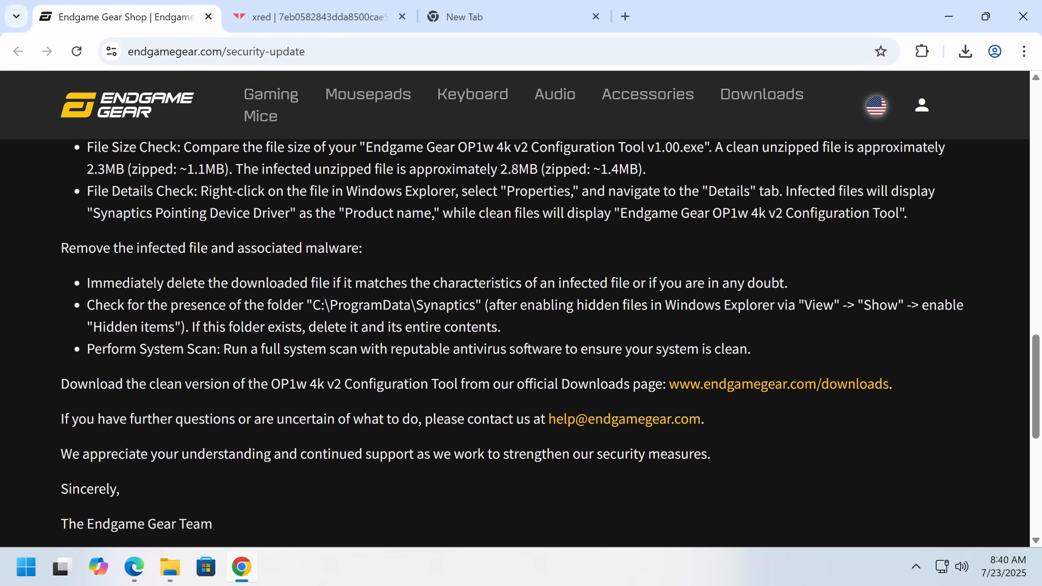
pyautogui.moveTo(764, 442)
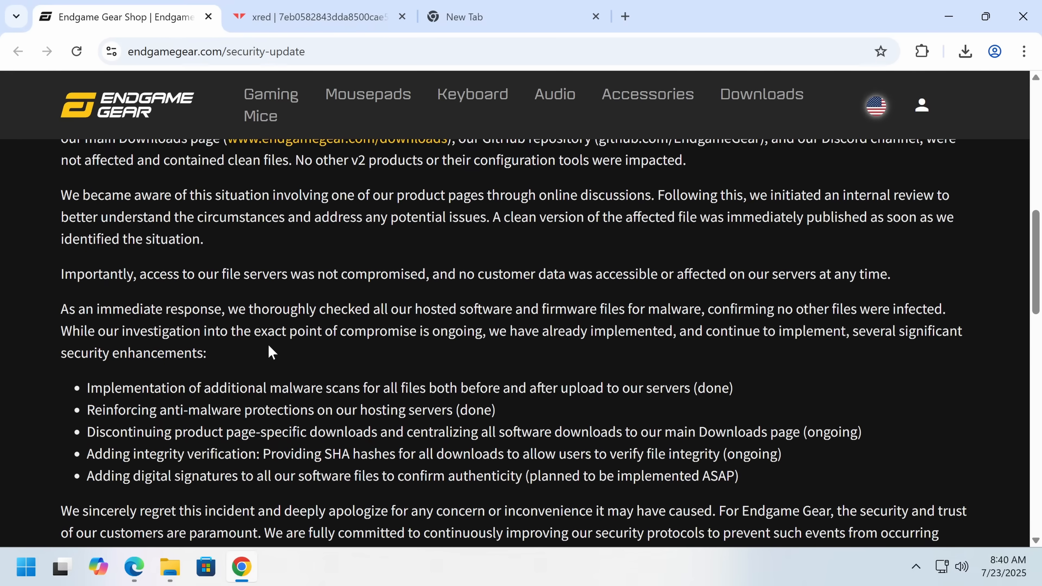
pyautogui.moveTo(99, 403)
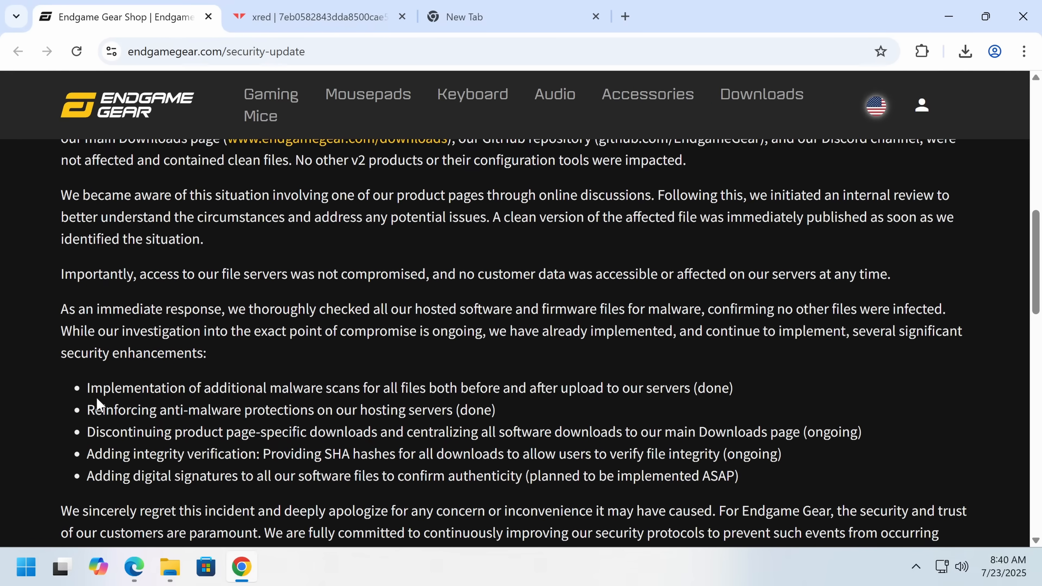
pyautogui.moveTo(189, 402)
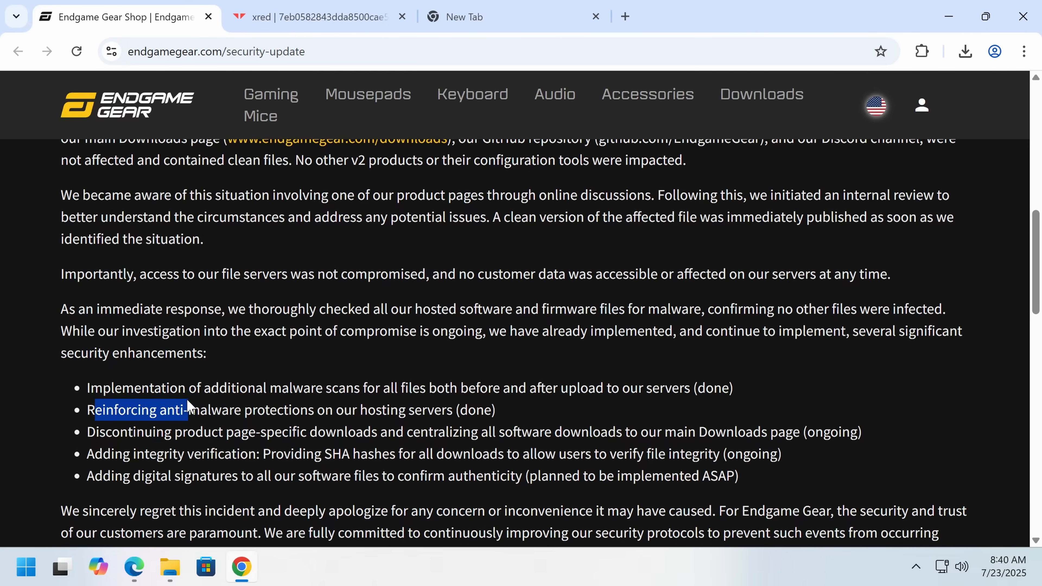
pyautogui.moveTo(226, 382)
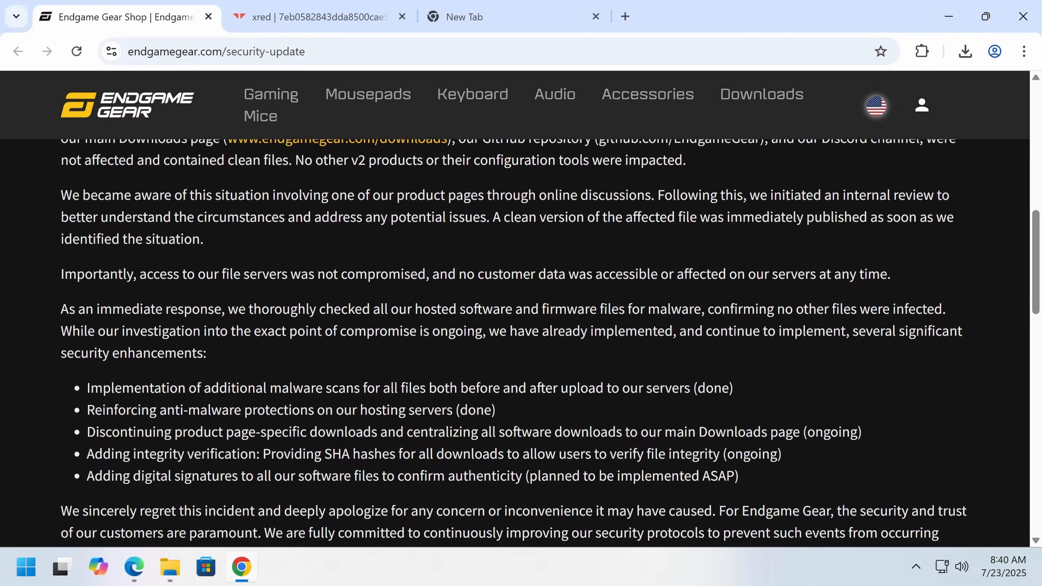
# Step: Return to the top of the security-update page before moving to the official Endgame Gear Reddit profile's posts
pyautogui.scroll(3)
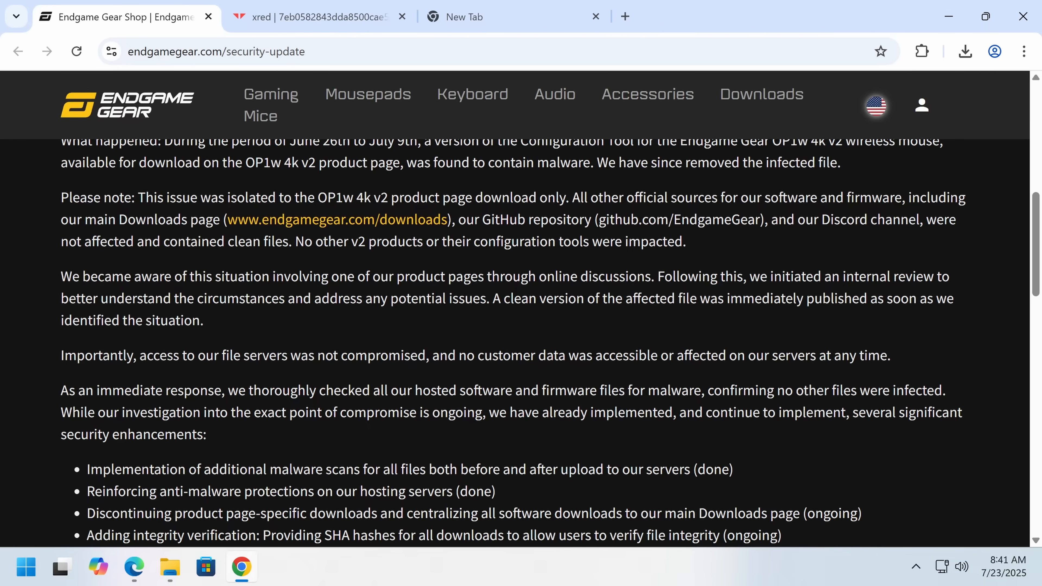
pyautogui.scroll(3)
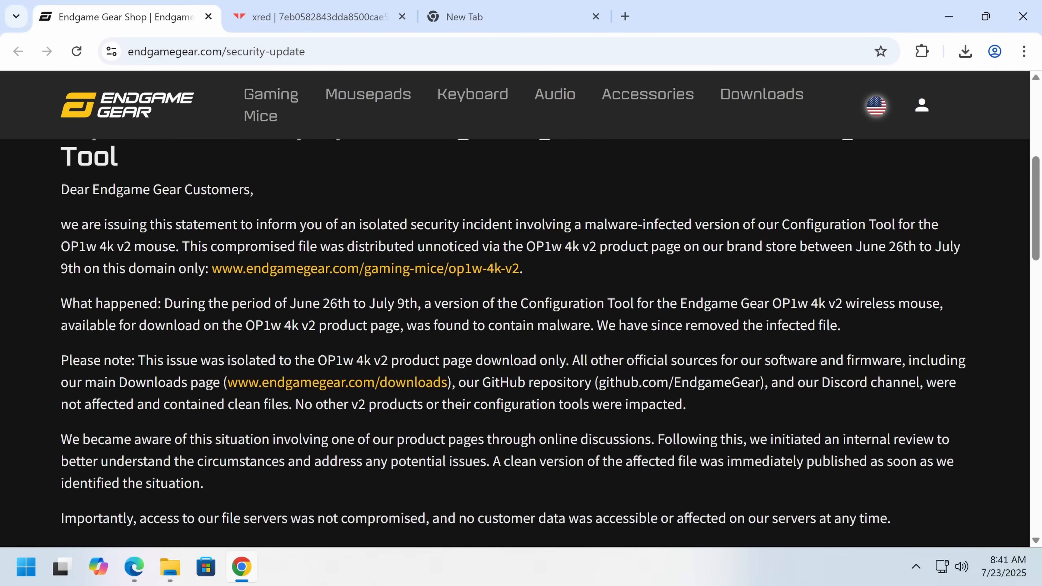
pyautogui.scroll(3)
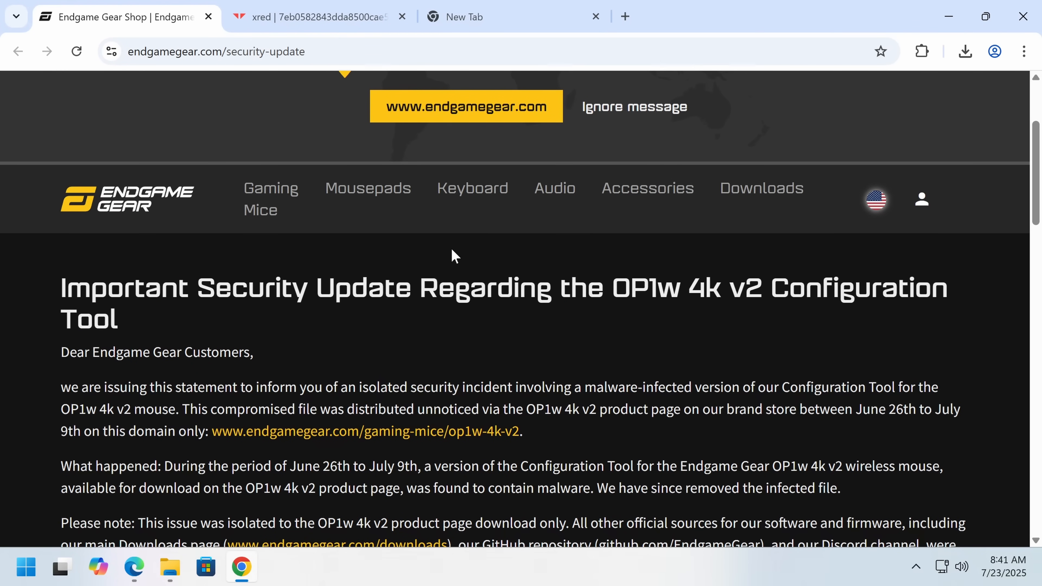
pyautogui.scroll(3)
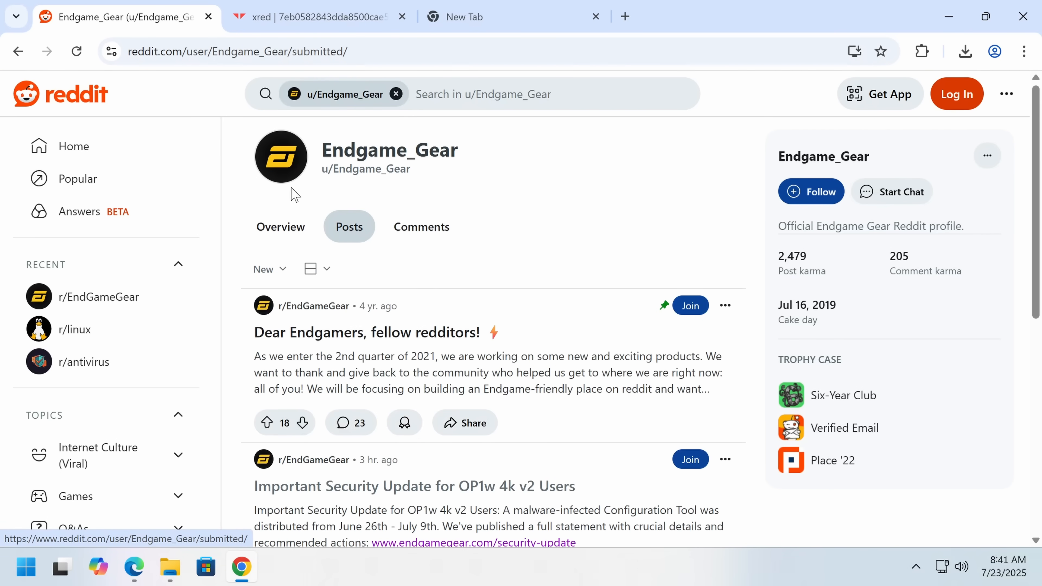
# Step: From the vendor's Important Security Update post via r/EndGameGear, follow the security-update link and return to the notice tab
pyautogui.scroll(-3)
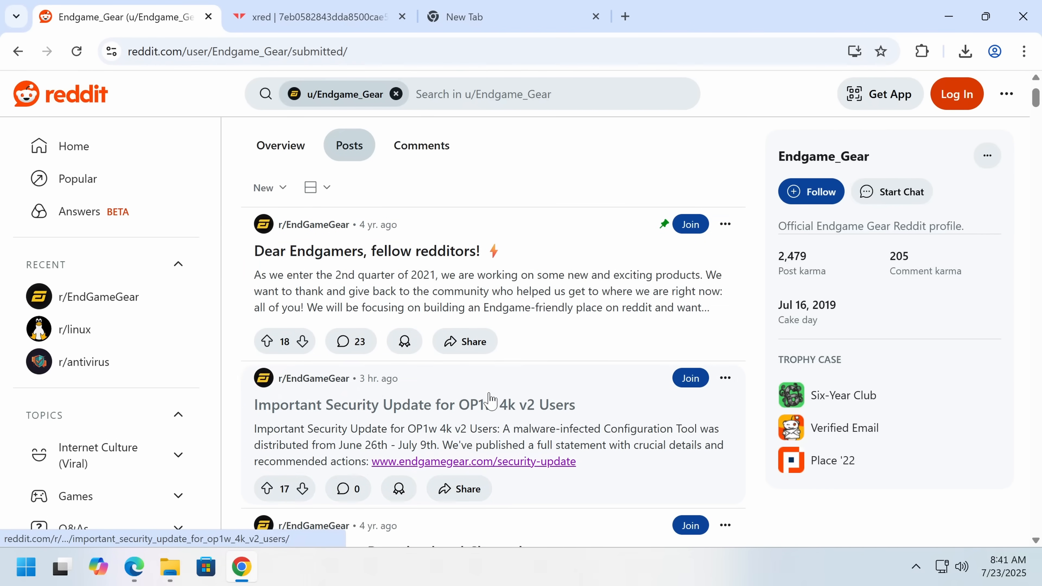
pyautogui.click(414, 405)
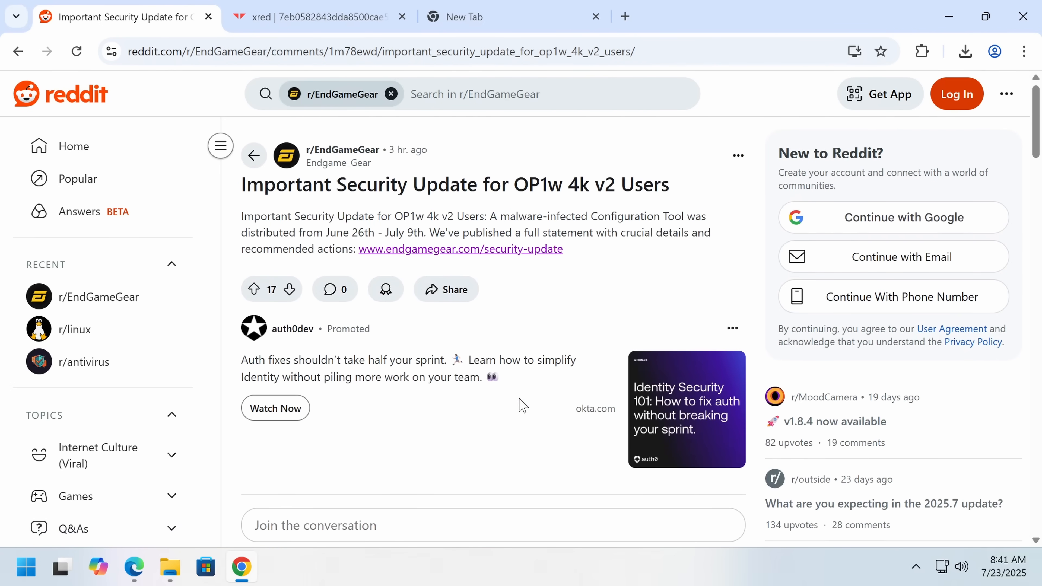
pyautogui.click(342, 149)
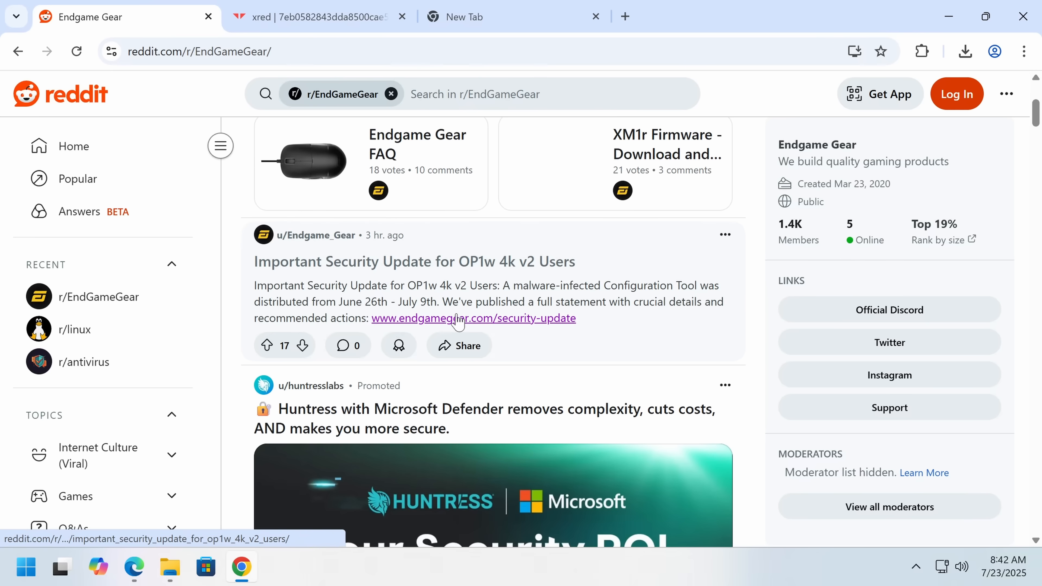
pyautogui.click(414, 261)
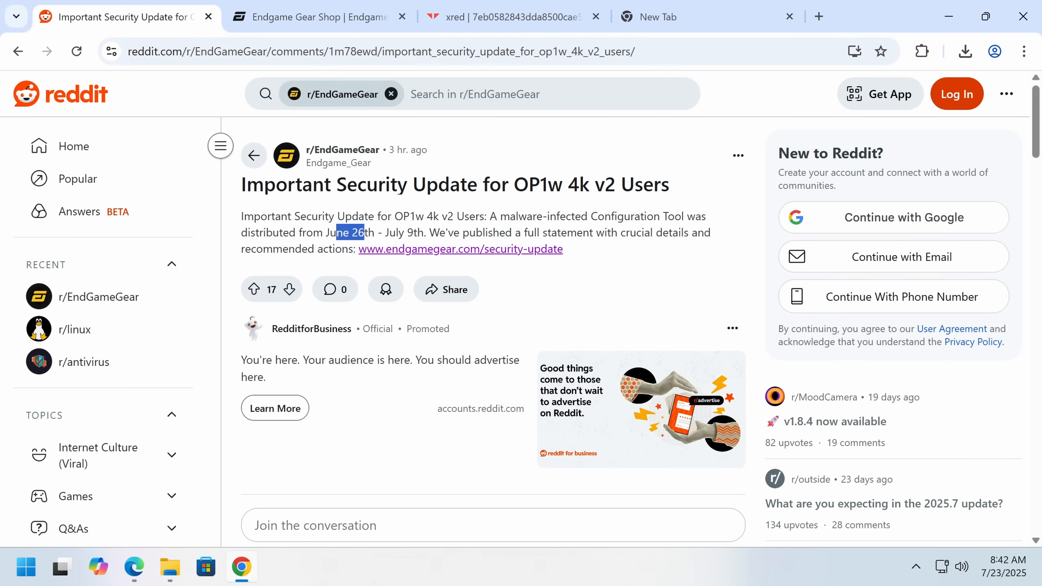
pyautogui.click(313, 17)
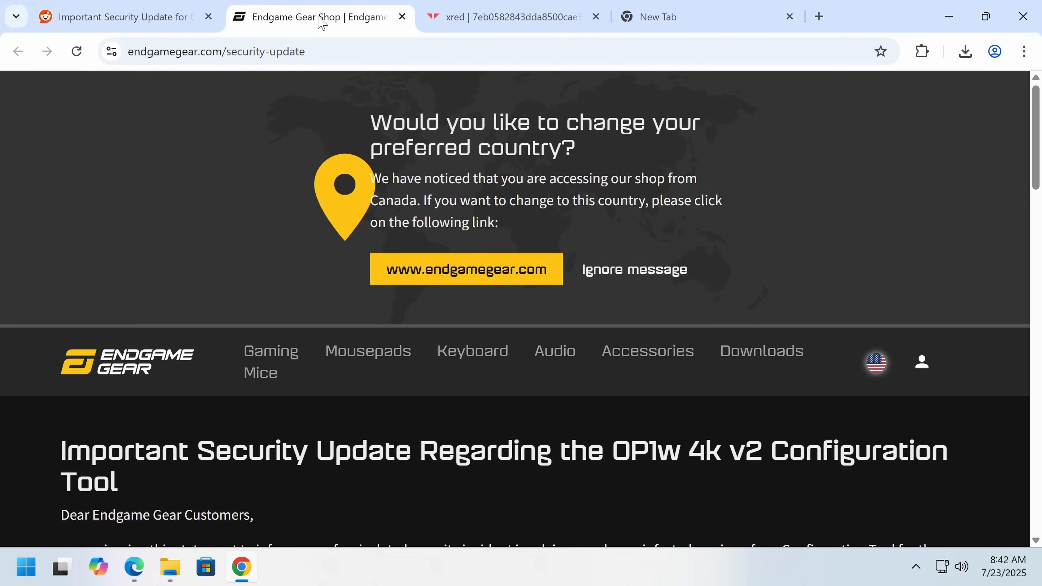
pyautogui.scroll(-3)
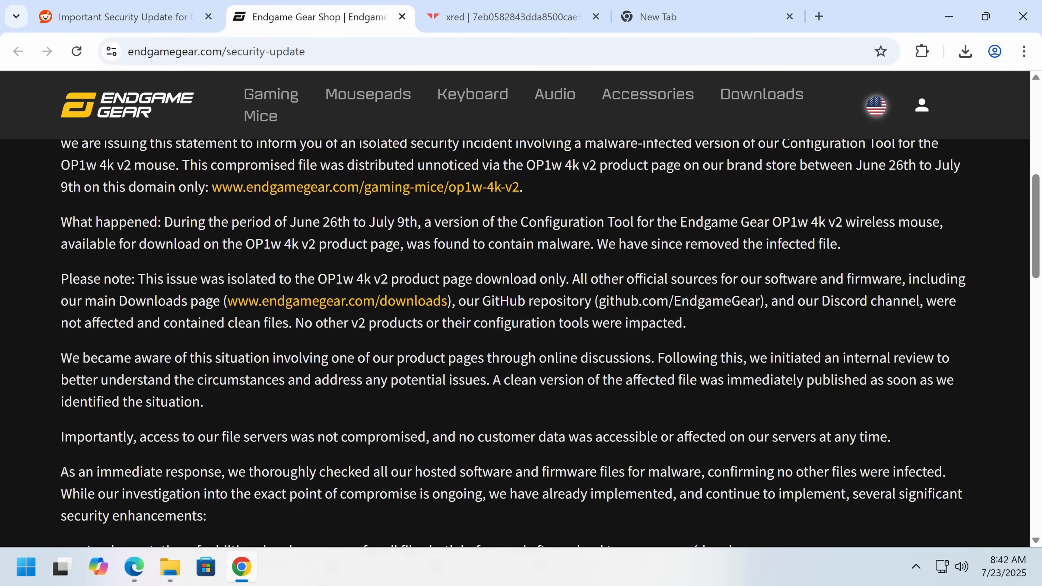
pyautogui.moveTo(533, 269)
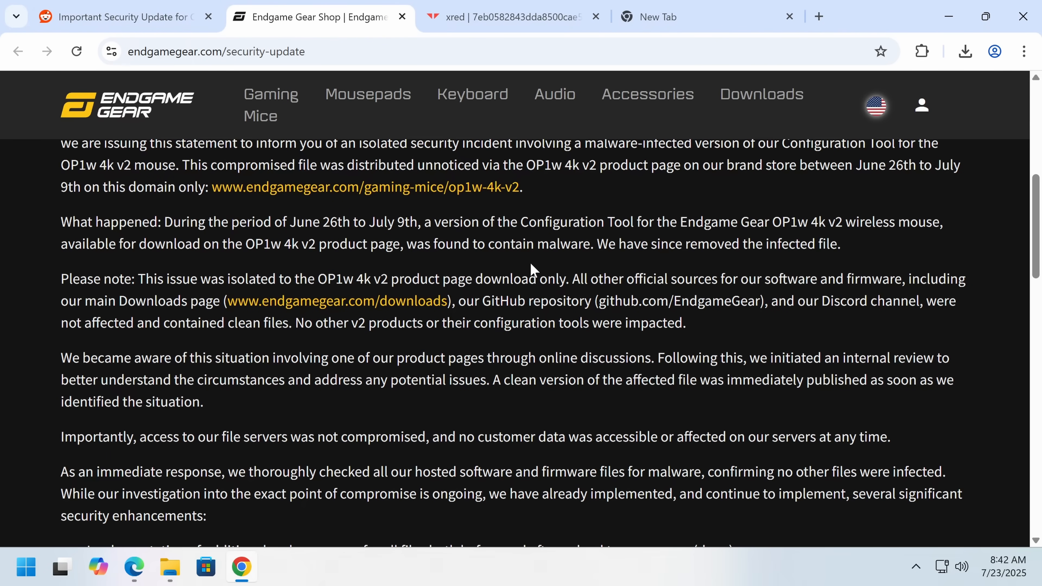
pyautogui.scroll(-3)
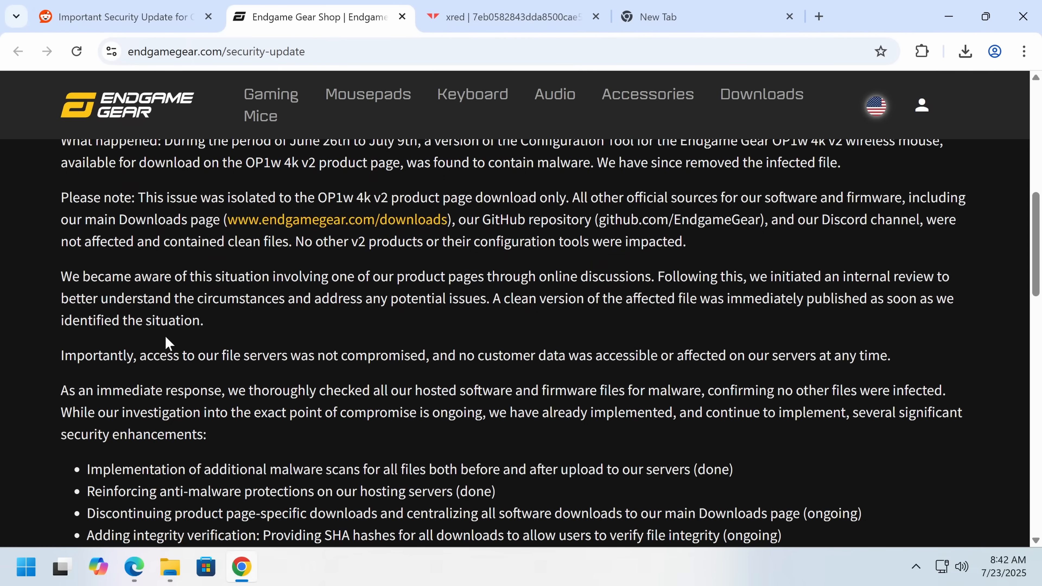
pyautogui.scroll(-3)
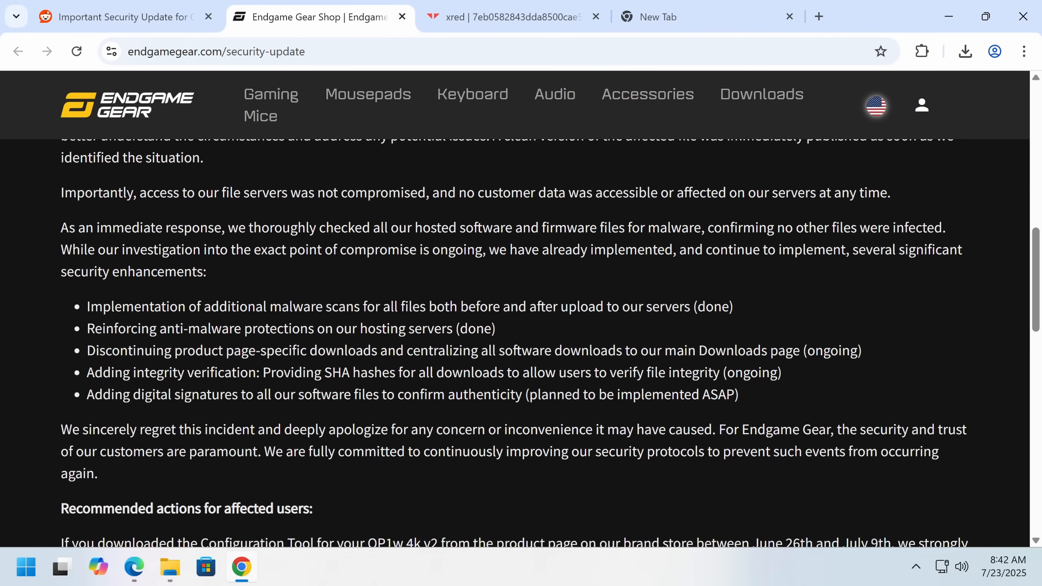
pyautogui.scroll(-3)
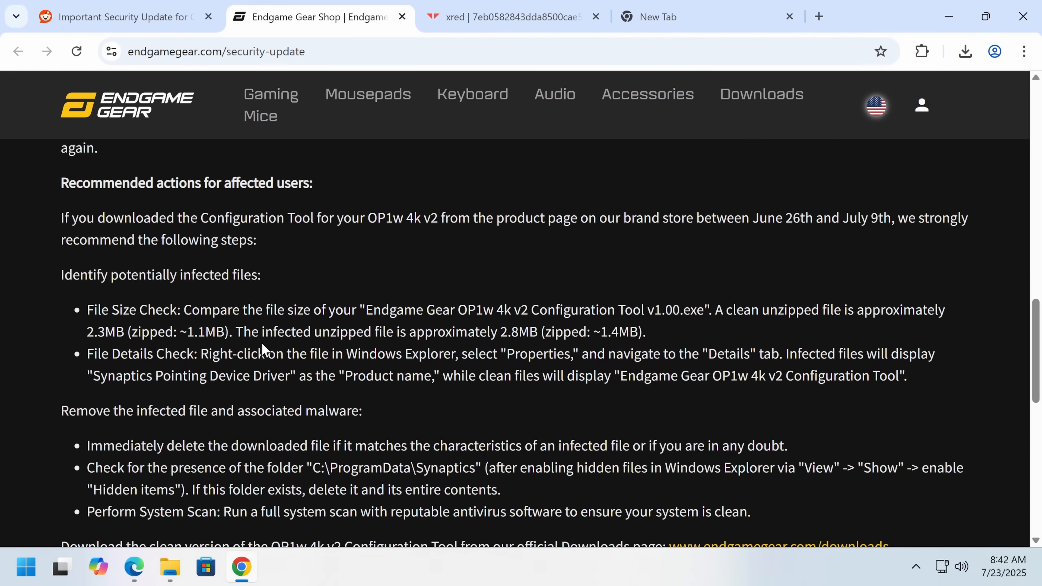
pyautogui.scroll(-3)
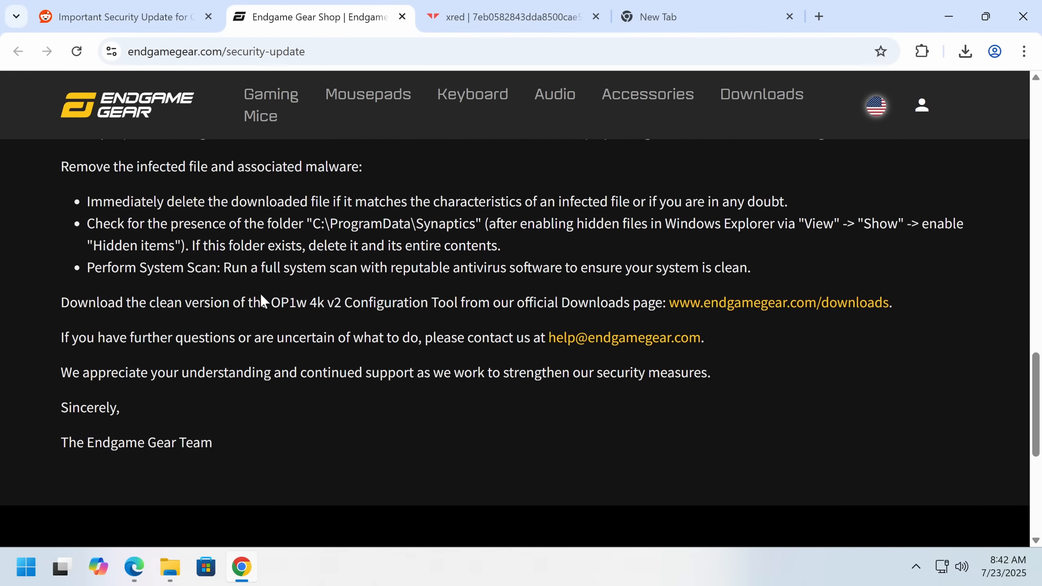
pyautogui.scroll(3)
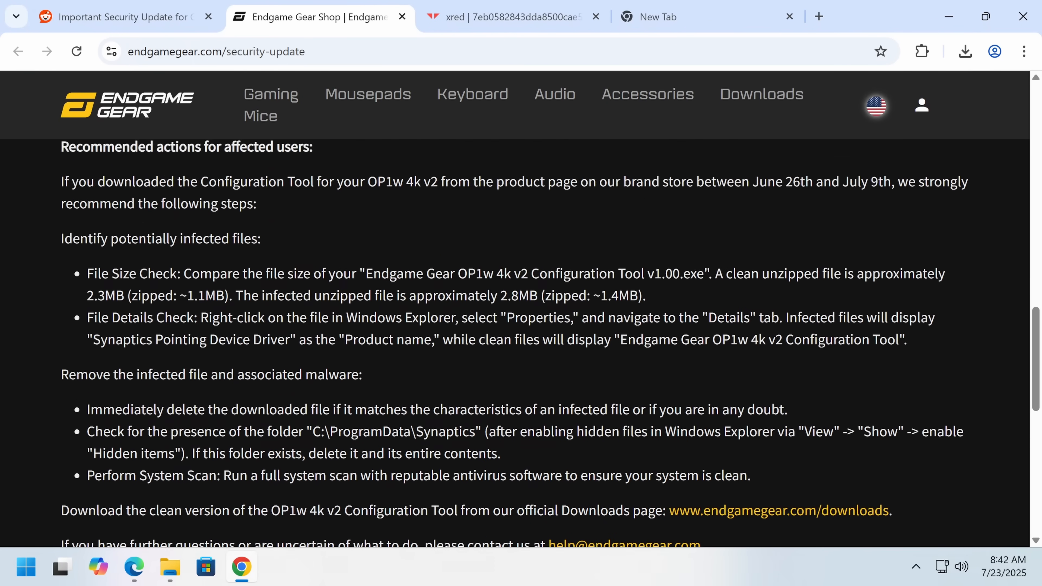
pyautogui.scroll(3)
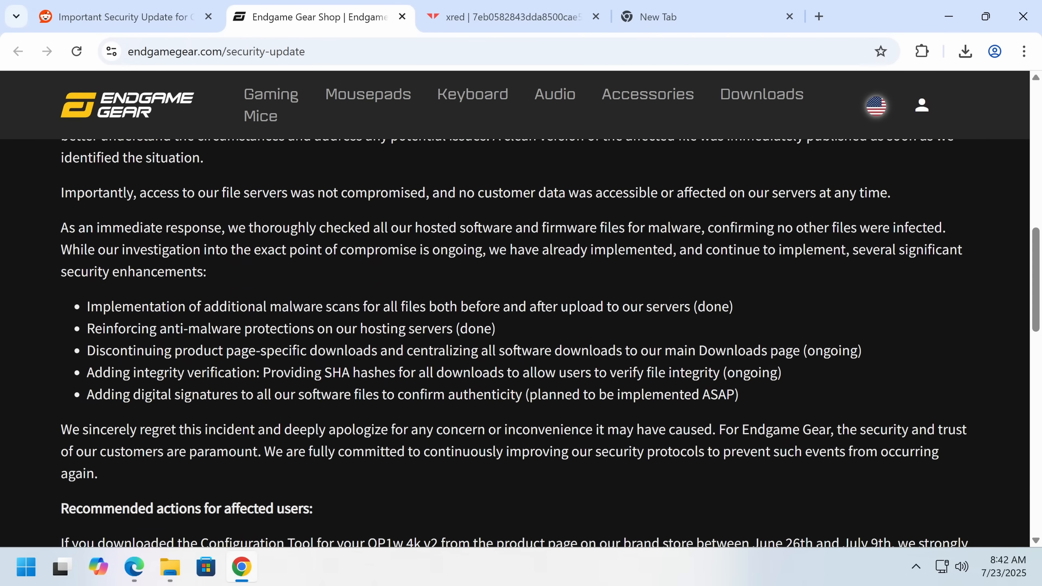
pyautogui.moveTo(313, 300)
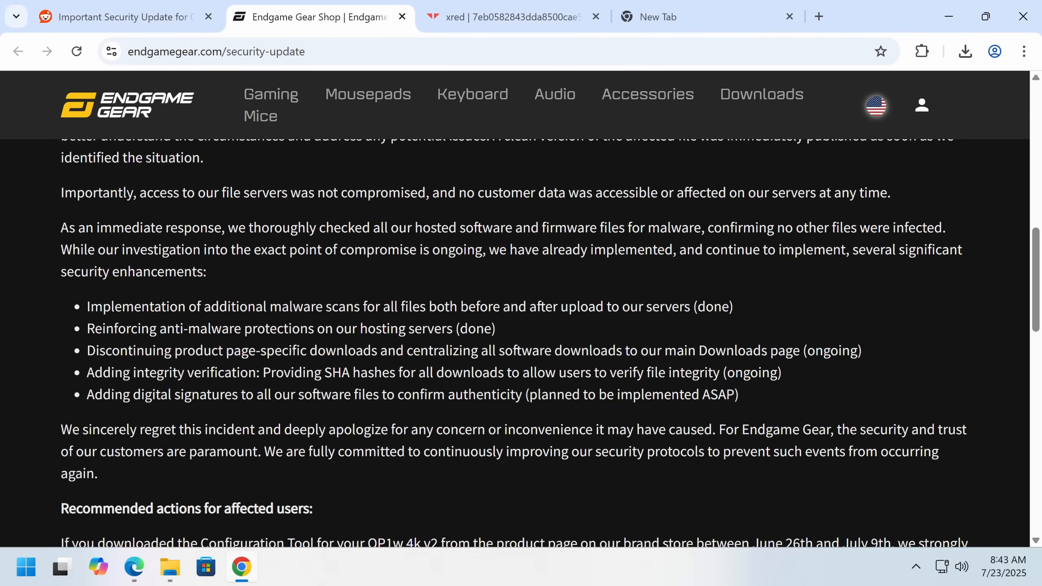
pyautogui.moveTo(295, 424)
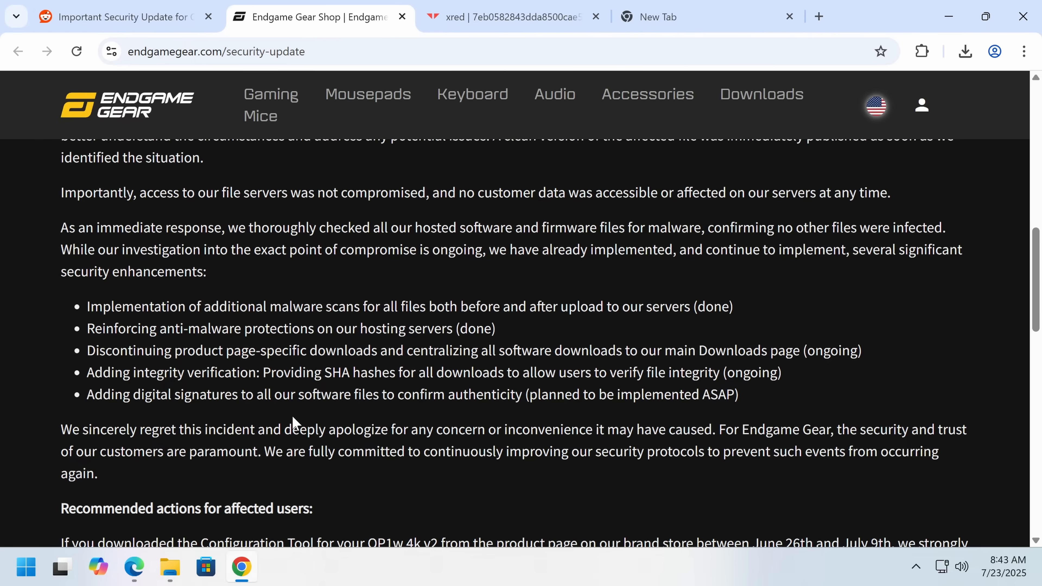
pyautogui.moveTo(307, 298)
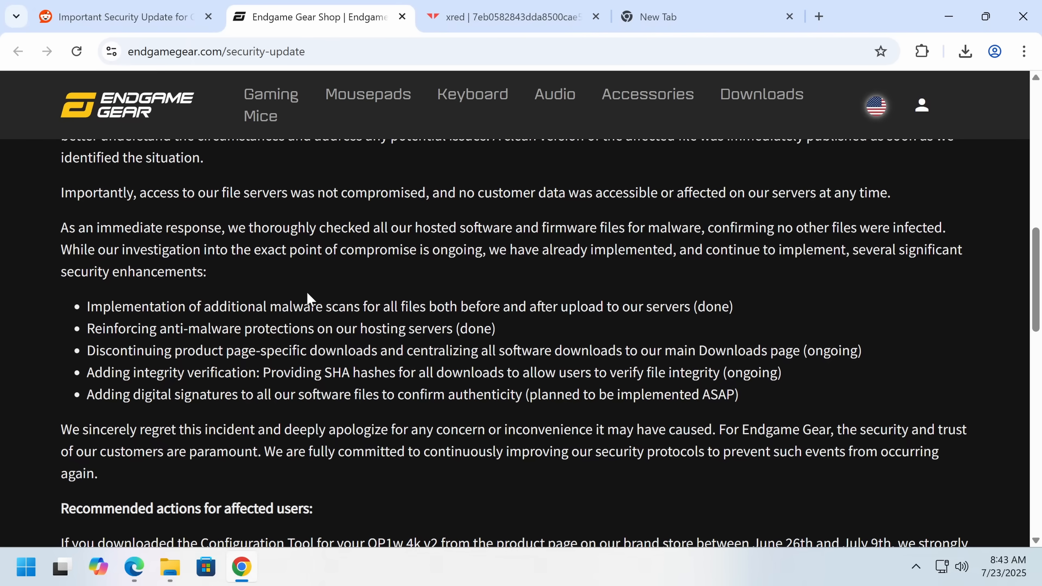